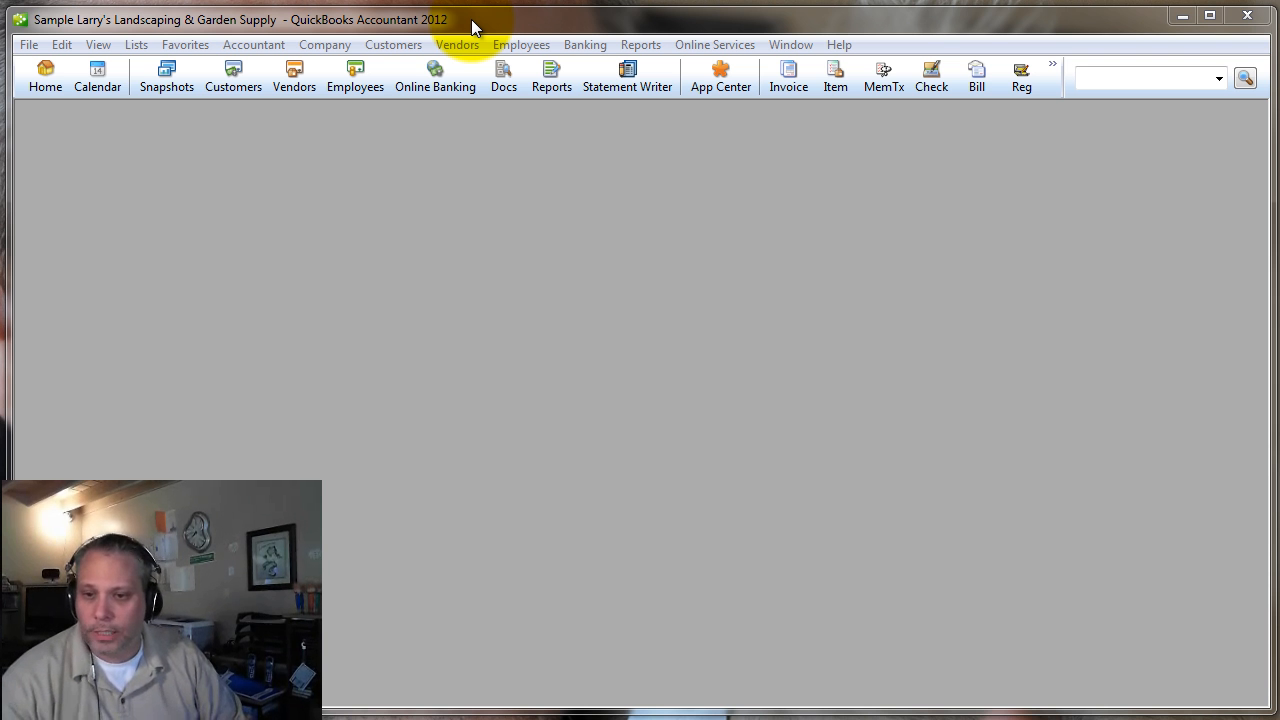
pyautogui.moveTo(402, 8)
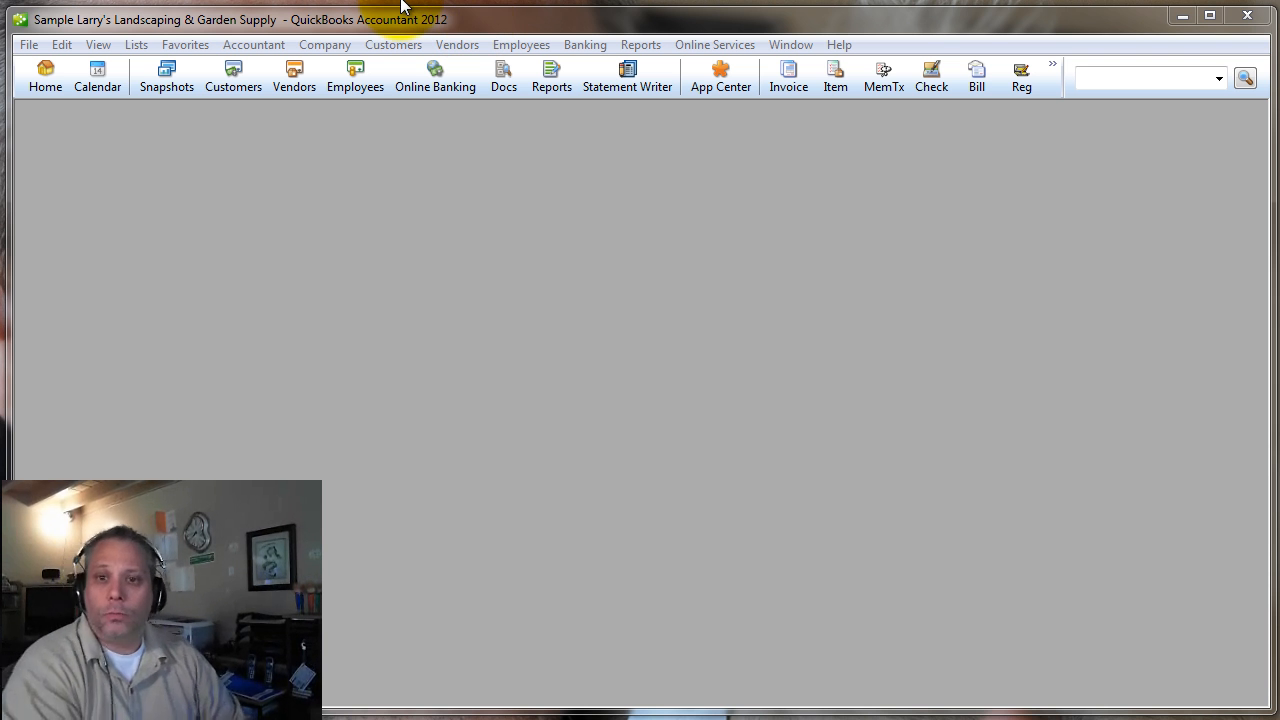
pyautogui.moveTo(440, 36)
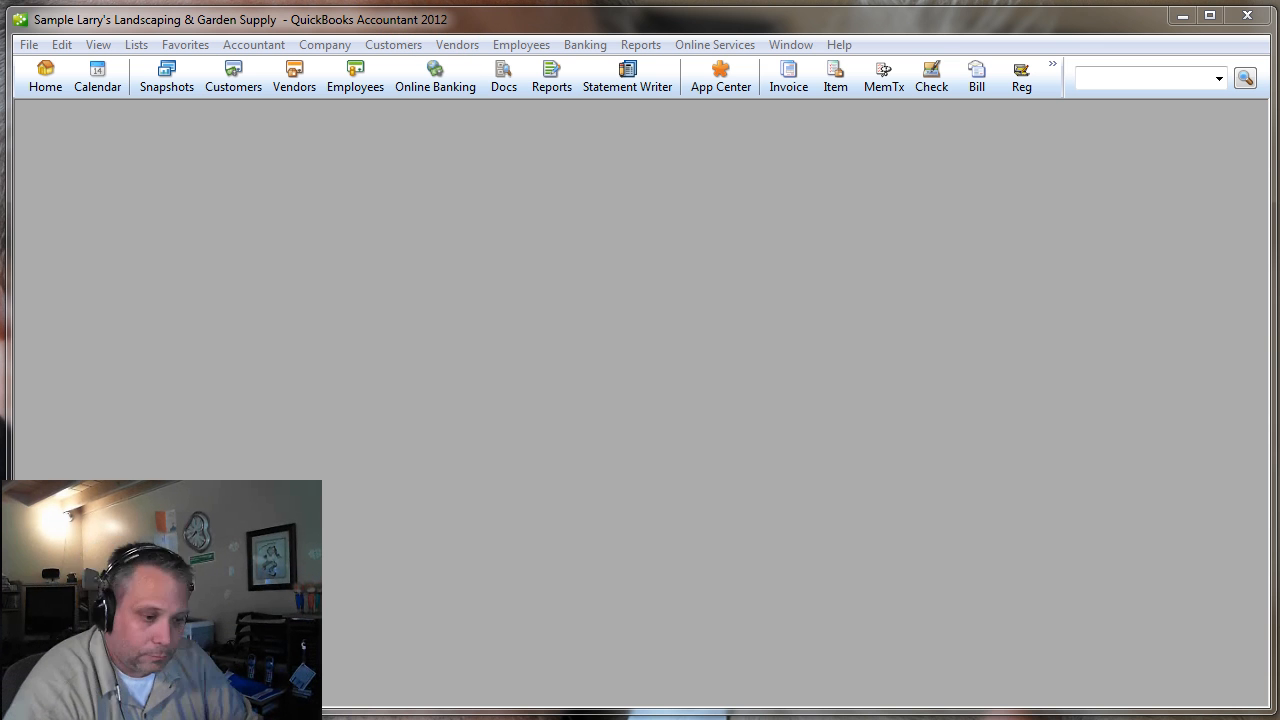
pyautogui.moveTo(470, 28)
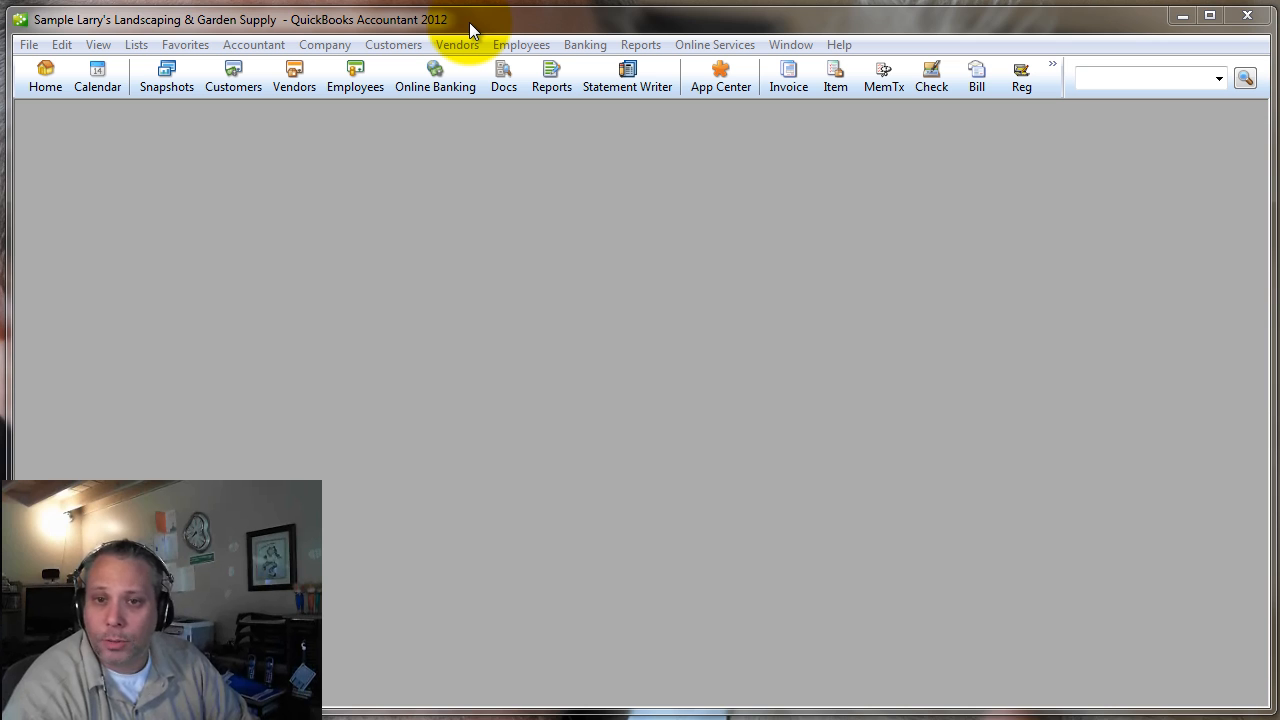
pyautogui.moveTo(136, 44)
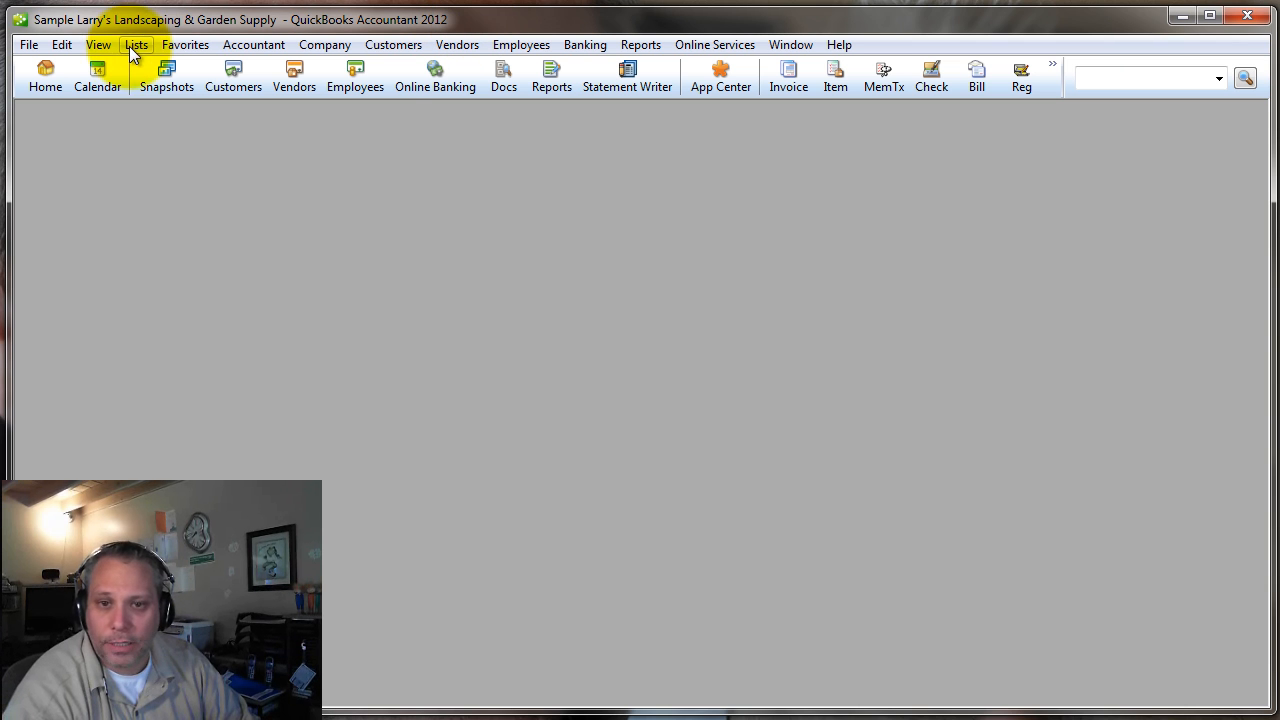
# Step: From the Chart of Accounts, show the Checking register maximized and print it for 01/01/2016–12/15/2016
pyautogui.click(136, 44)
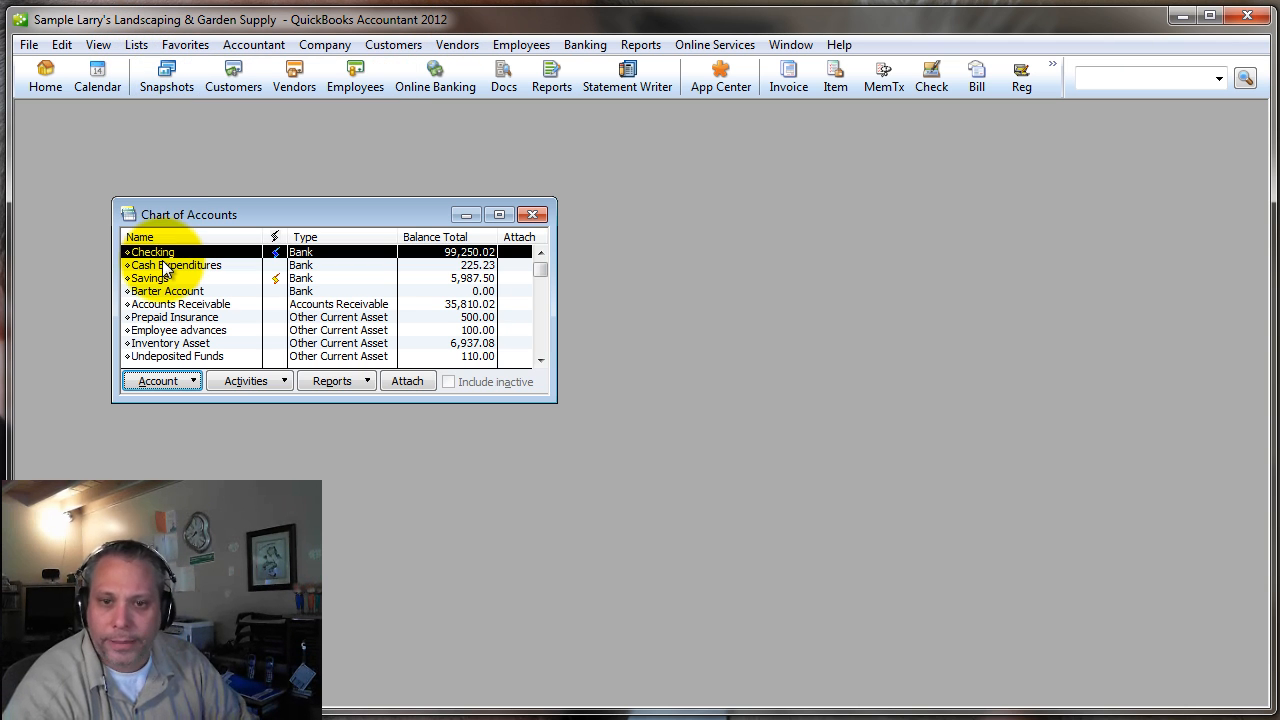
pyautogui.doubleClick(152, 252)
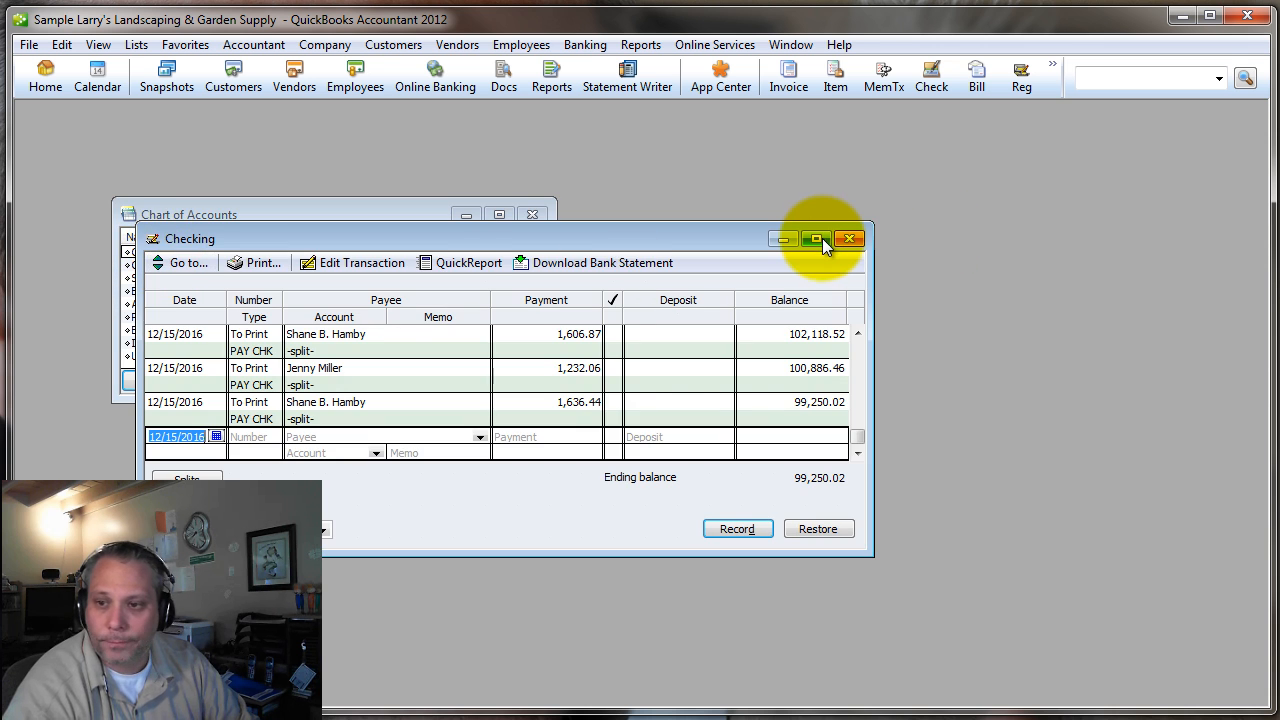
pyautogui.click(816, 240)
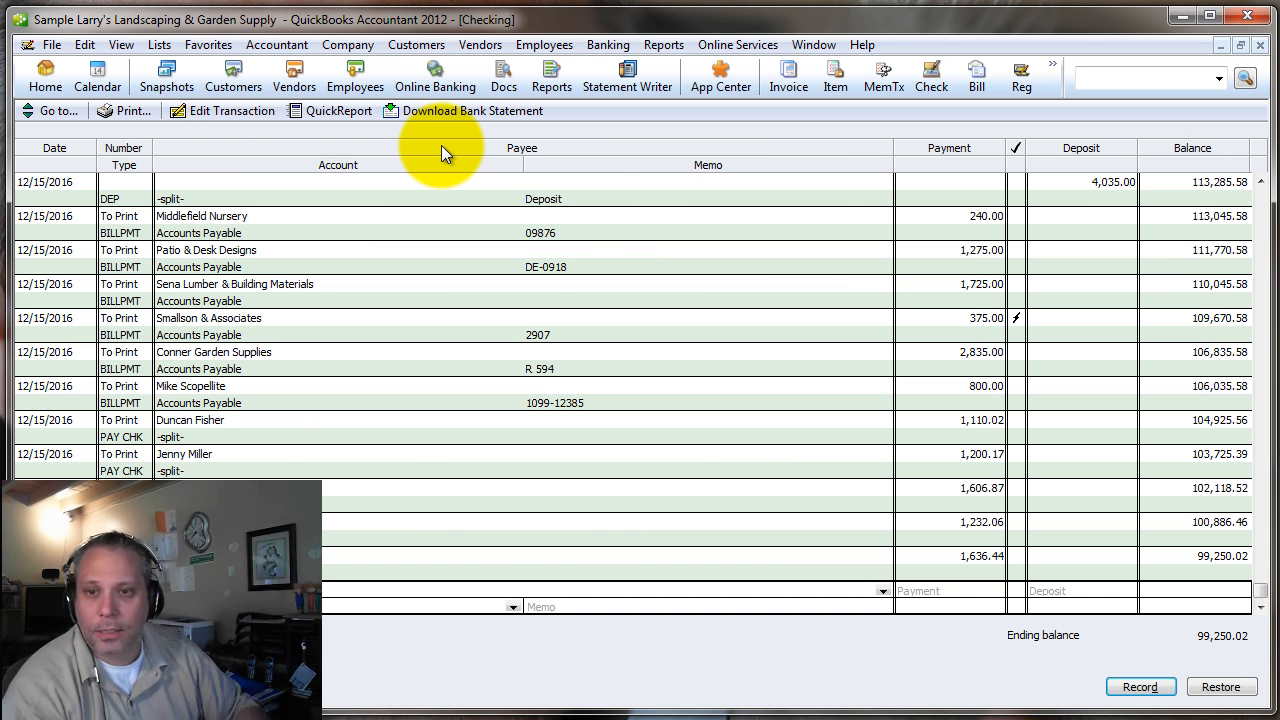
pyautogui.moveTo(24, 84)
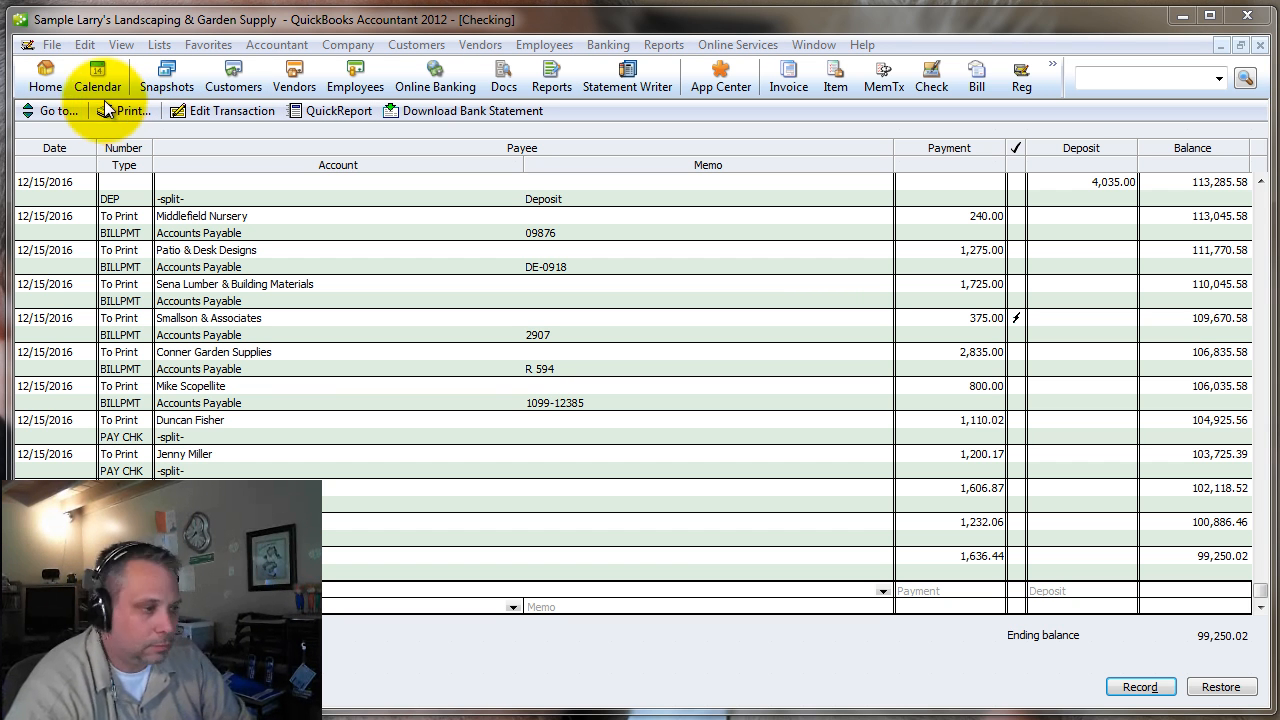
pyautogui.click(124, 110)
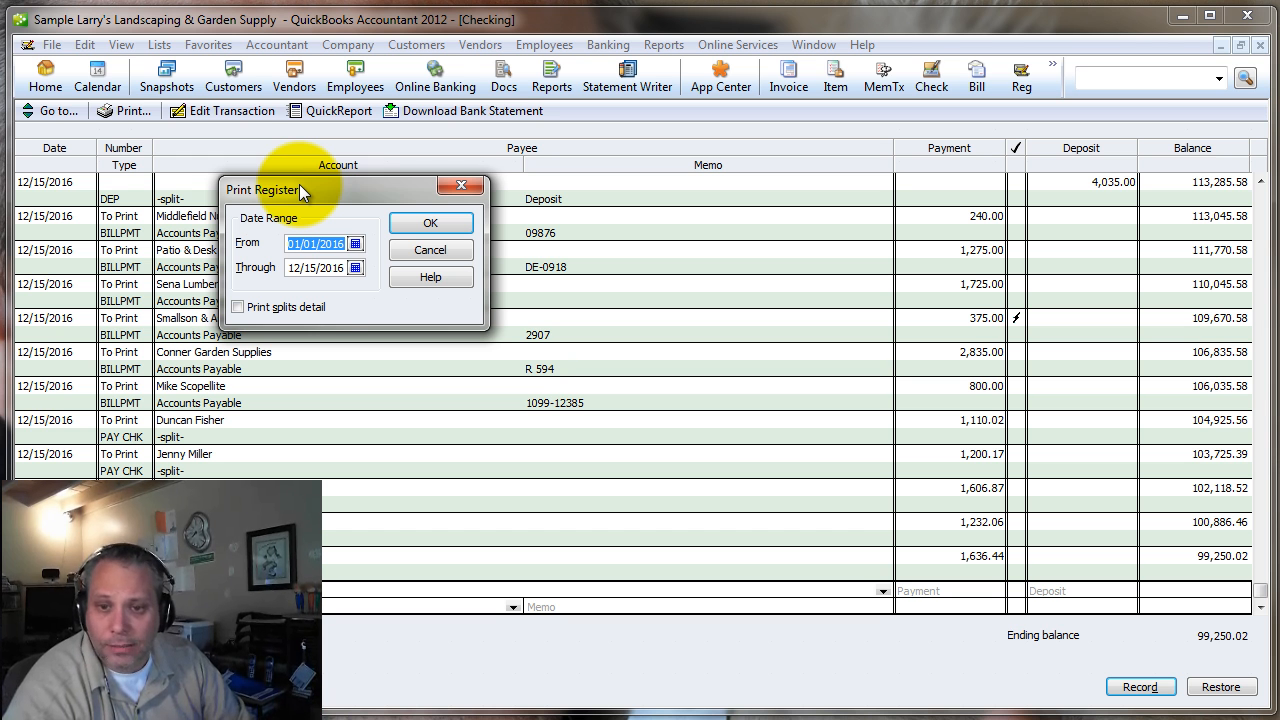
pyautogui.moveTo(462, 252)
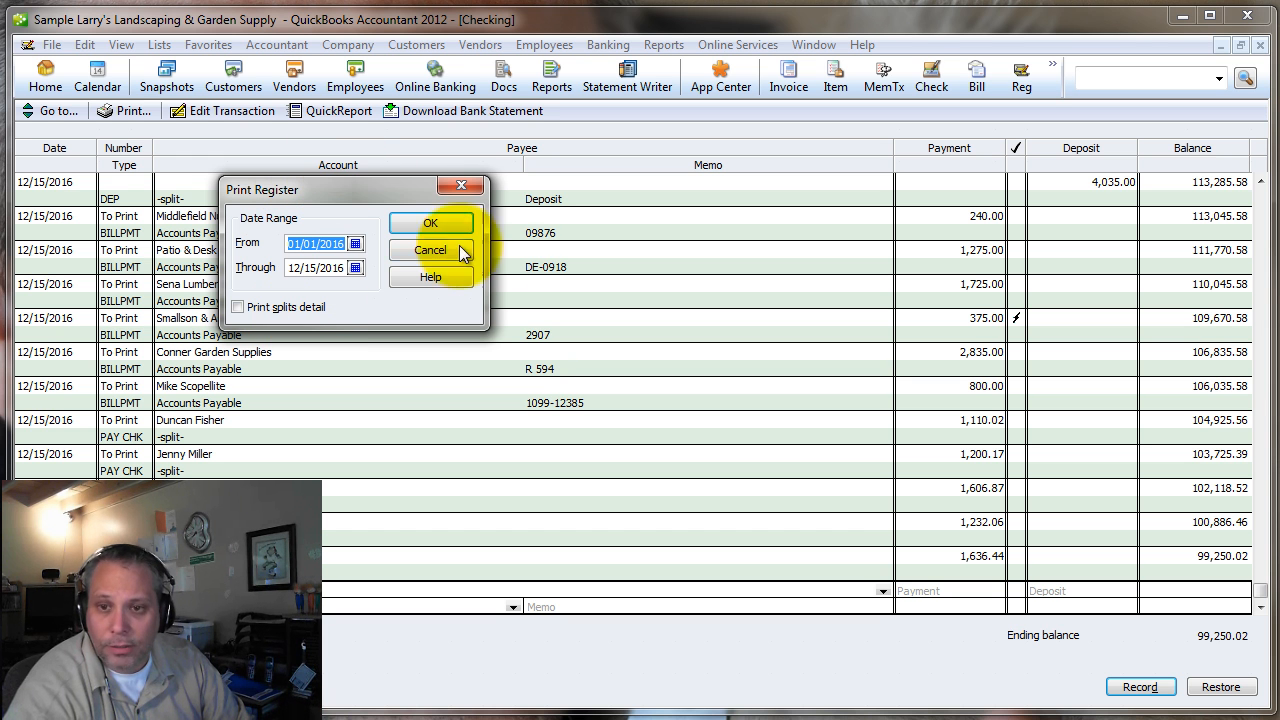
pyautogui.click(430, 222)
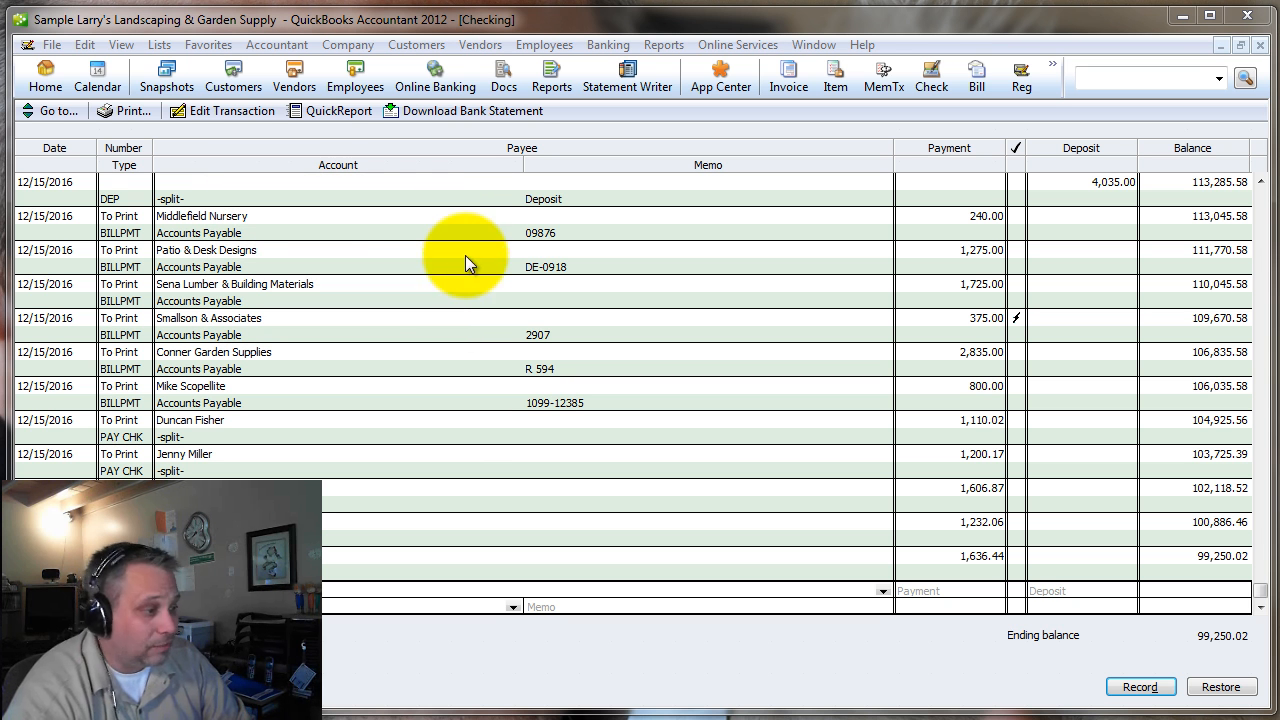
# Step: In Print Lists keep output on Printer rather than File and choose CutePDF Writer as the printer
pyautogui.click(124, 110)
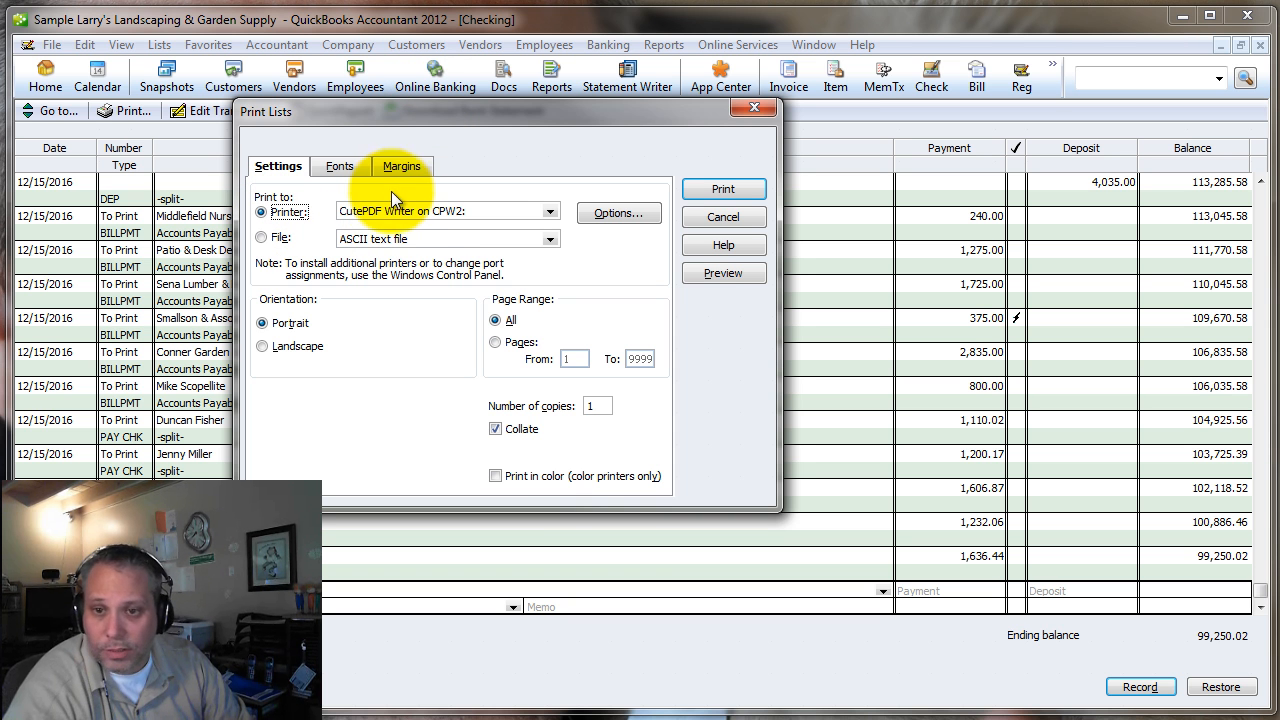
pyautogui.moveTo(392, 212)
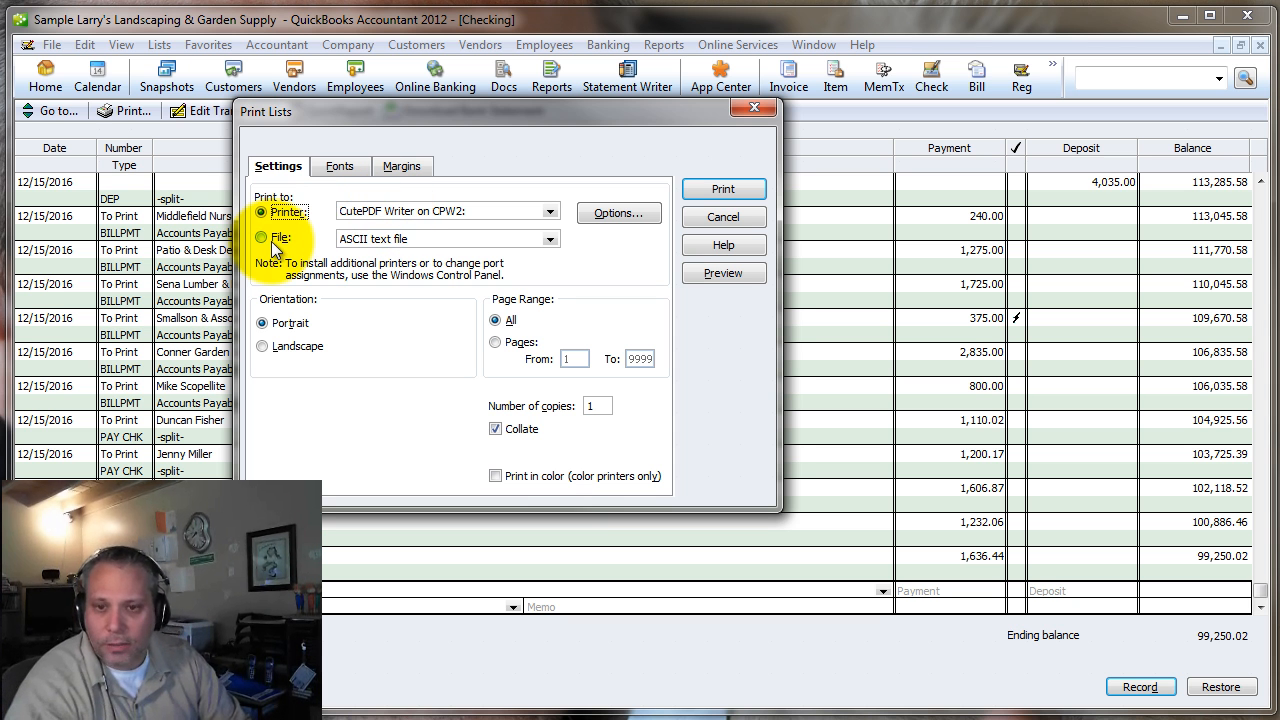
pyautogui.click(262, 236)
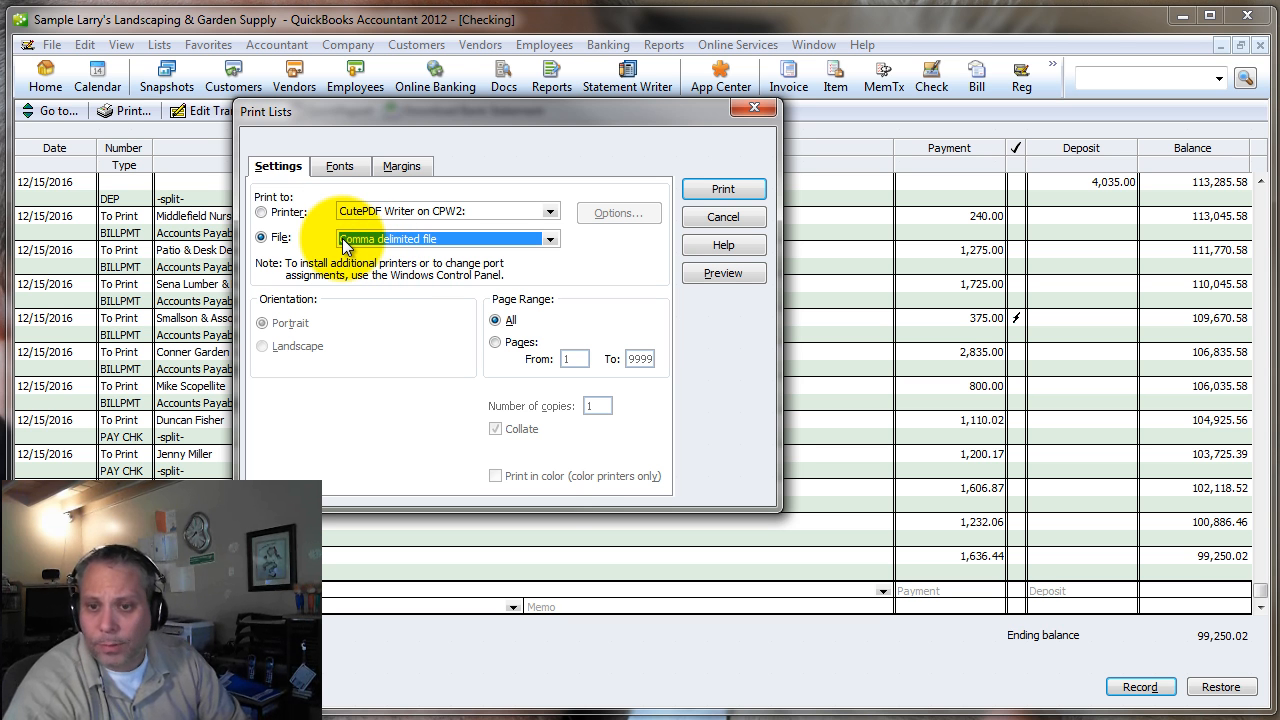
pyautogui.click(262, 212)
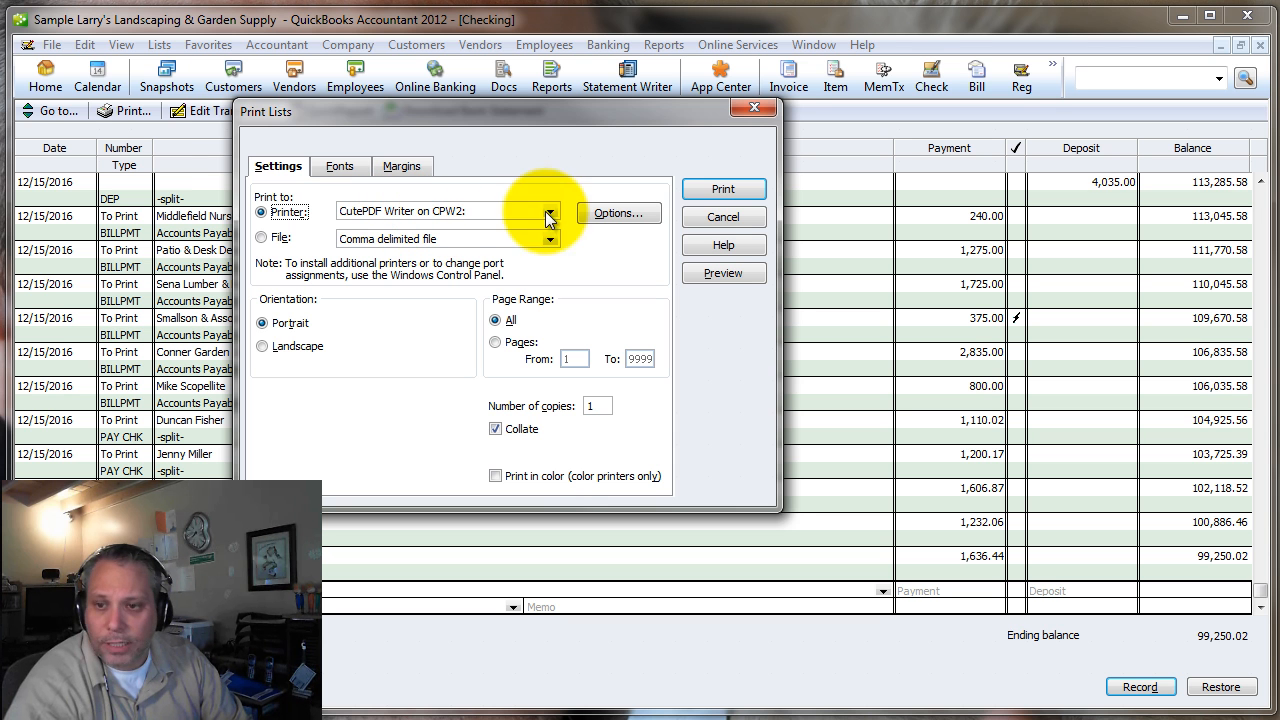
pyautogui.click(722, 188)
pyautogui.write('Sample Chek Register')
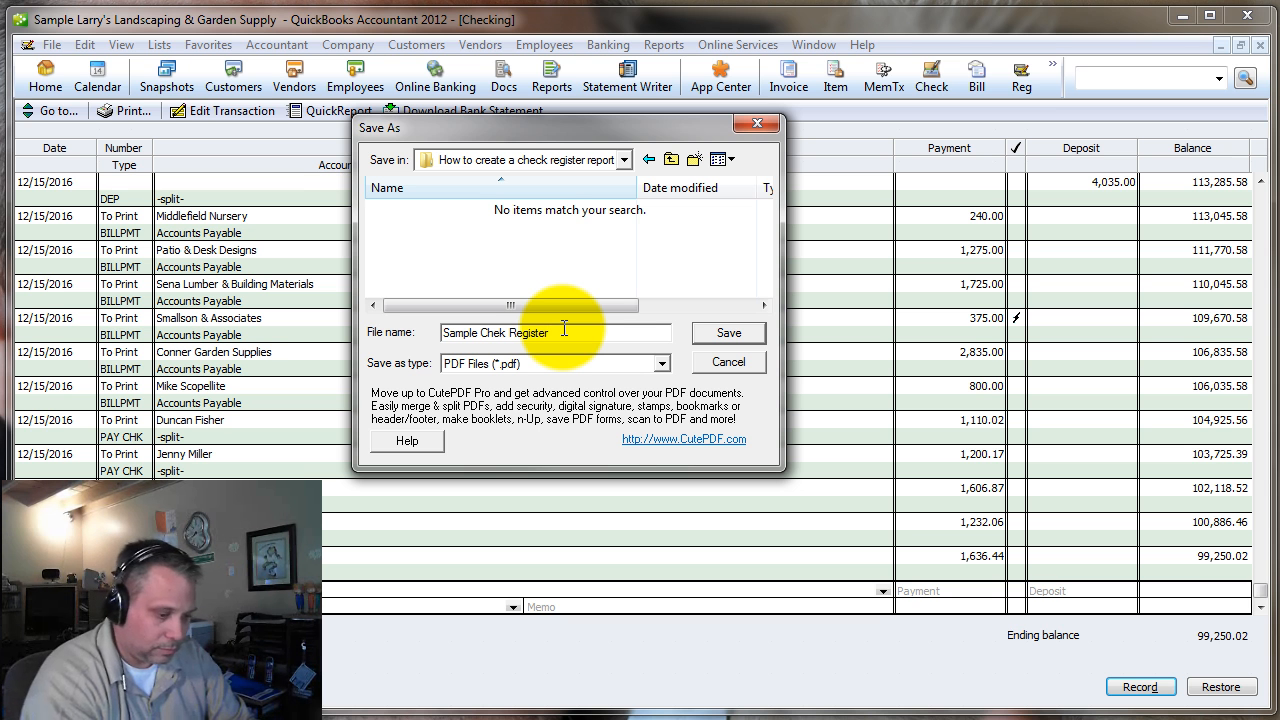
# Step: Save the register PDF under the file name 'Sample Chek Register'
pyautogui.tripleClick(496, 332)
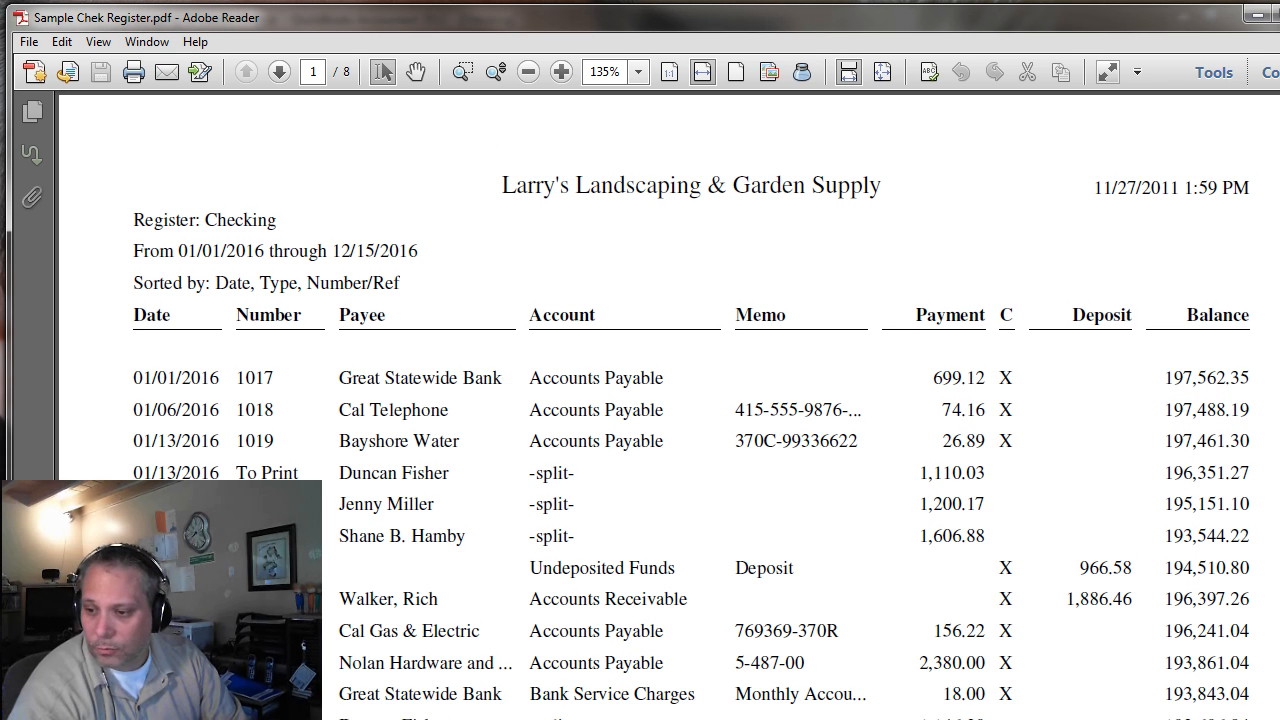
# Step: Zoom out slightly and page through the register PDF to page 2, then close Adobe Reader
pyautogui.click(524, 72)
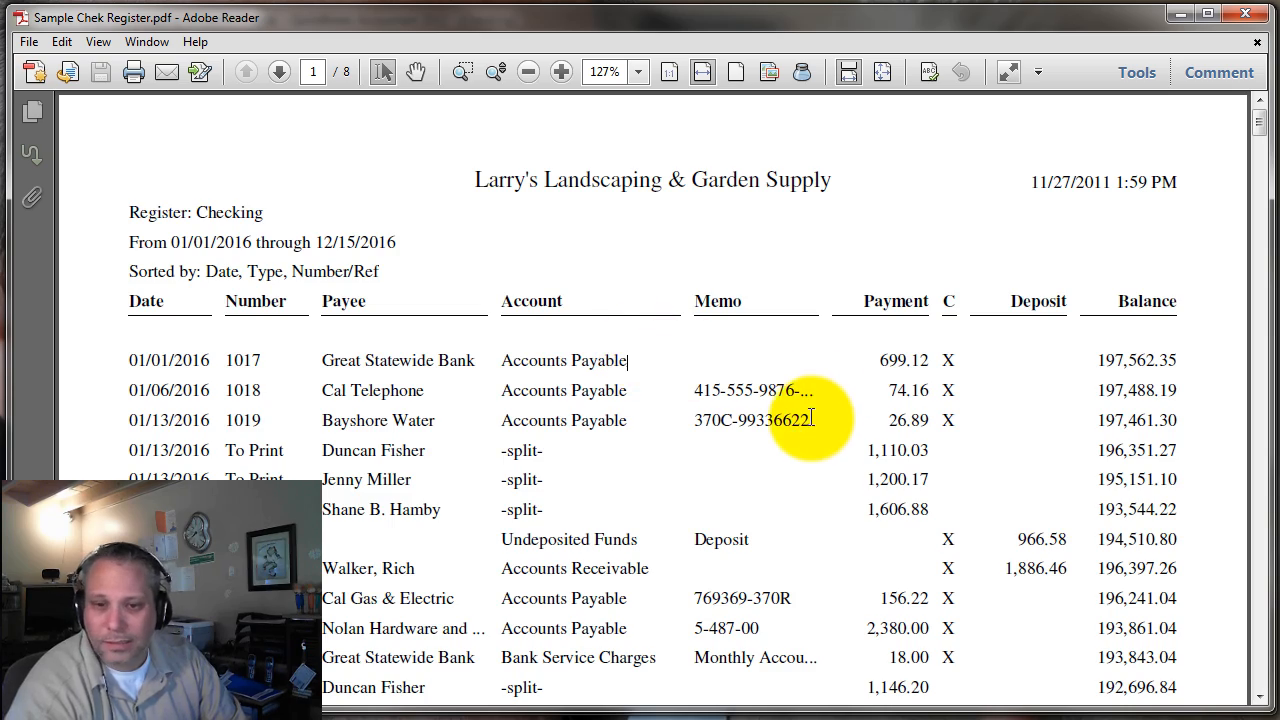
pyautogui.scroll(-3)
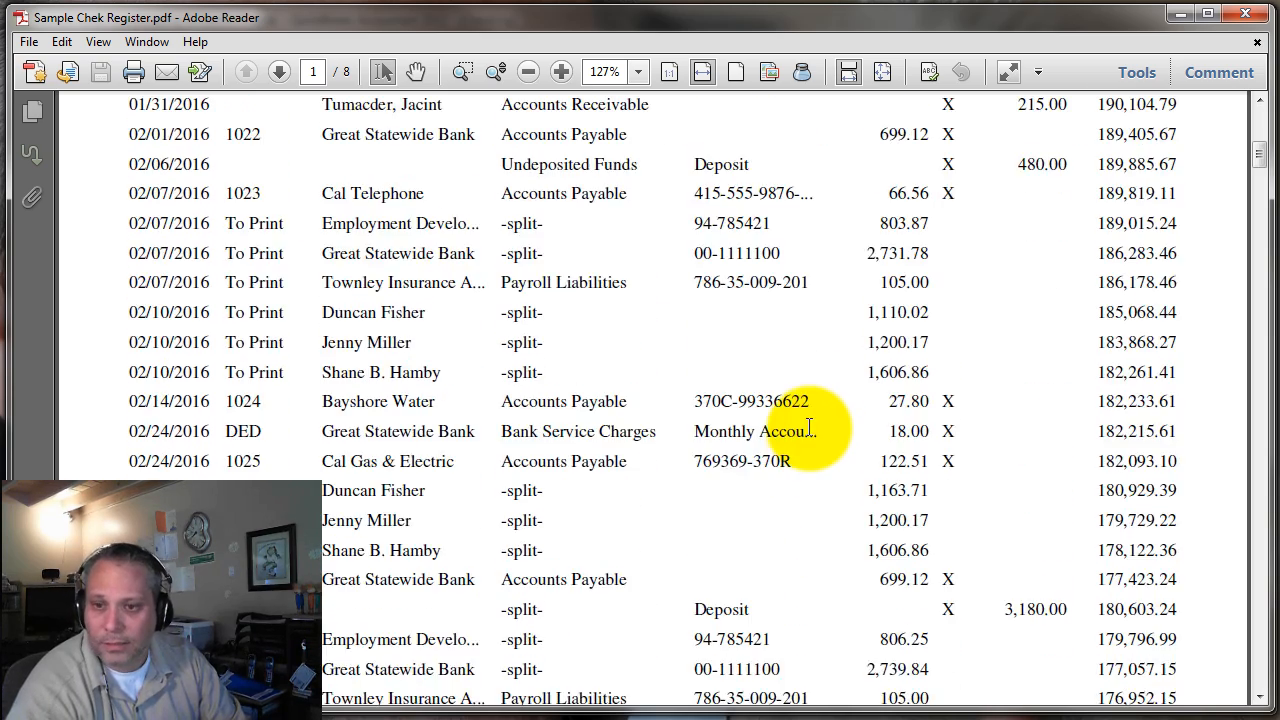
pyautogui.scroll(3)
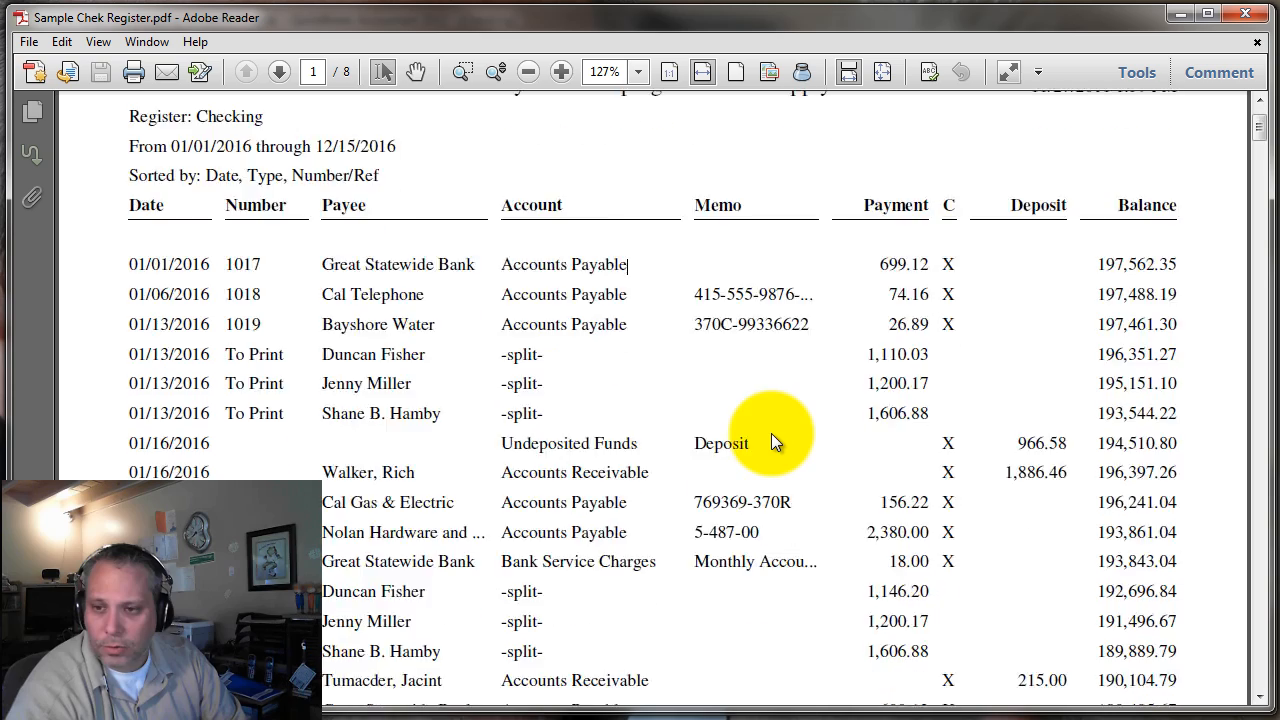
pyautogui.scroll(3)
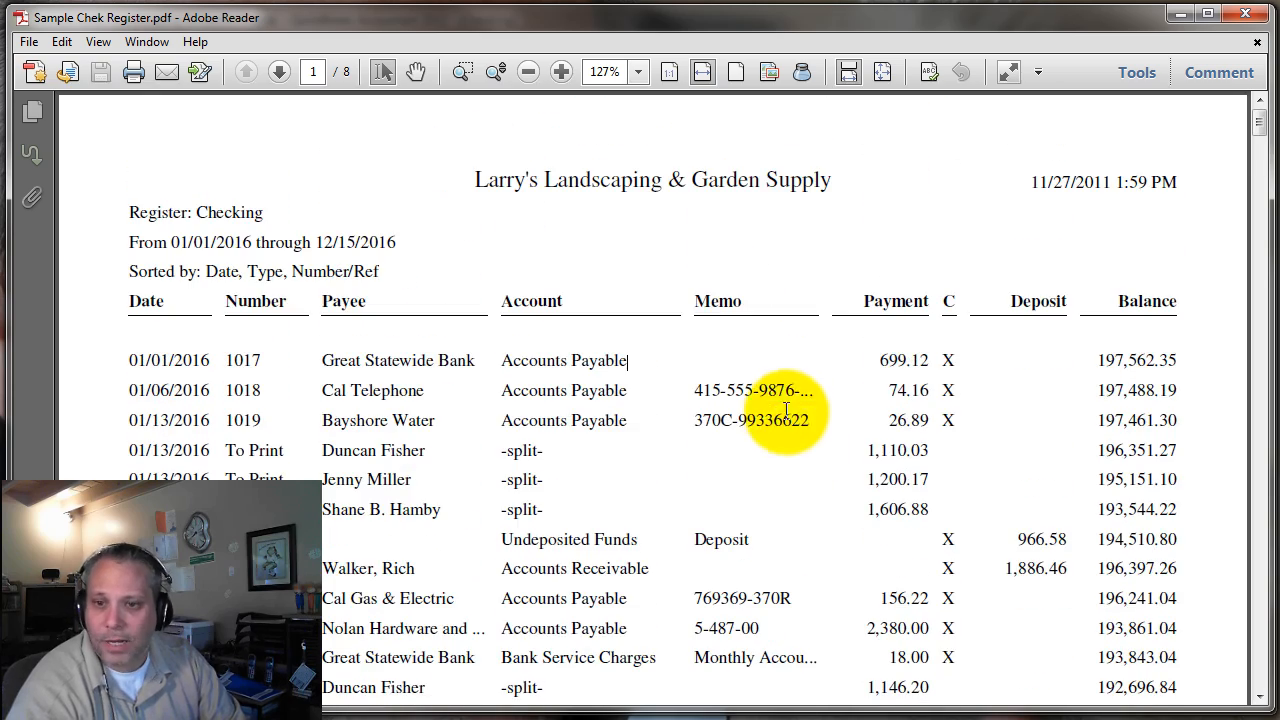
pyautogui.scroll(-3)
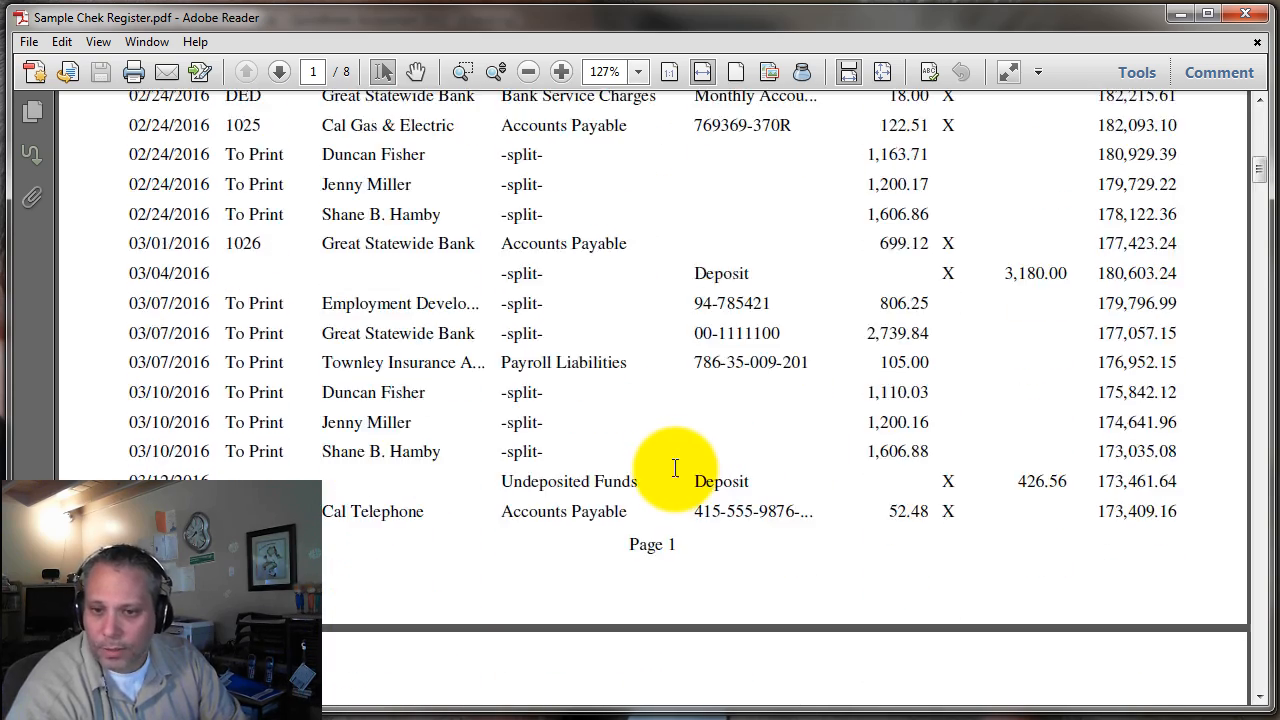
pyautogui.click(278, 72)
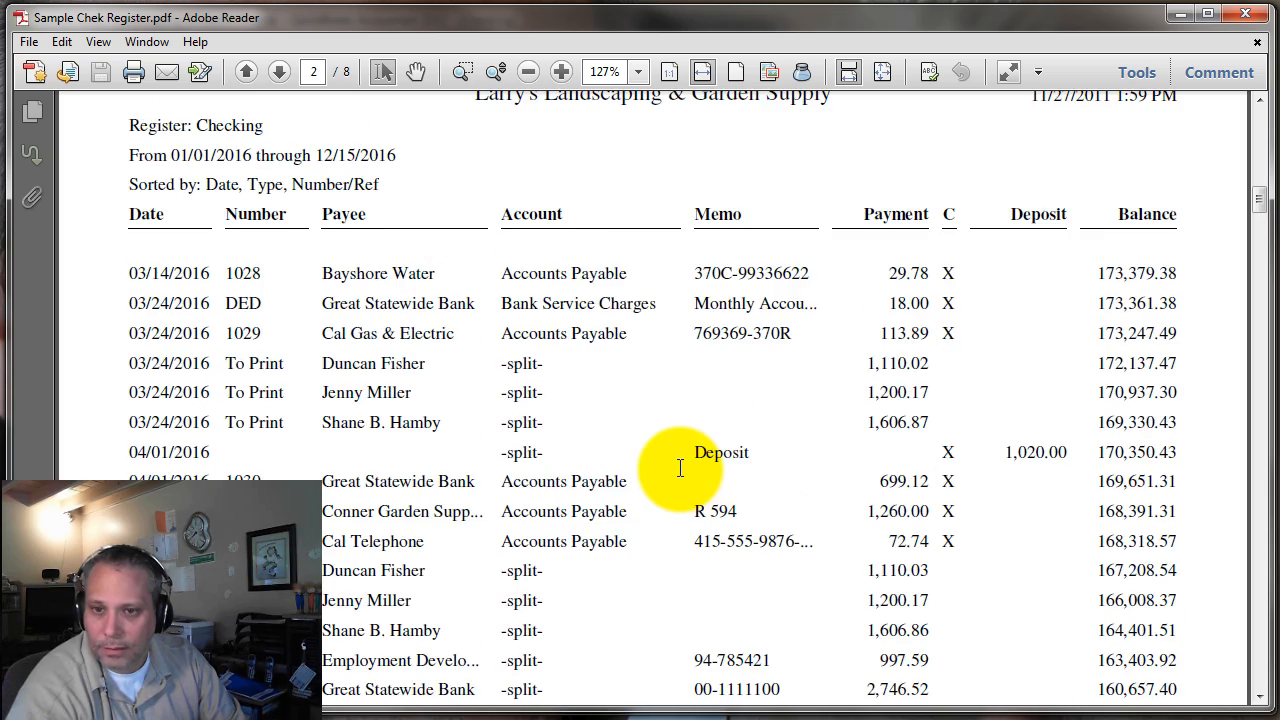
pyautogui.scroll(-3)
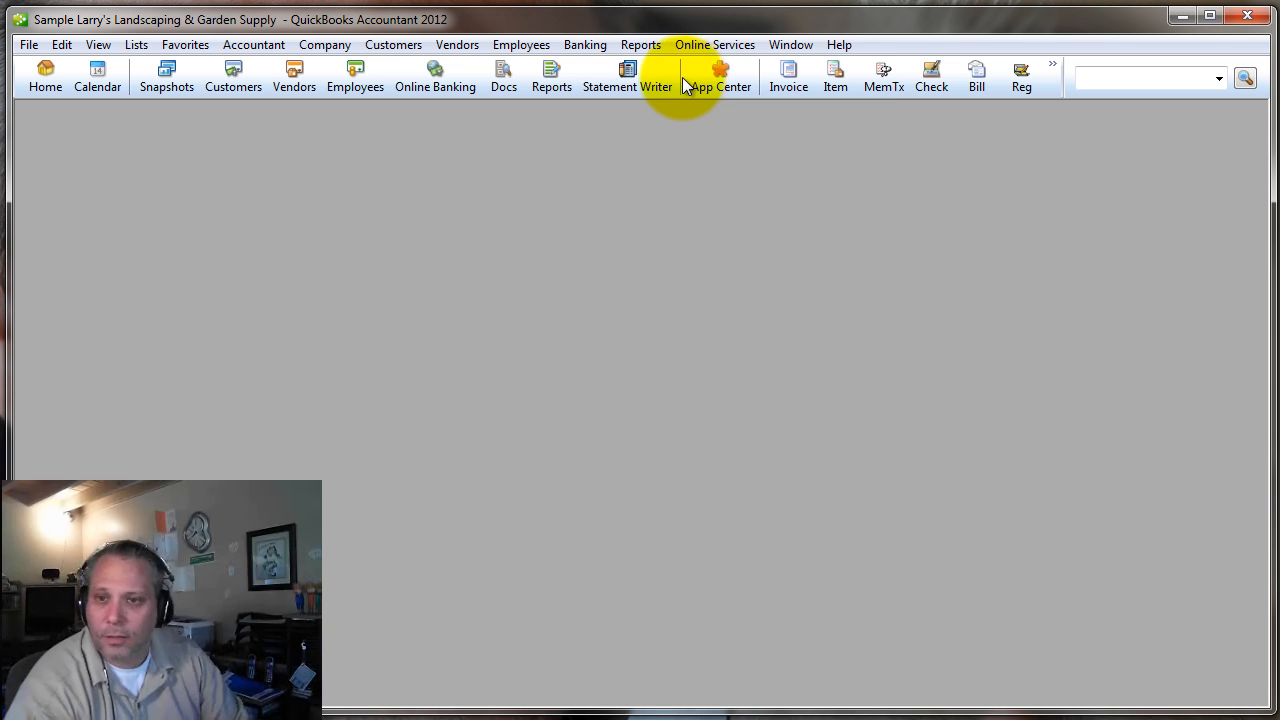
# Step: Dismiss the highlighted-transaction warnings for Transaction Journal and reach Reports > Custom Reports
pyautogui.click(640, 44)
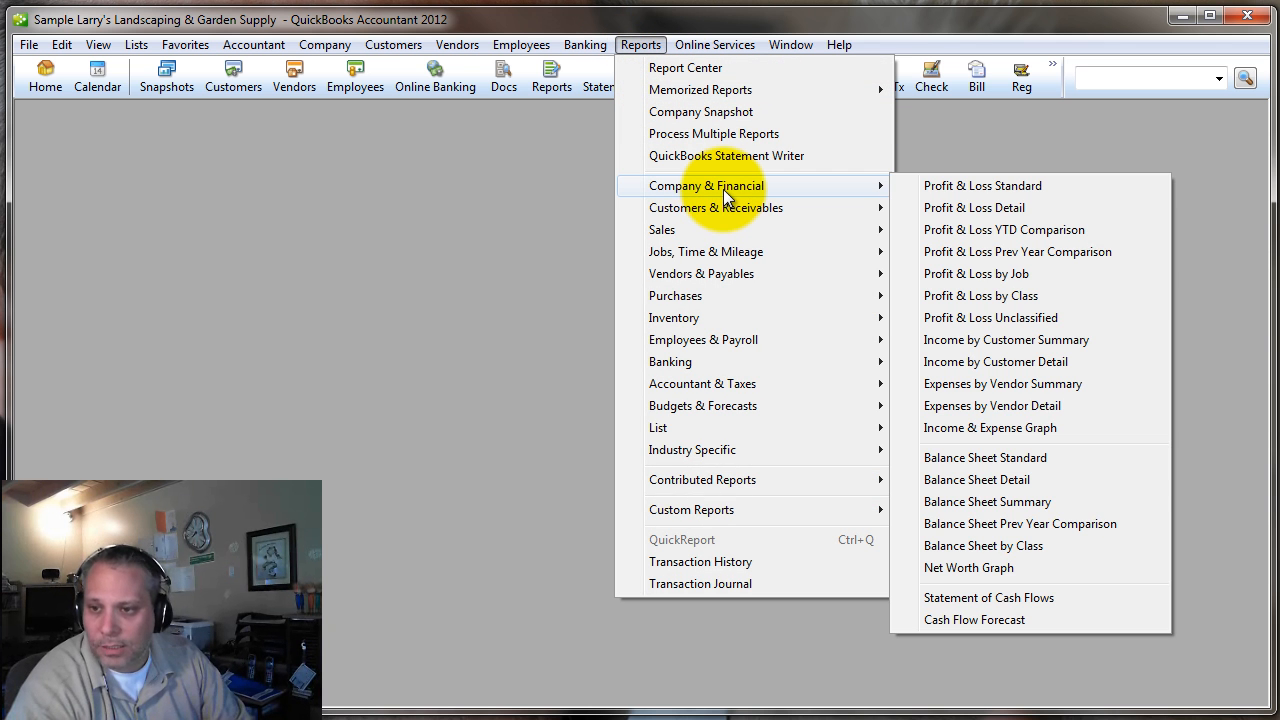
pyautogui.moveTo(700, 584)
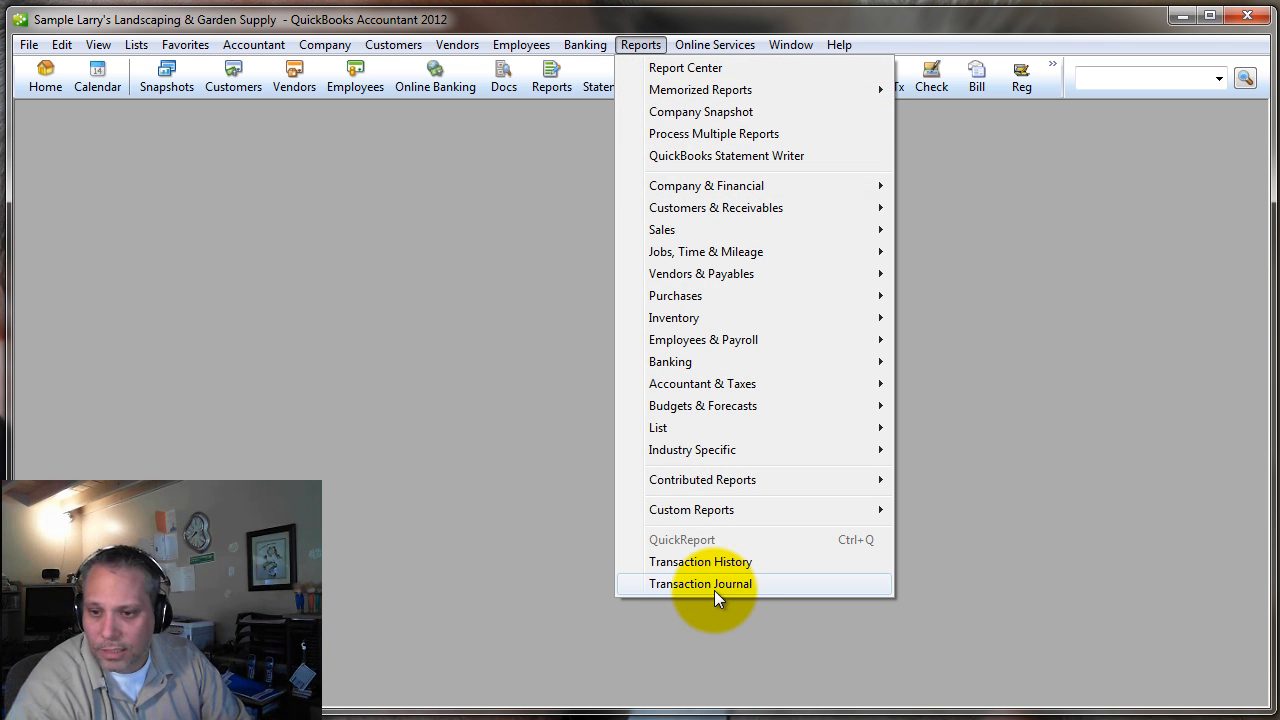
pyautogui.moveTo(700, 560)
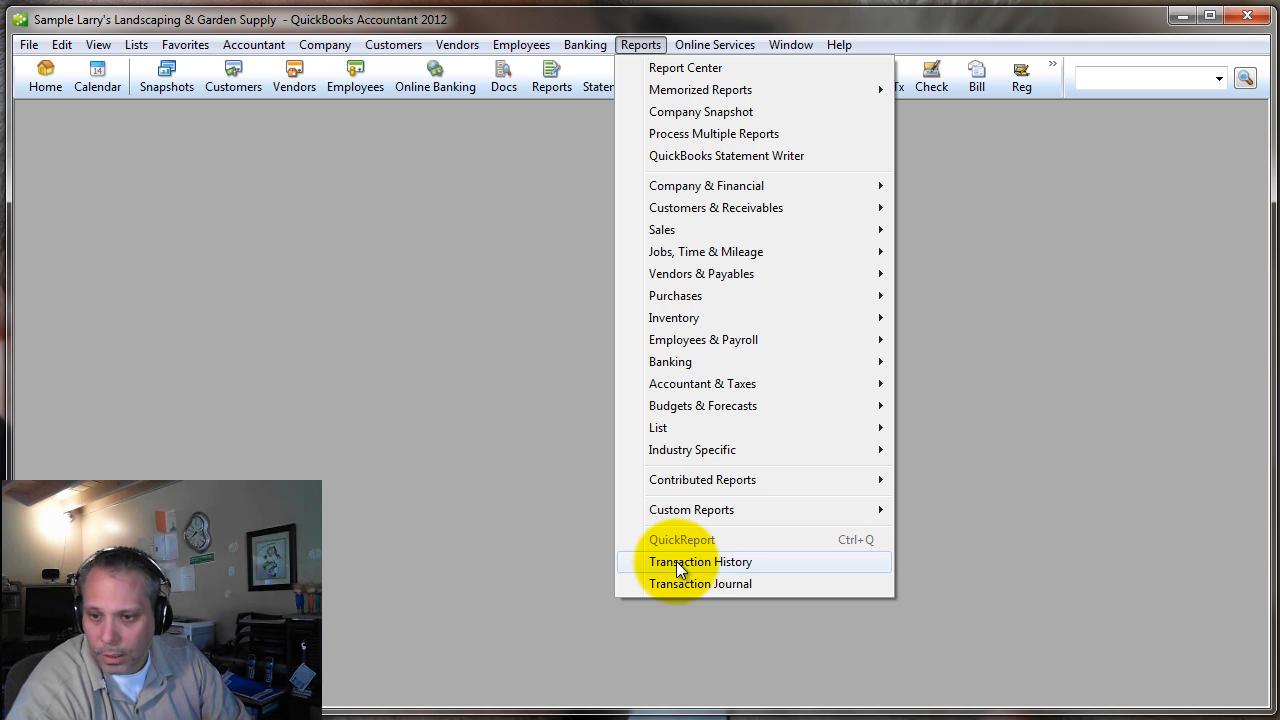
pyautogui.click(700, 560)
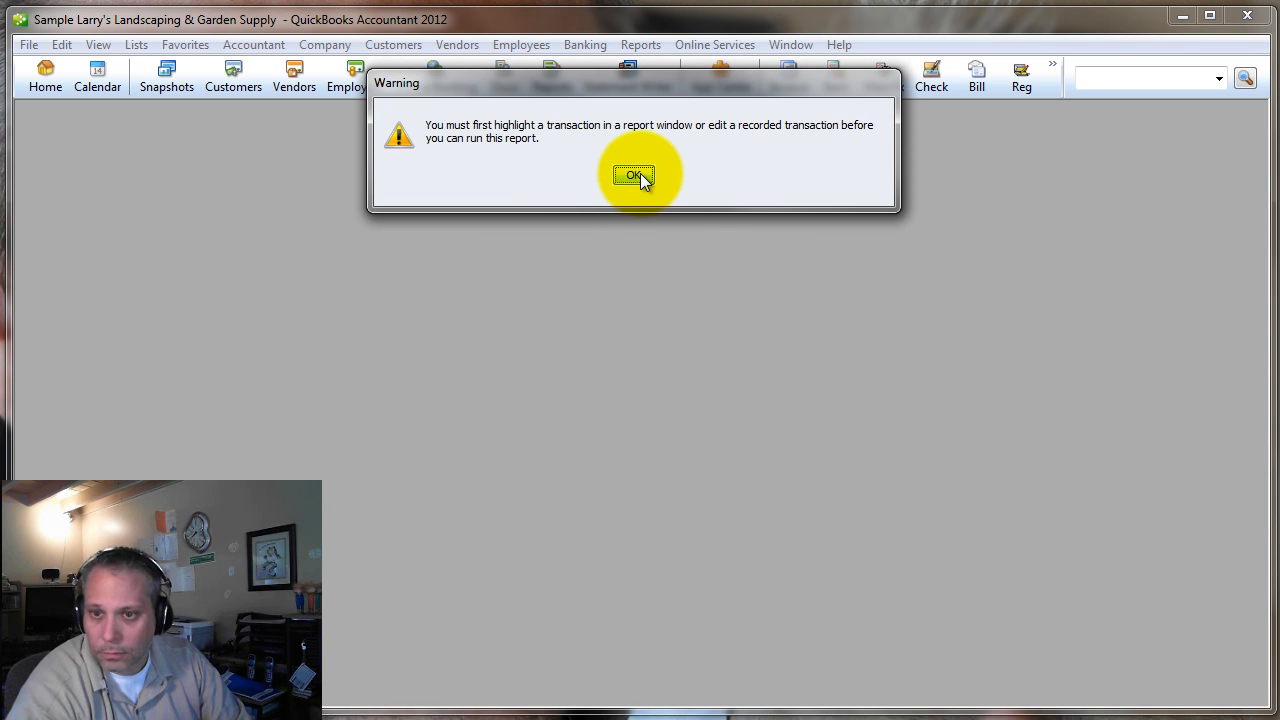
pyautogui.click(632, 174)
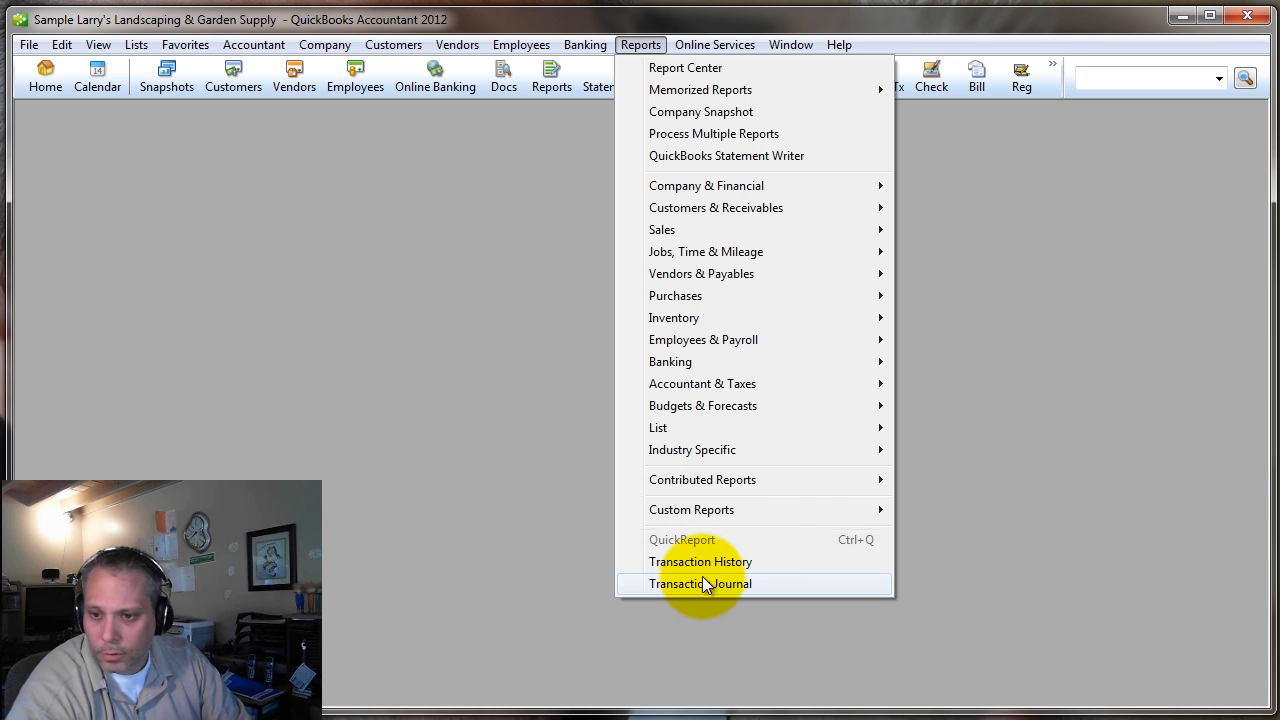
pyautogui.moveTo(796, 480)
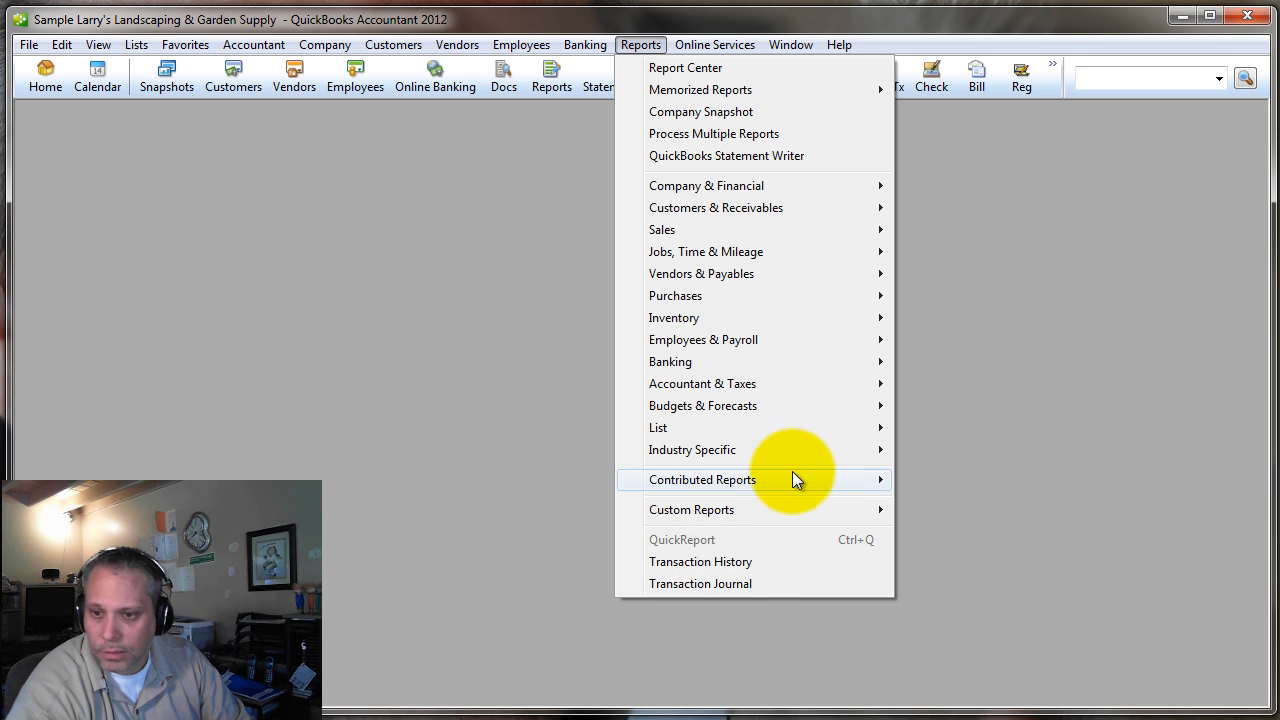
pyautogui.moveTo(688, 584)
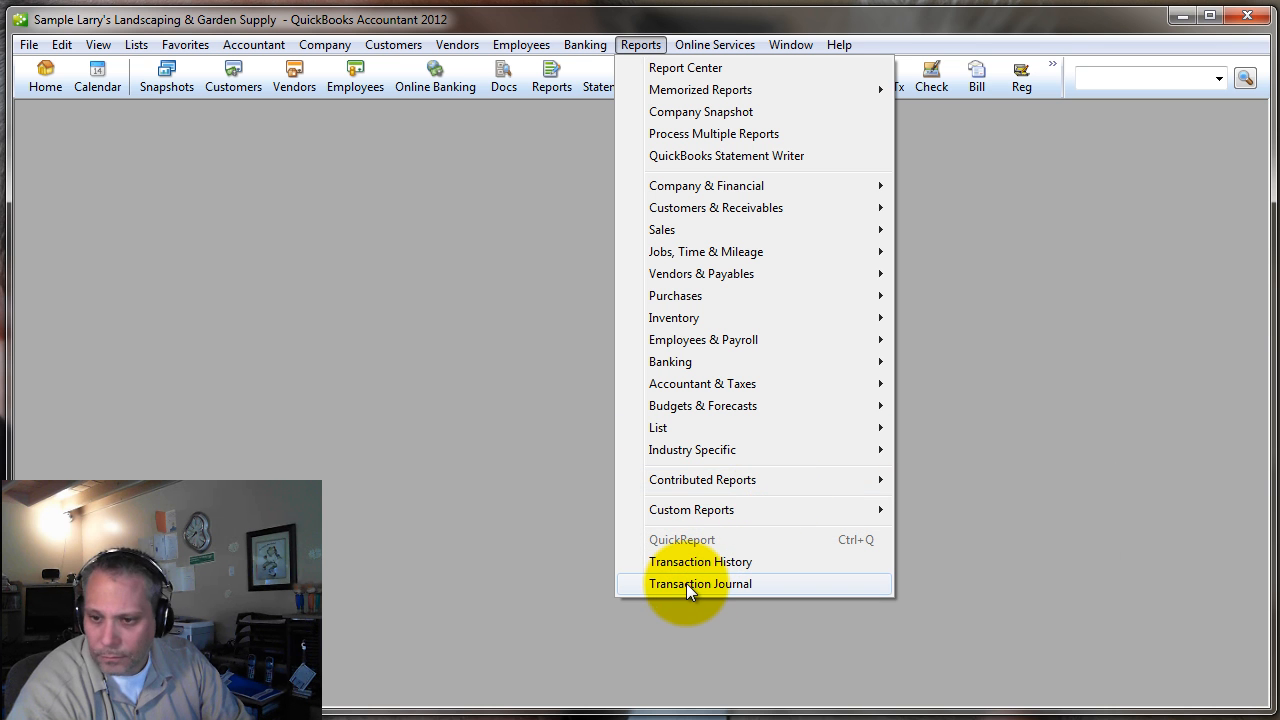
pyautogui.click(700, 584)
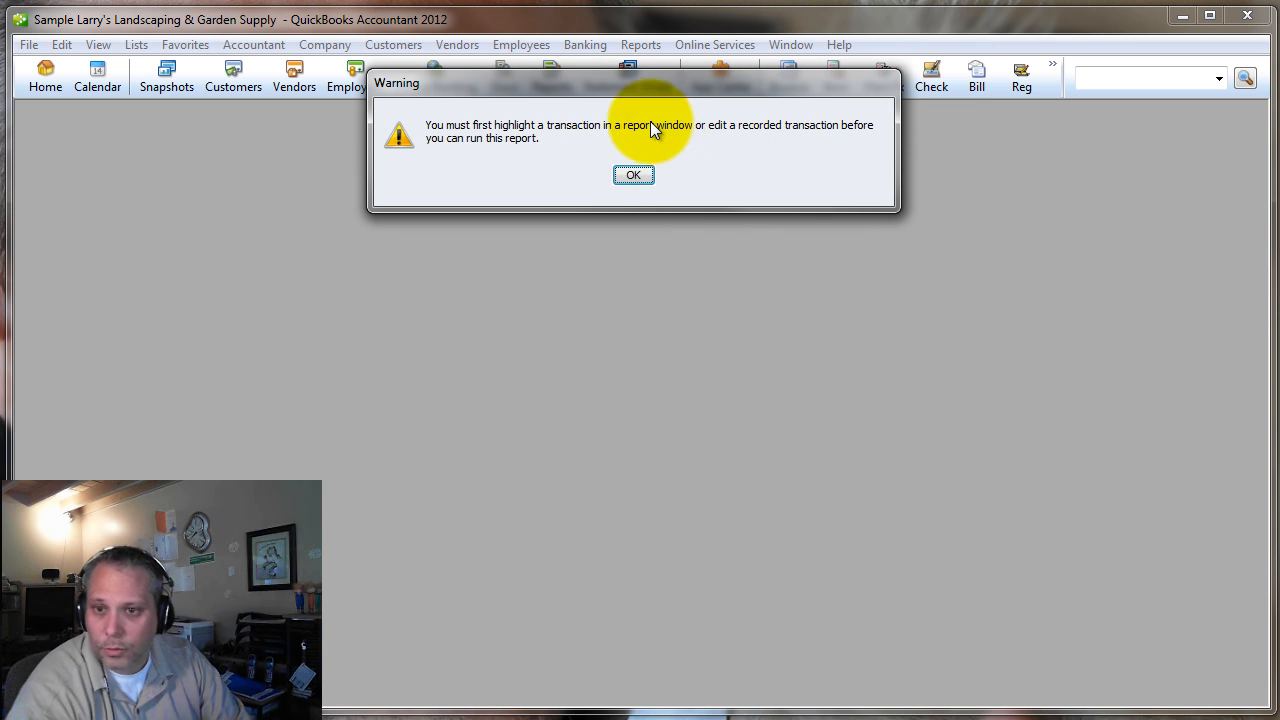
pyautogui.click(632, 174)
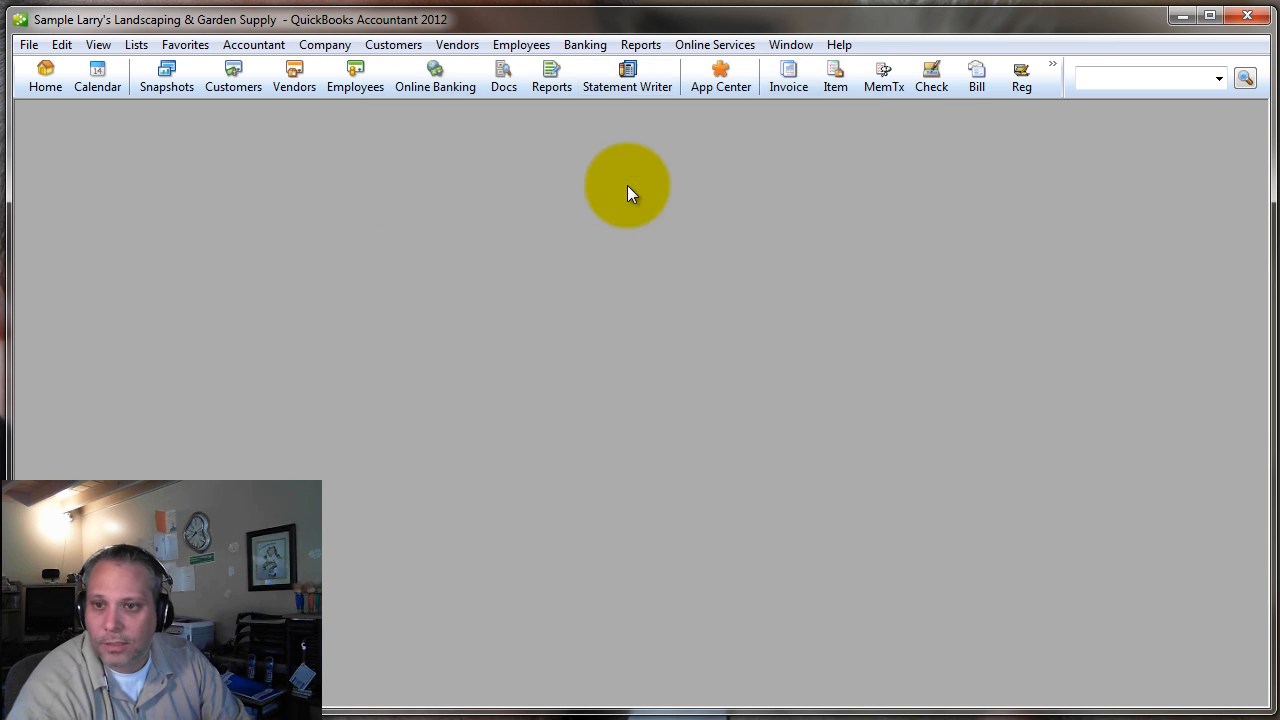
pyautogui.click(640, 44)
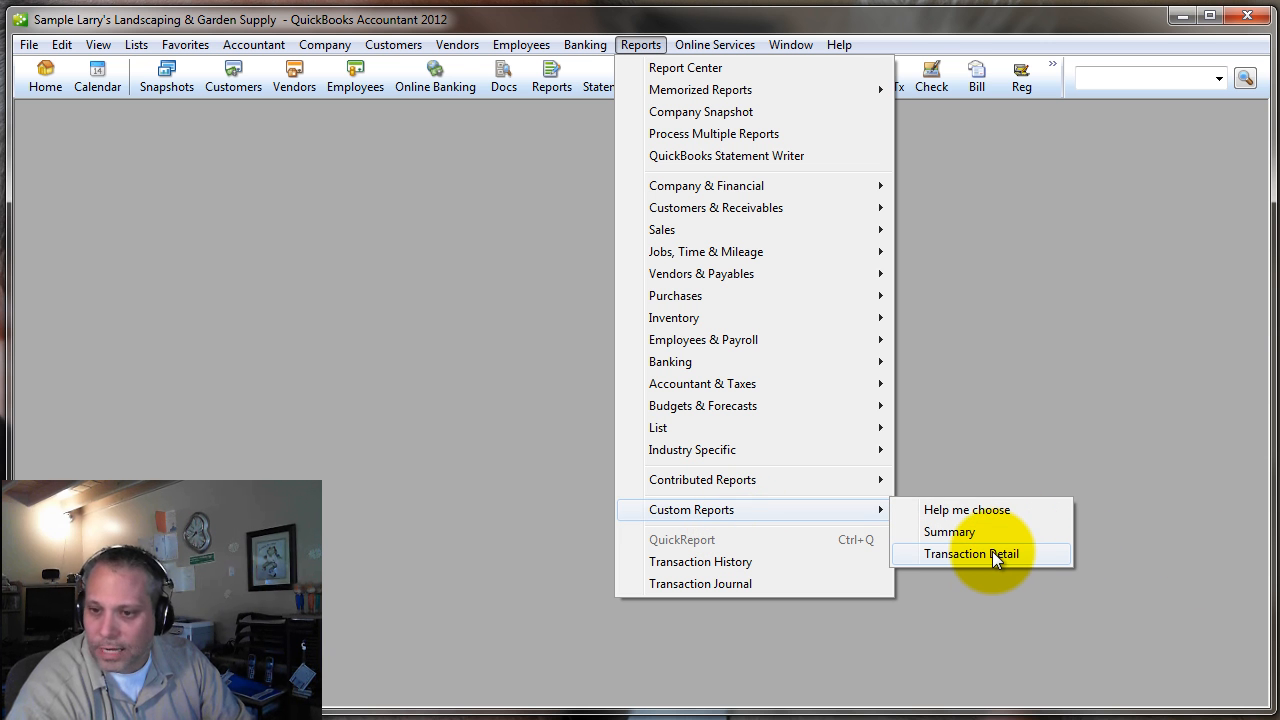
# Step: Run a Custom Transaction Detail report with the Account filter set to Checking
pyautogui.click(972, 552)
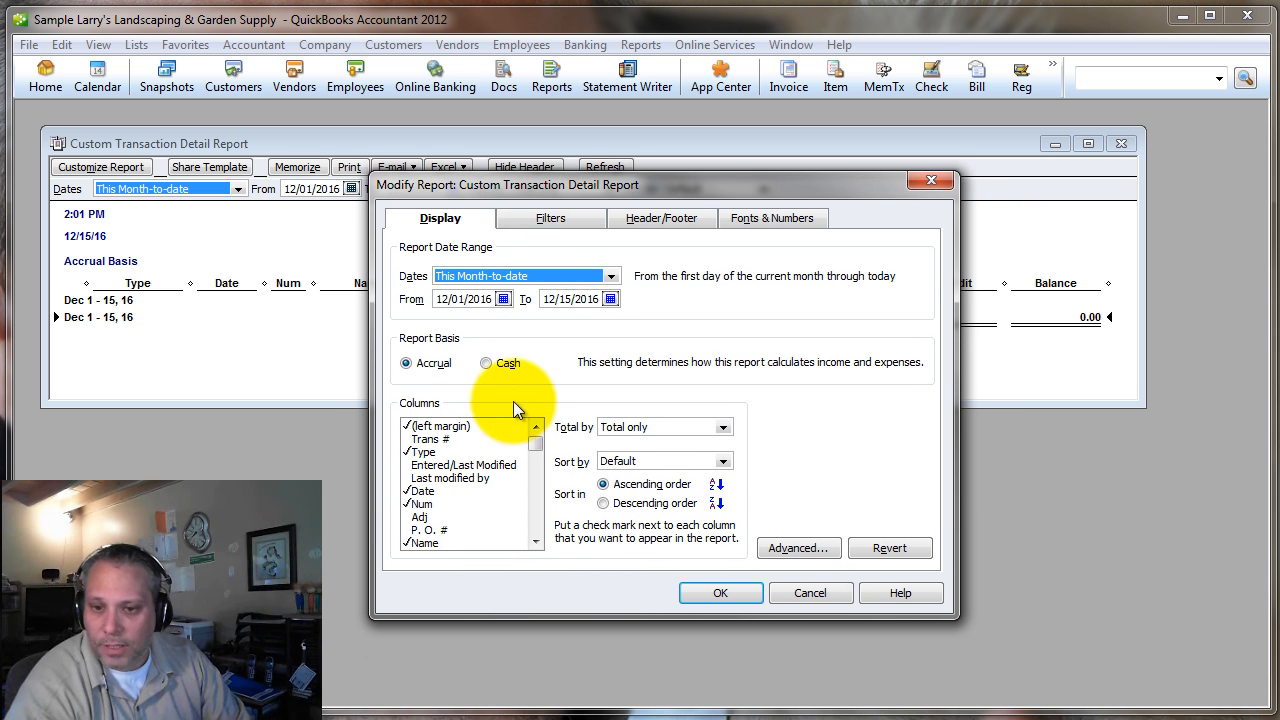
pyautogui.click(550, 218)
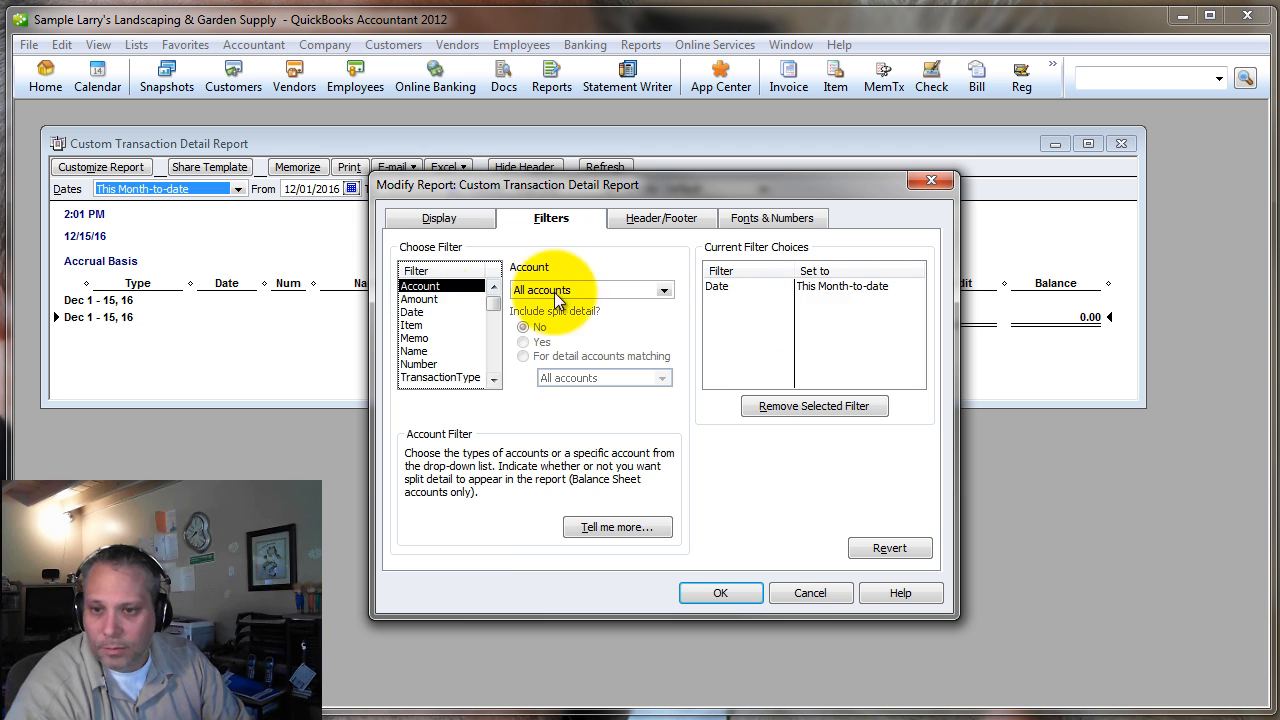
pyautogui.click(664, 290)
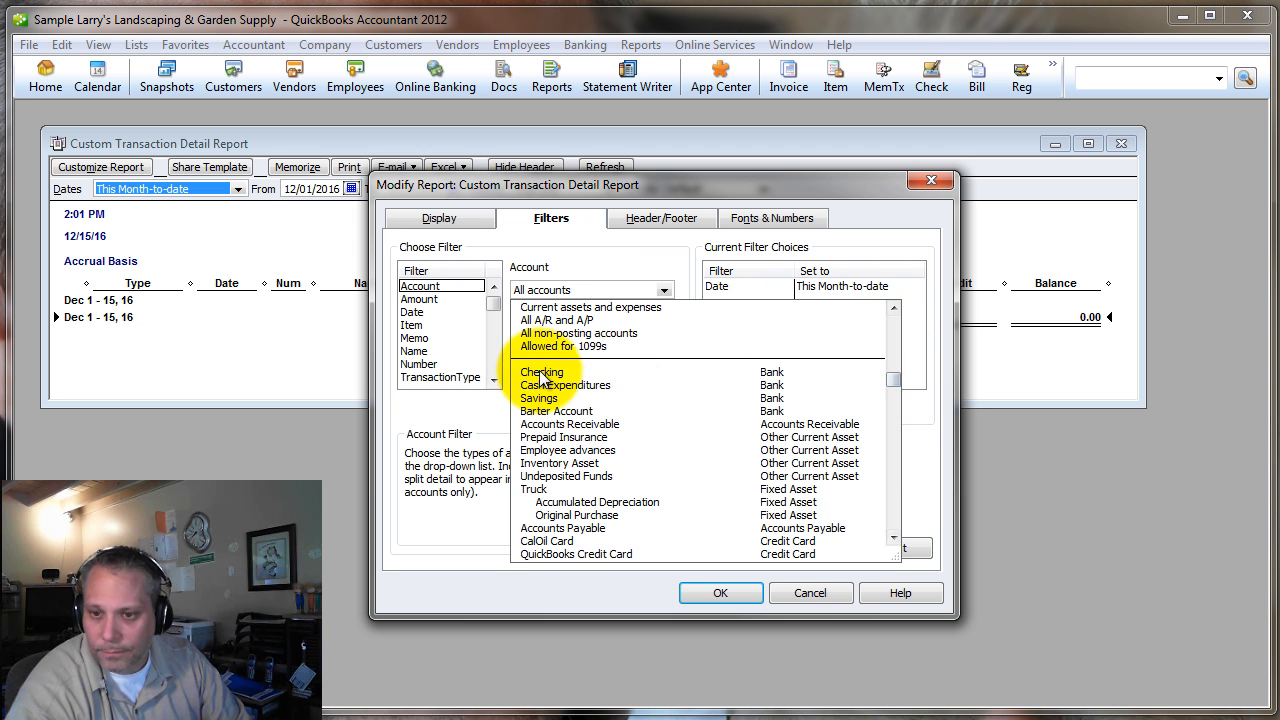
pyautogui.click(542, 370)
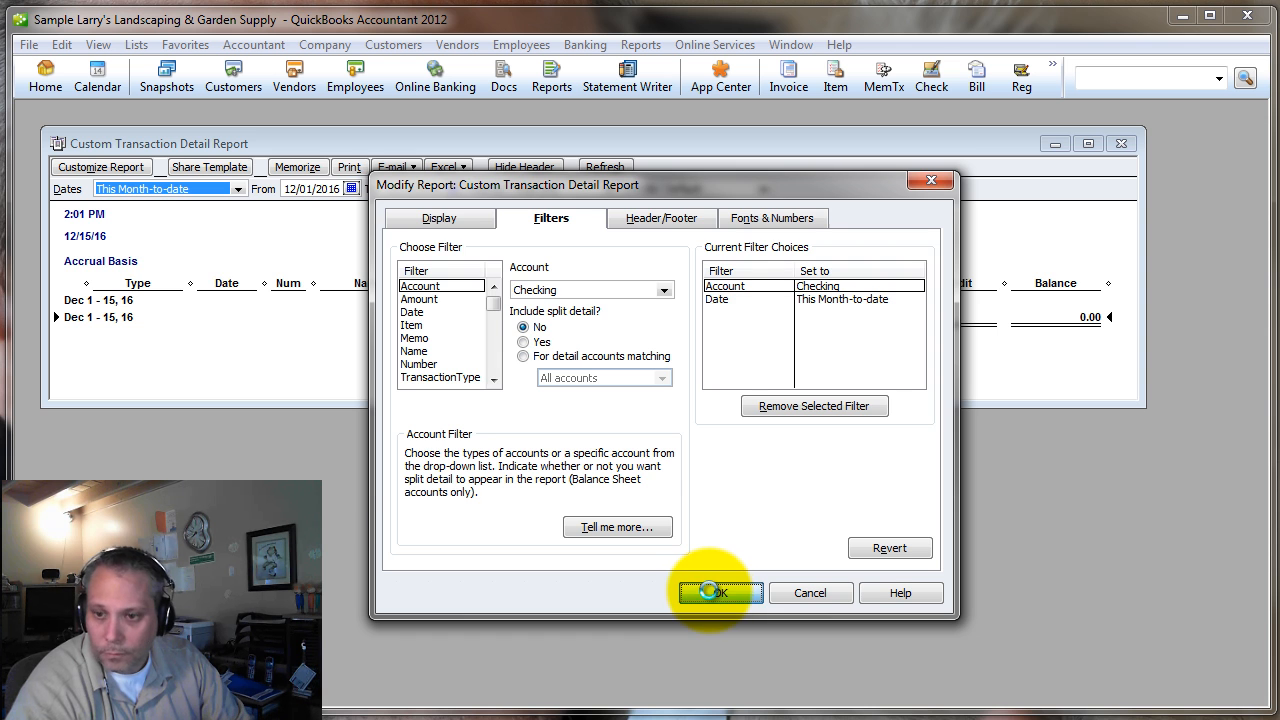
pyautogui.click(716, 592)
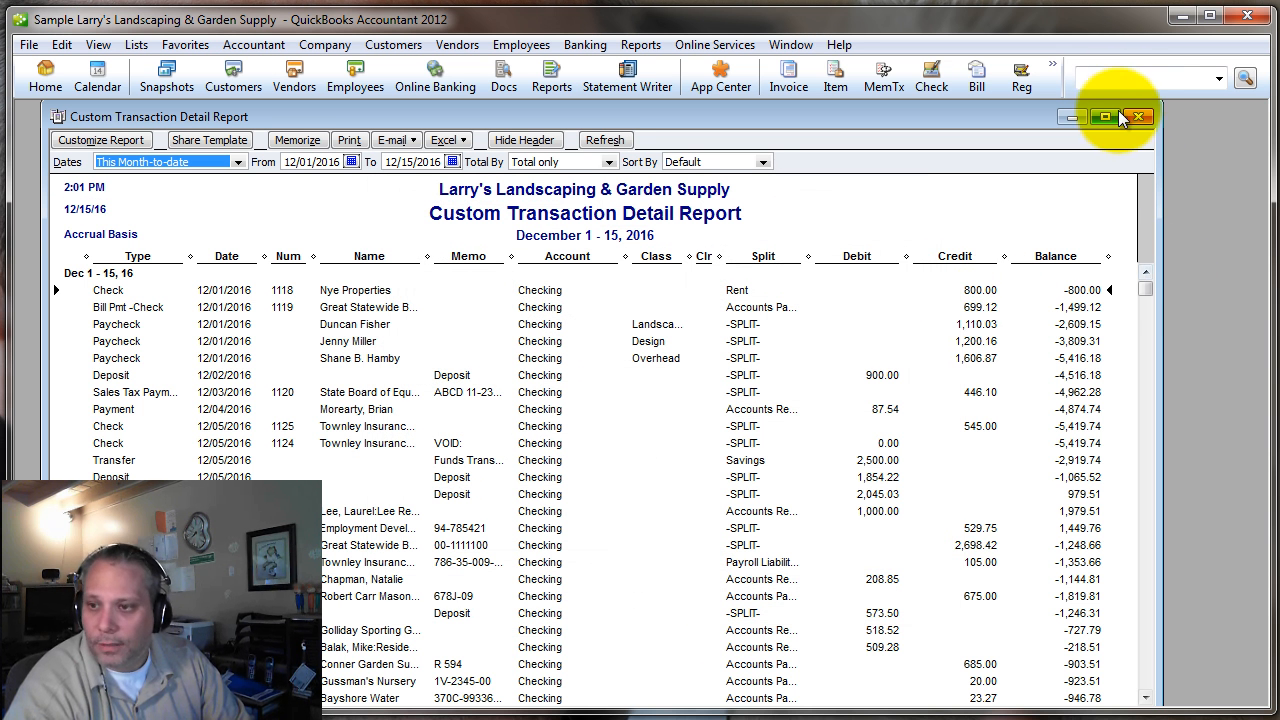
# Step: Maximize the report, move its From date to 11/01/2016, review it and close without memorizing
pyautogui.click(1104, 116)
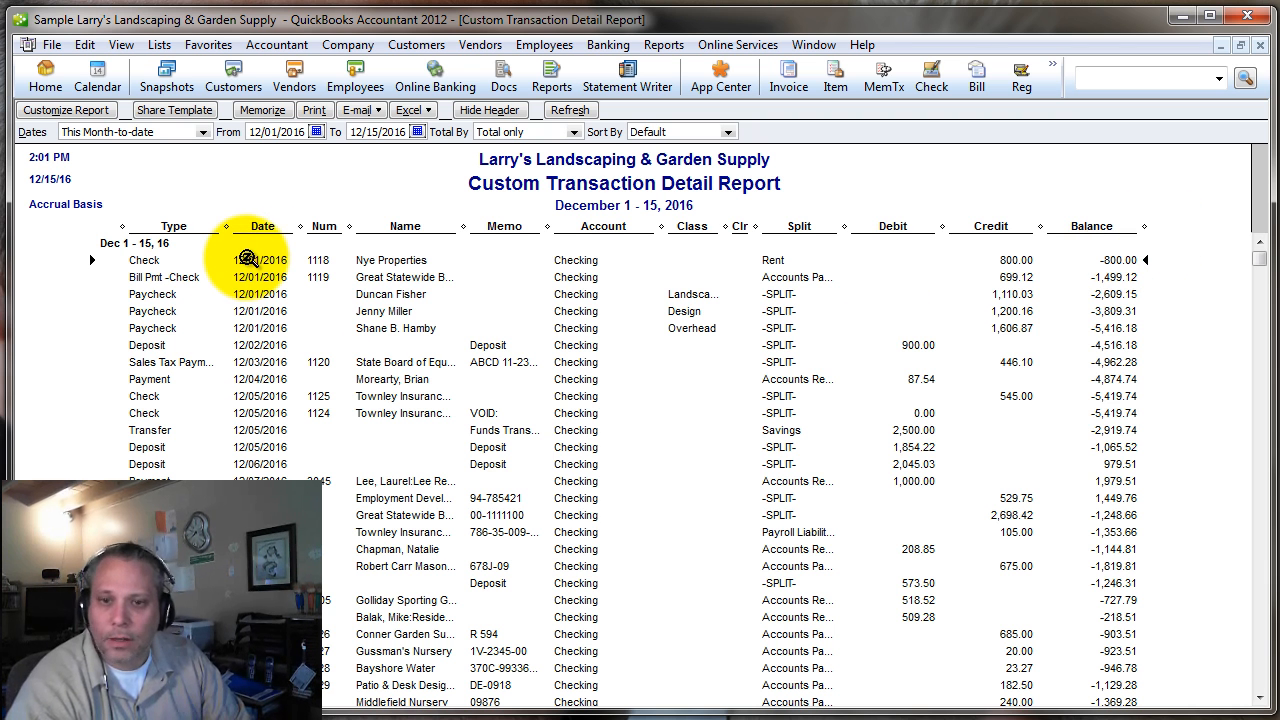
pyautogui.click(316, 132)
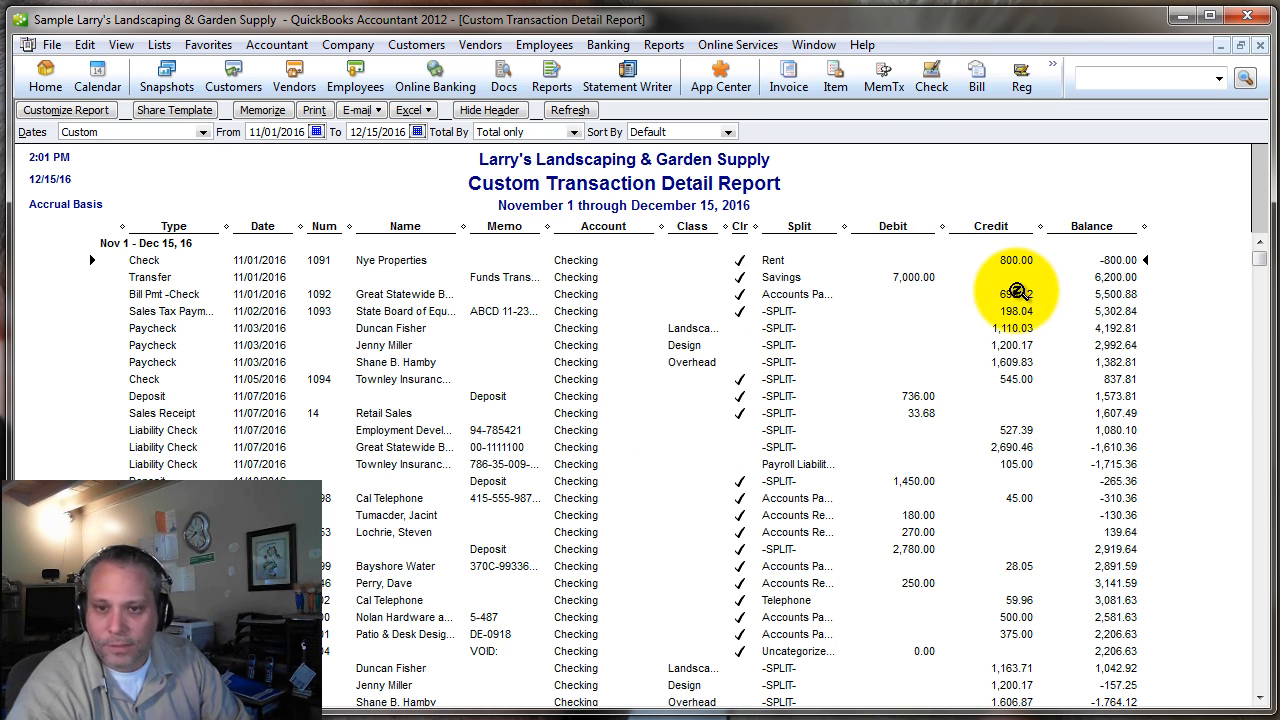
pyautogui.scroll(-3)
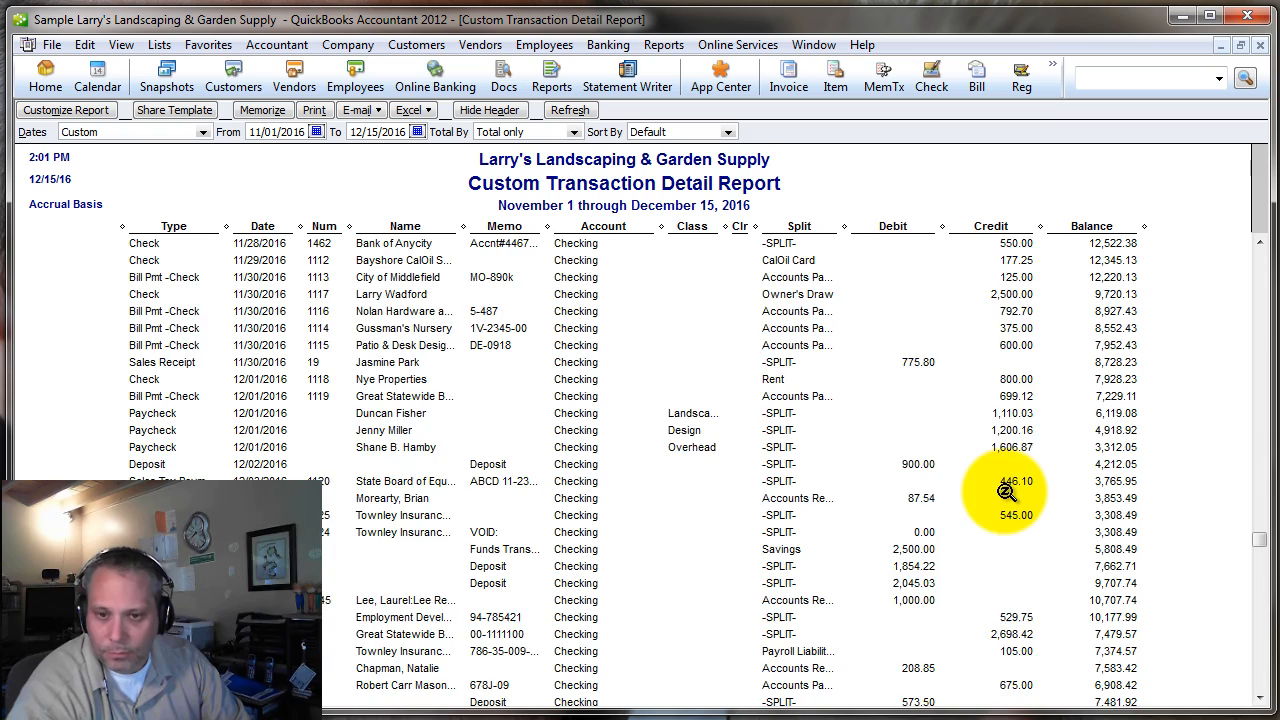
pyautogui.scroll(3)
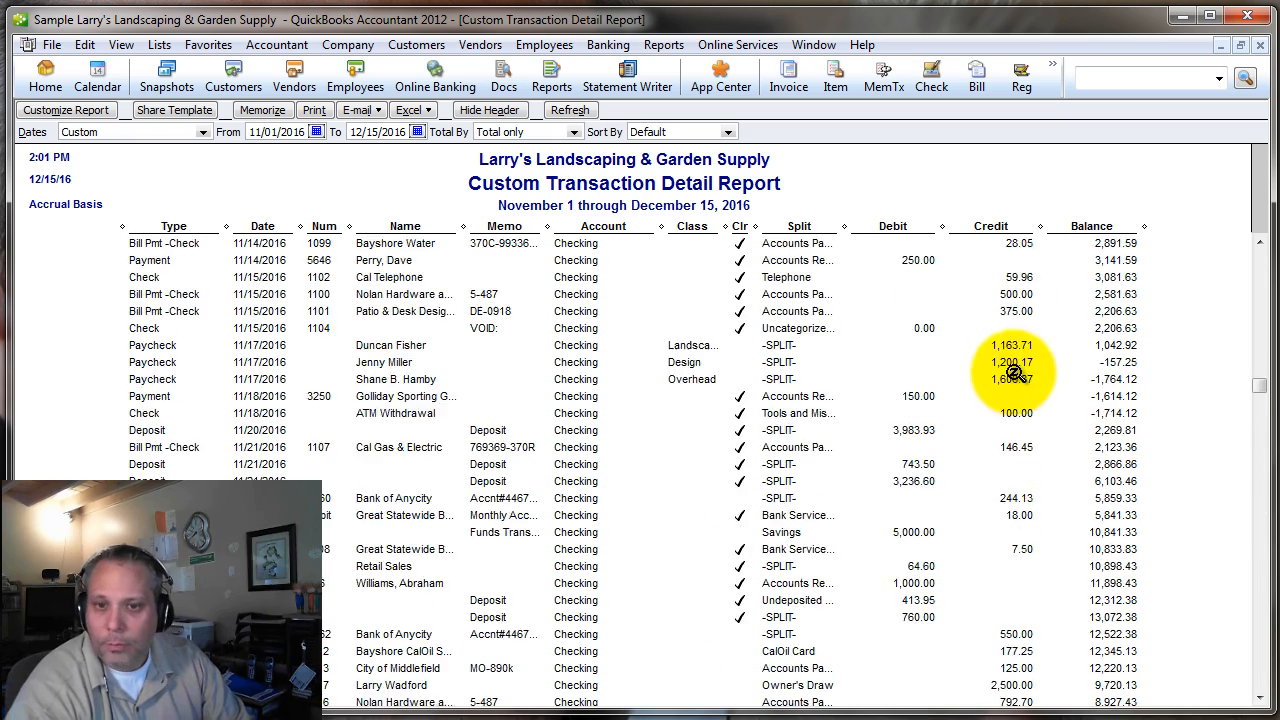
pyautogui.scroll(3)
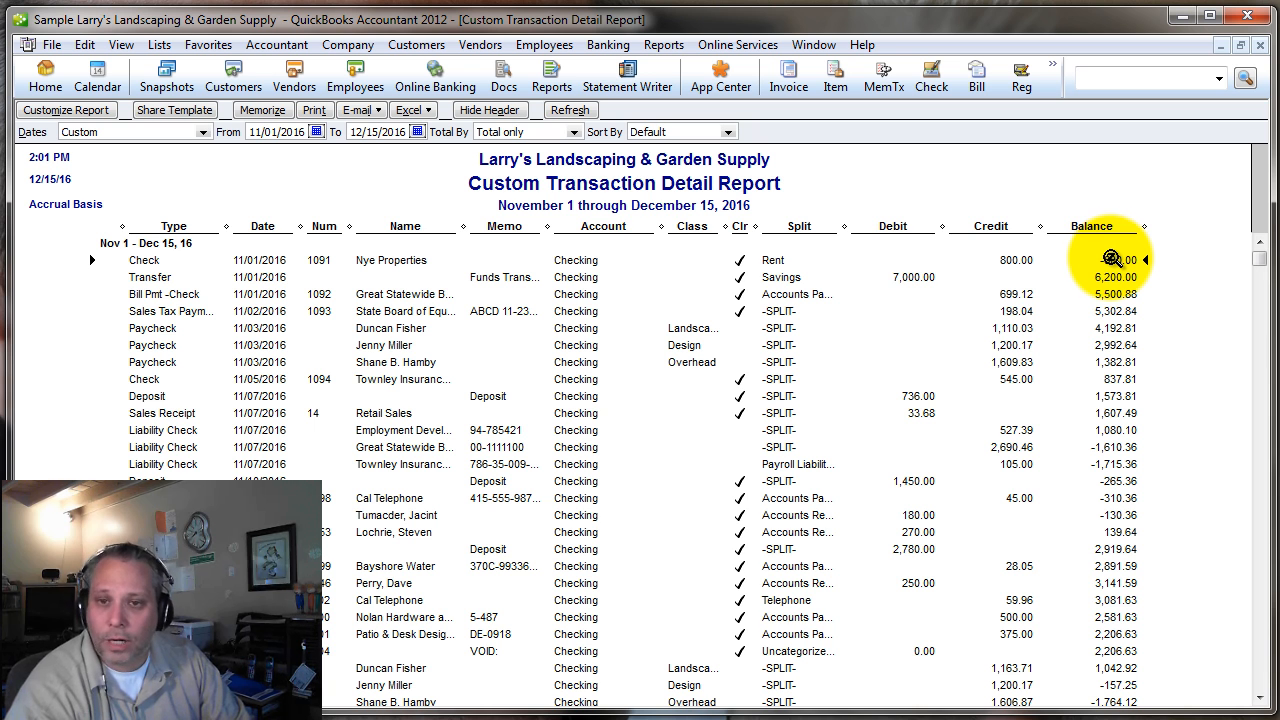
pyautogui.moveTo(1240, 164)
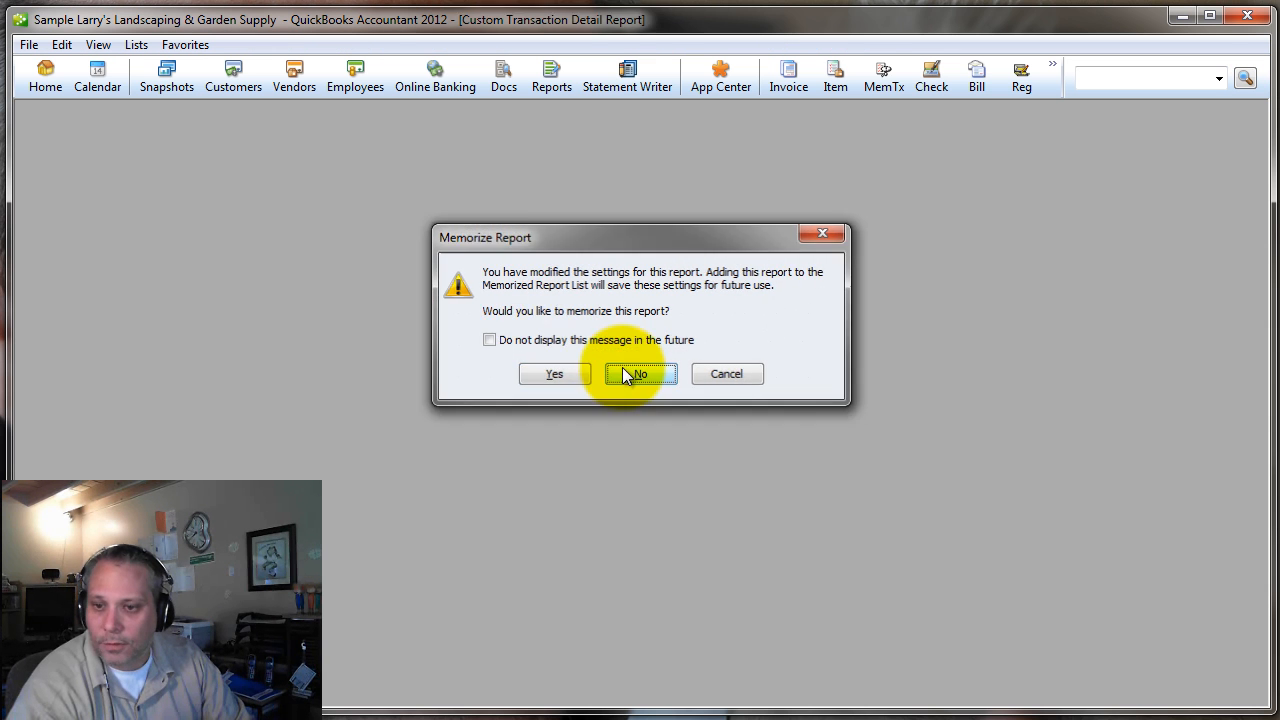
pyautogui.click(638, 374)
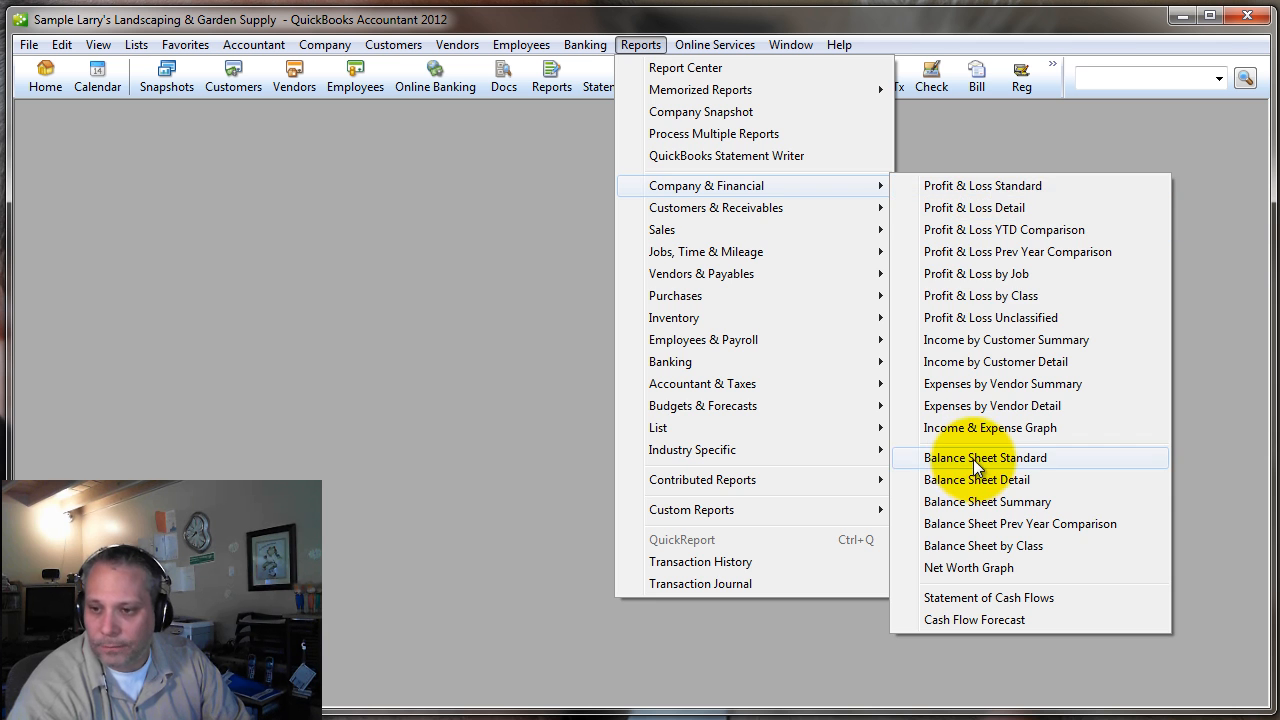
# Step: From Balance Sheet Standard QuickZoom into Checking from 12/01/2016 and choose Excel > Create New Worksheet
pyautogui.click(984, 456)
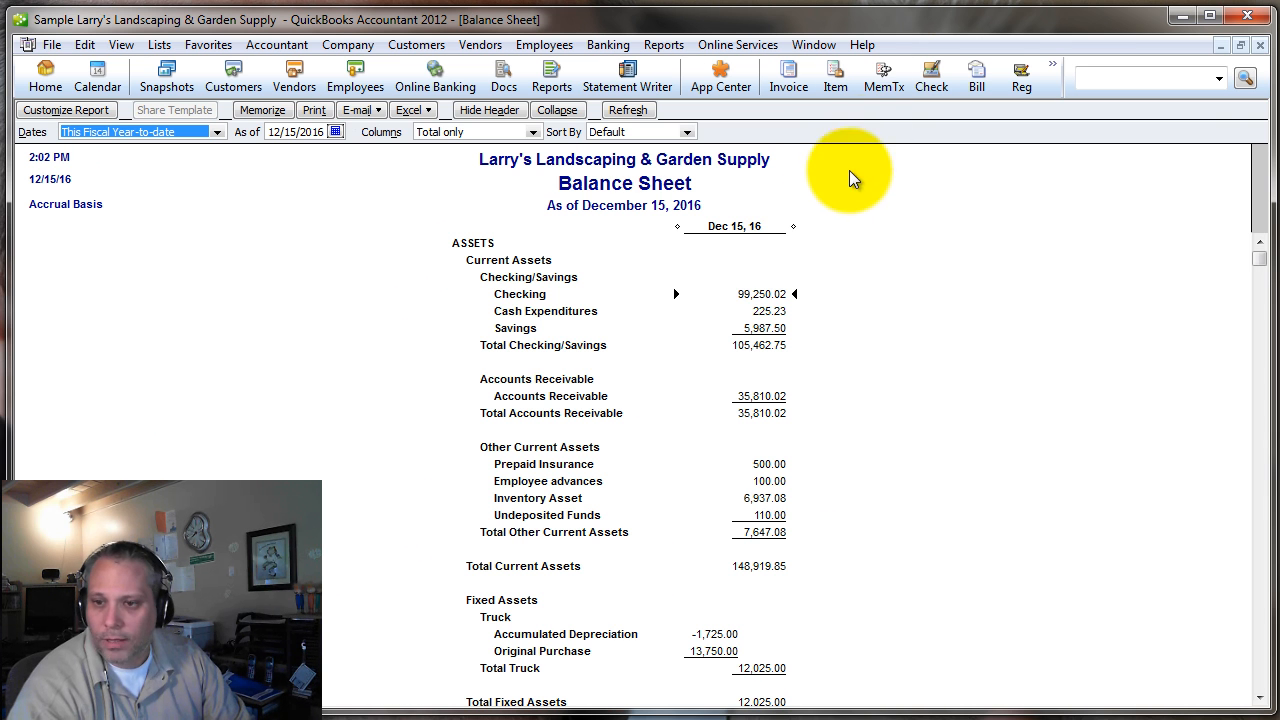
pyautogui.moveTo(760, 292)
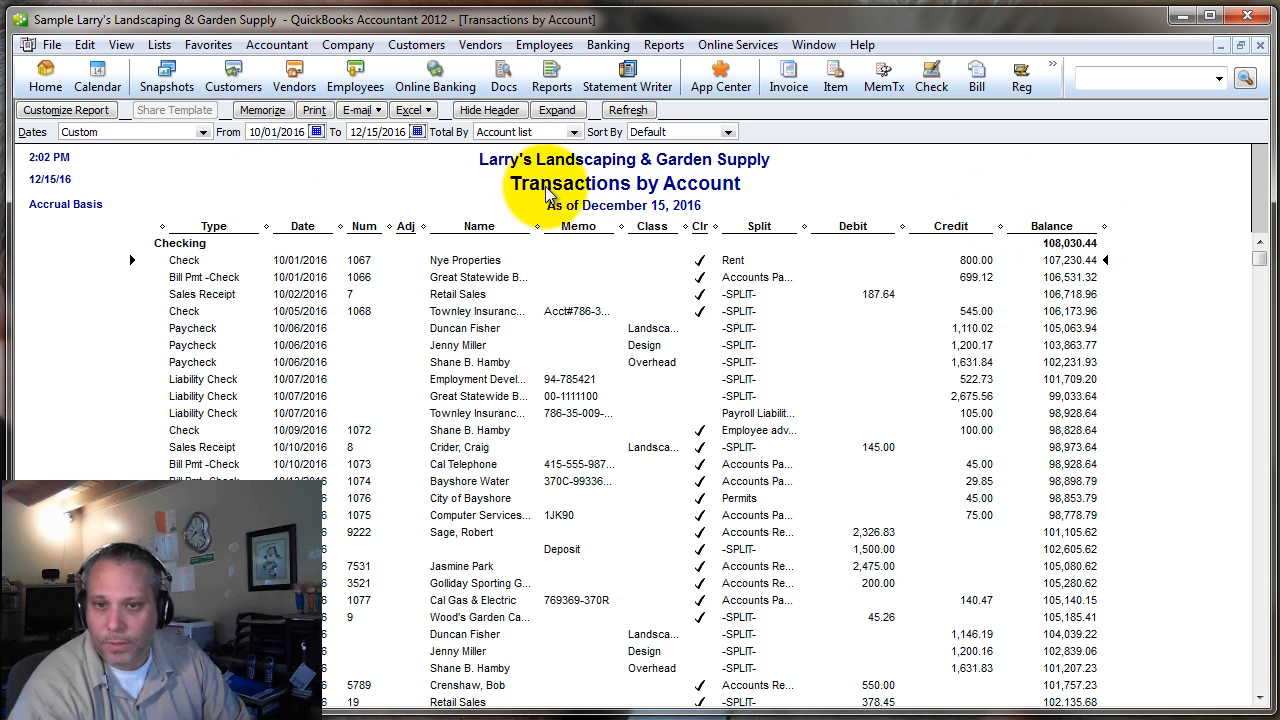
pyautogui.tripleClick(276, 132)
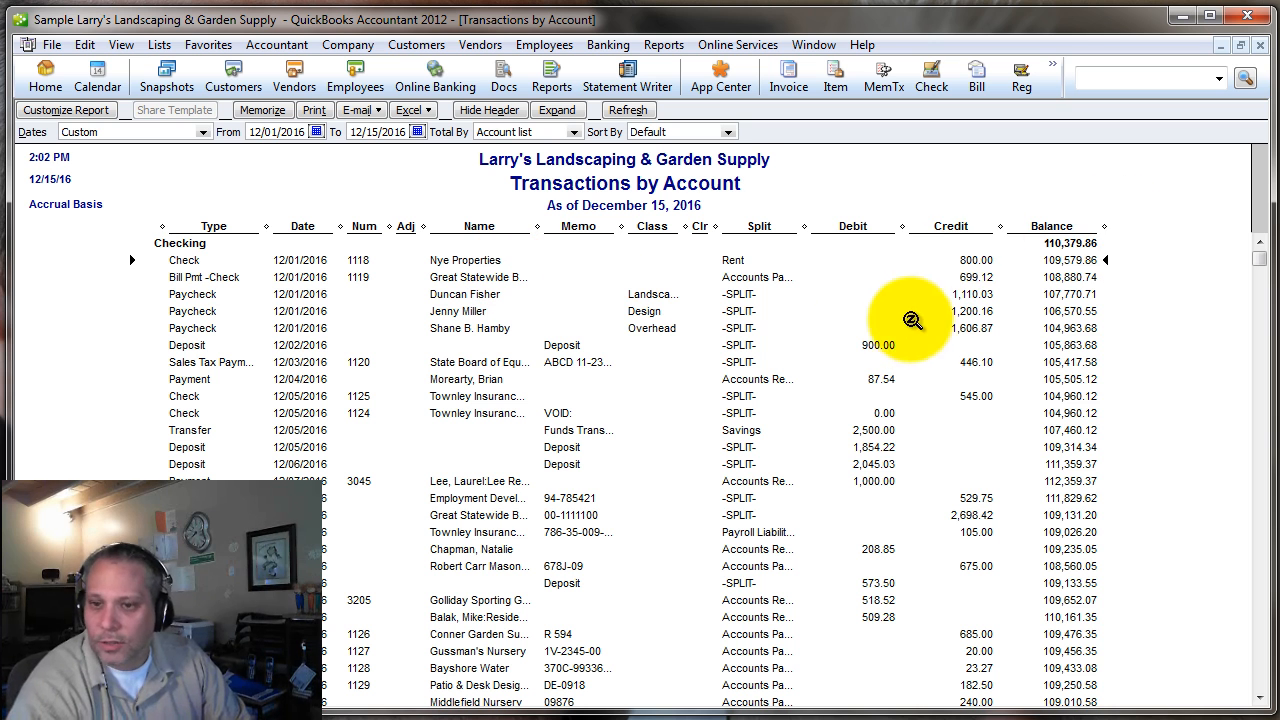
pyautogui.moveTo(1056, 260)
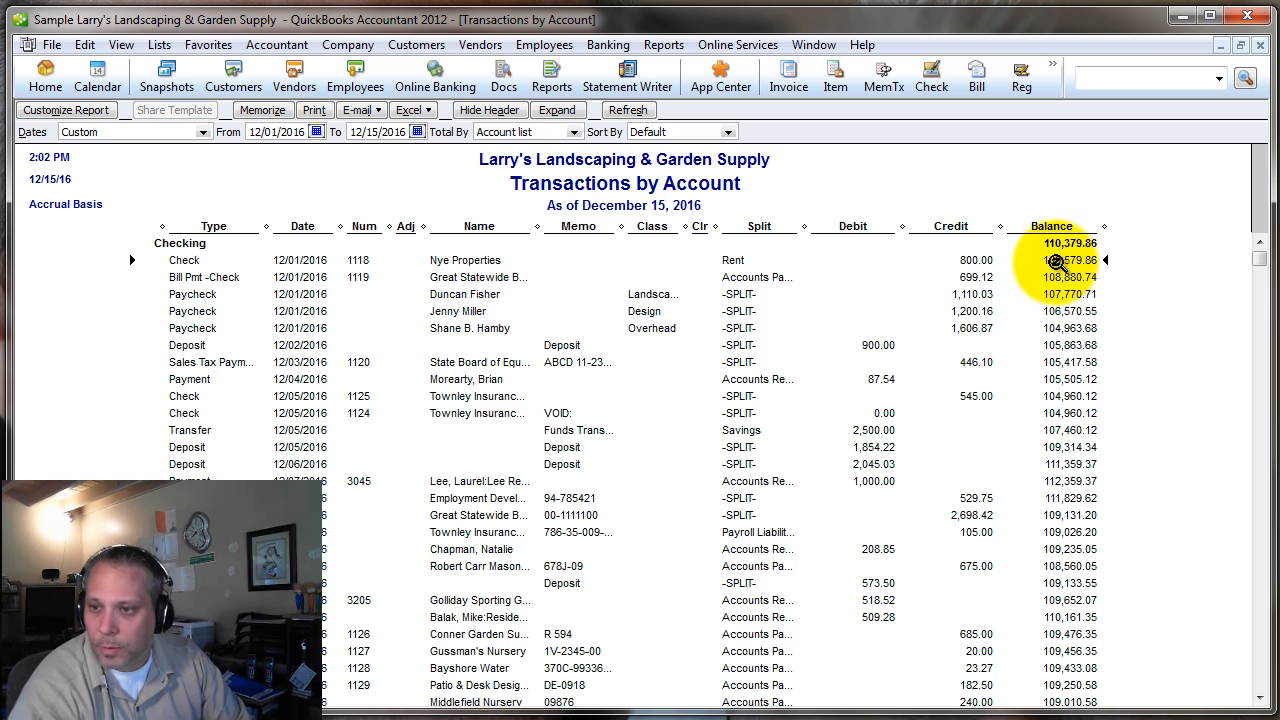
pyautogui.moveTo(1070, 244)
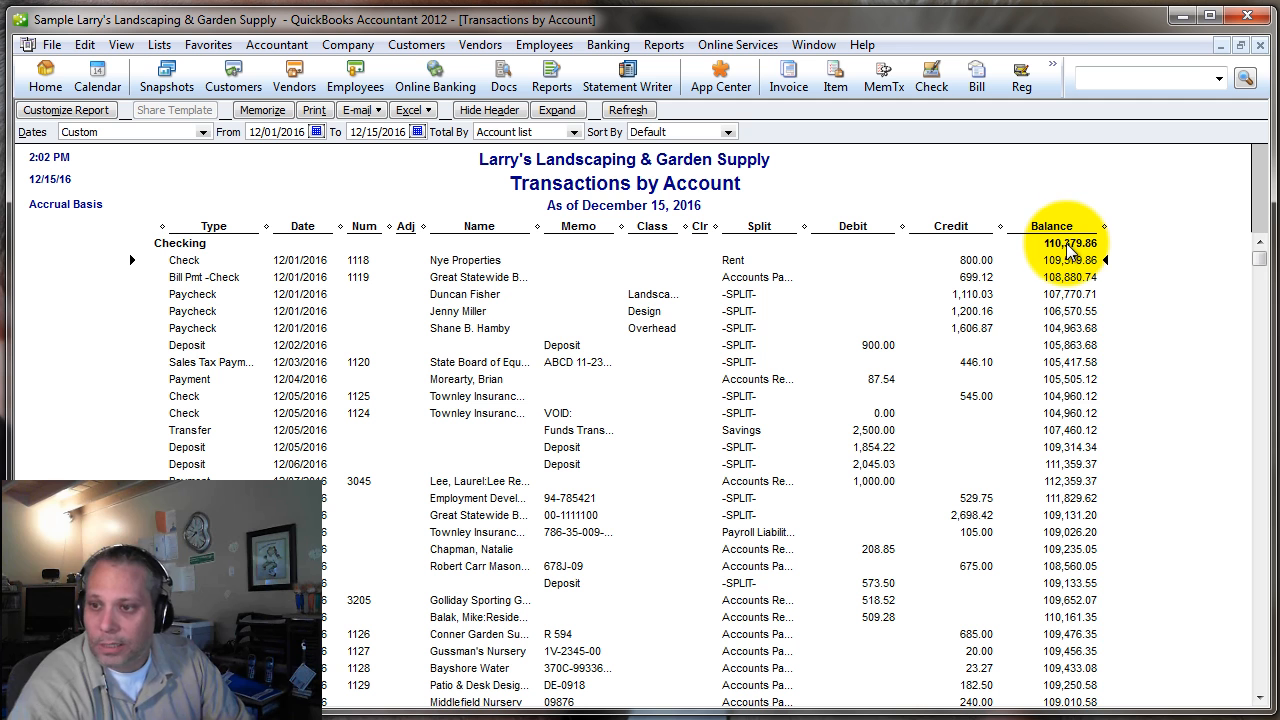
pyautogui.moveTo(1076, 280)
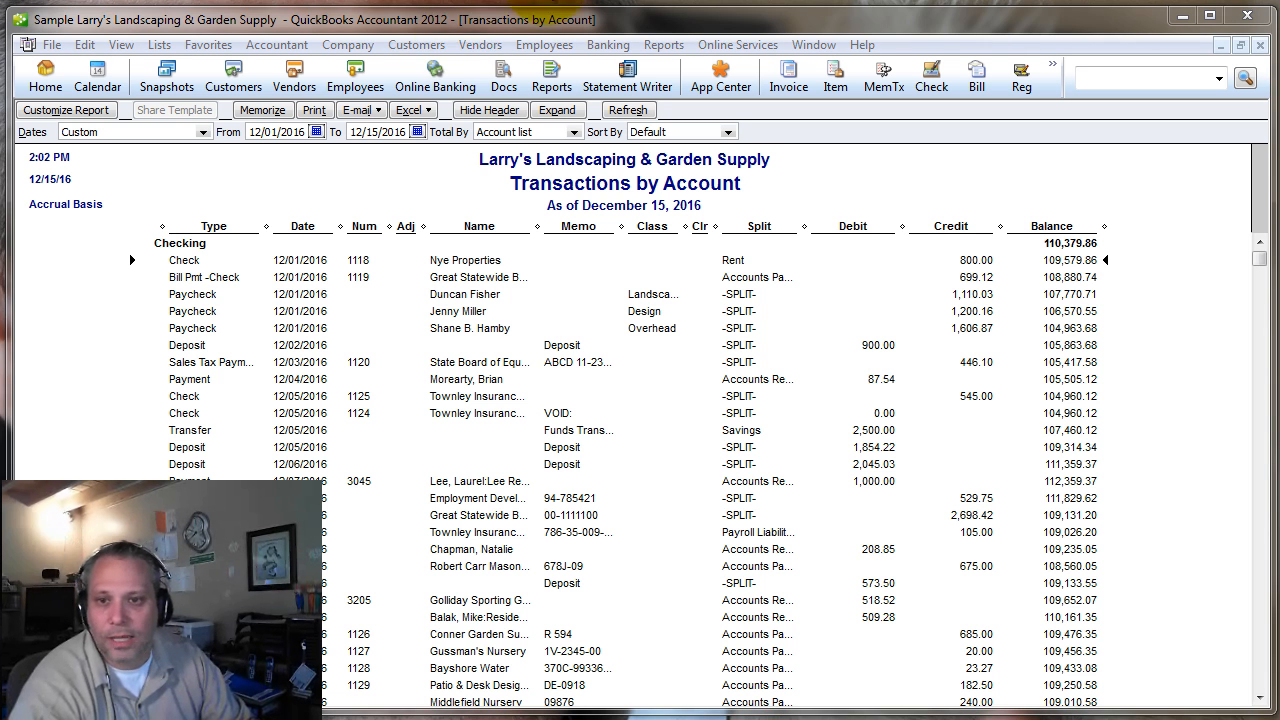
pyautogui.click(408, 108)
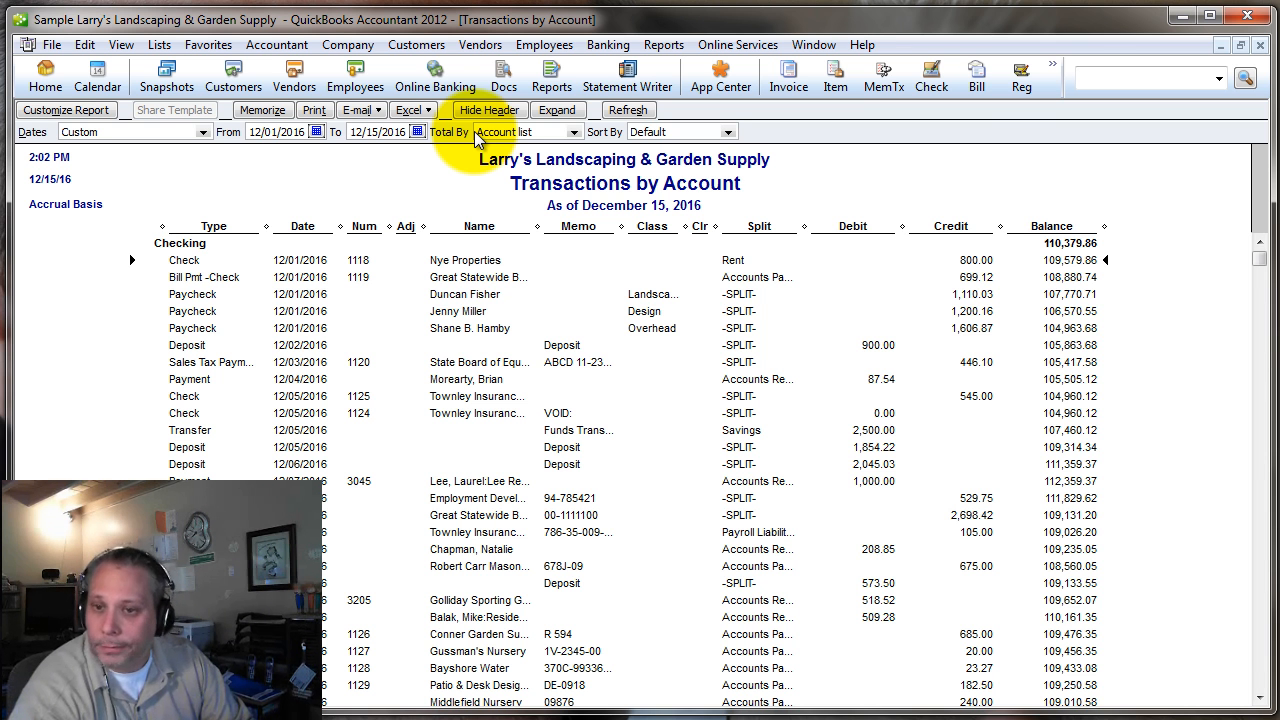
pyautogui.click(408, 110)
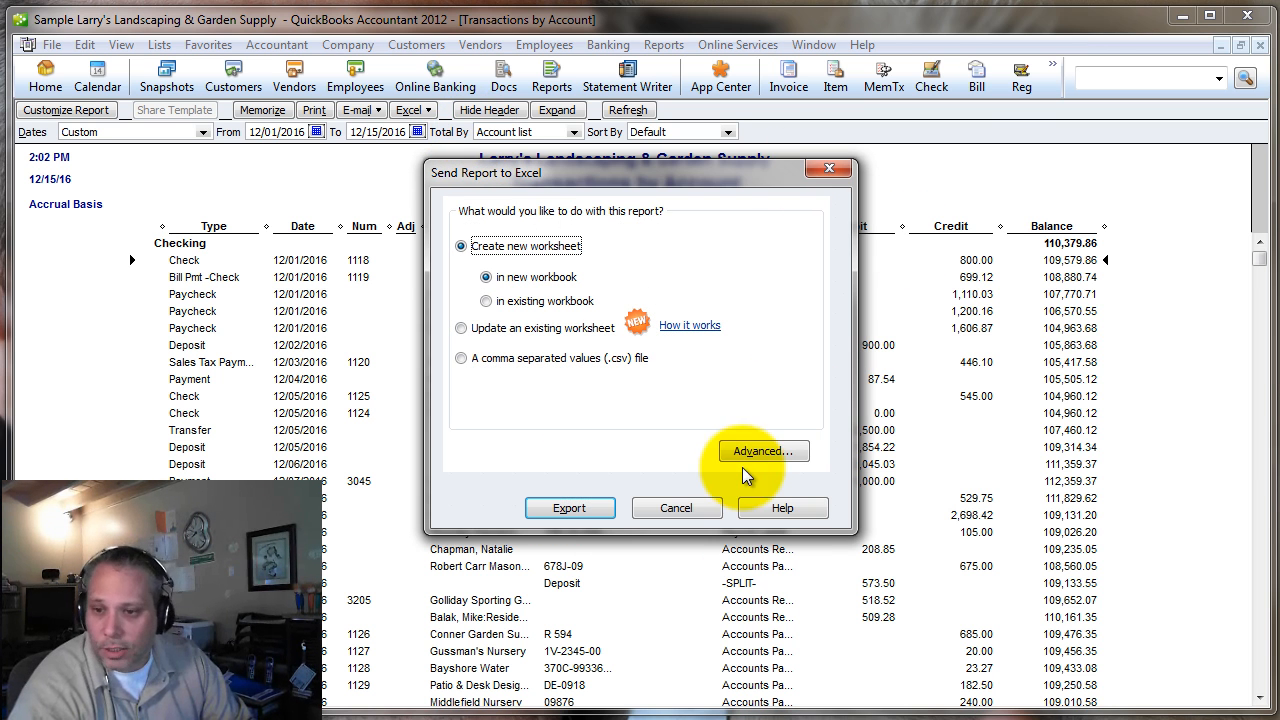
# Step: In Customize Report, confirm the Filters Account is still Checking
pyautogui.click(676, 508)
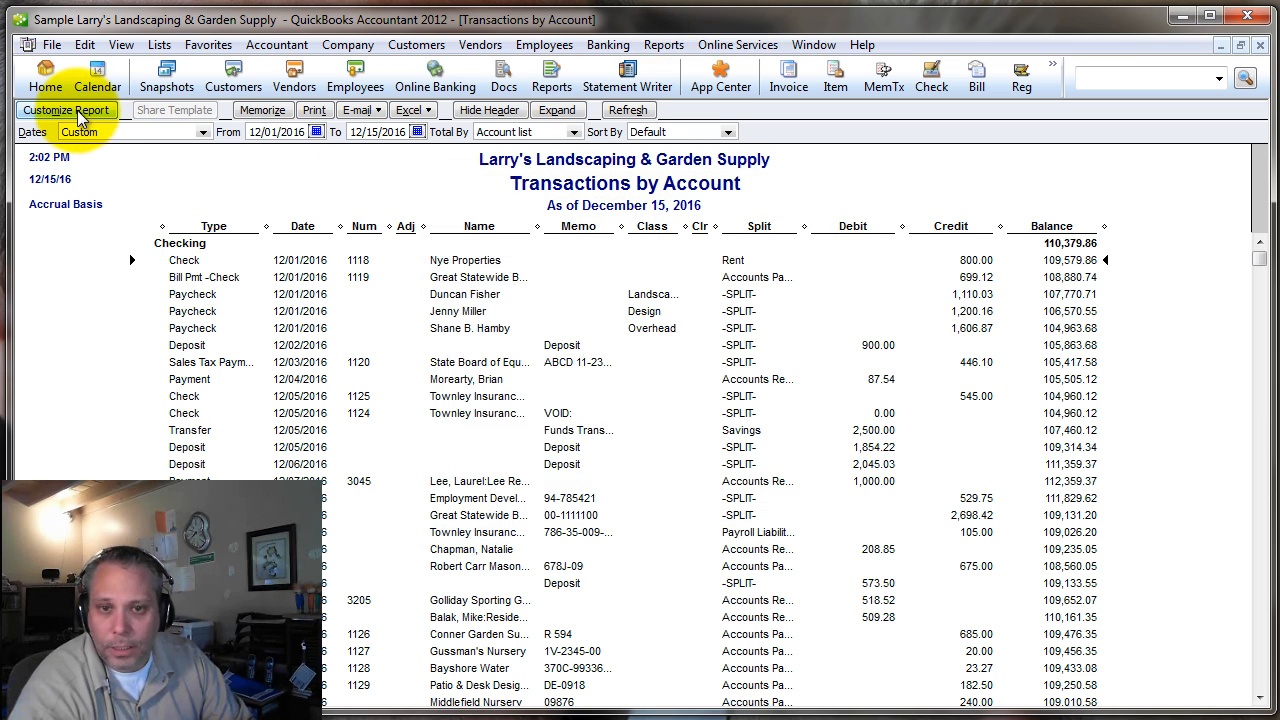
pyautogui.click(66, 110)
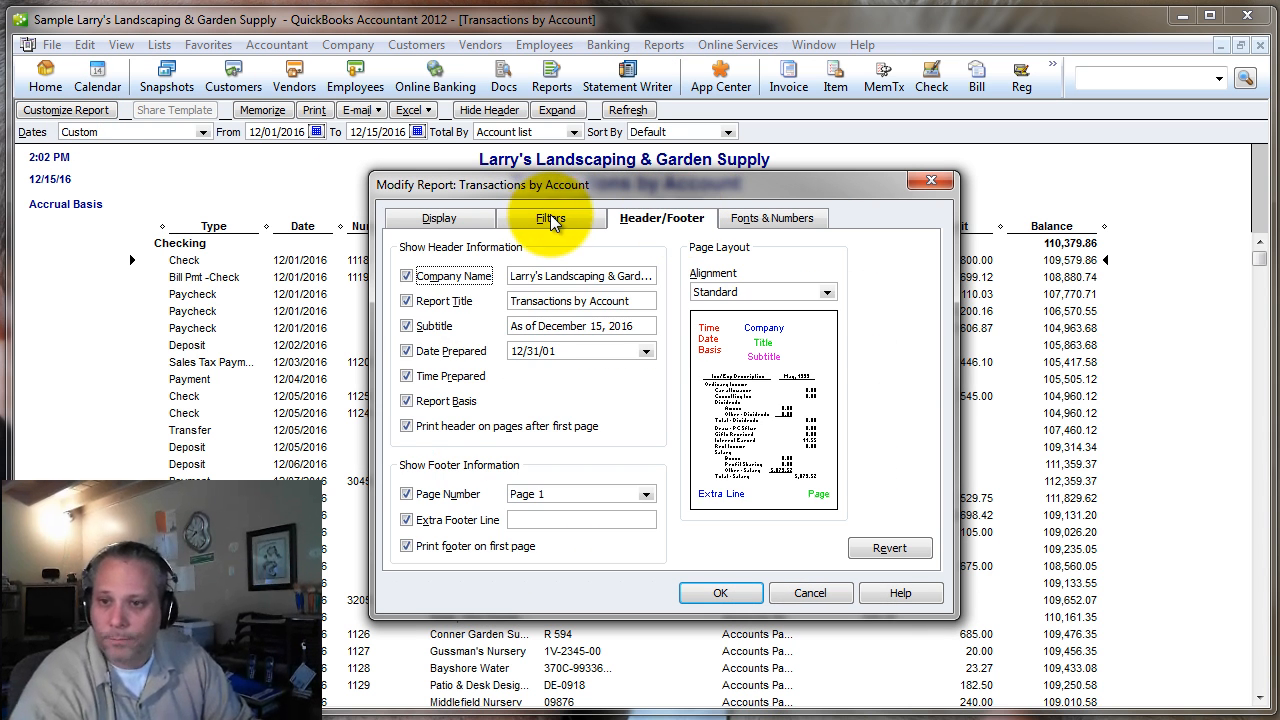
pyautogui.click(552, 218)
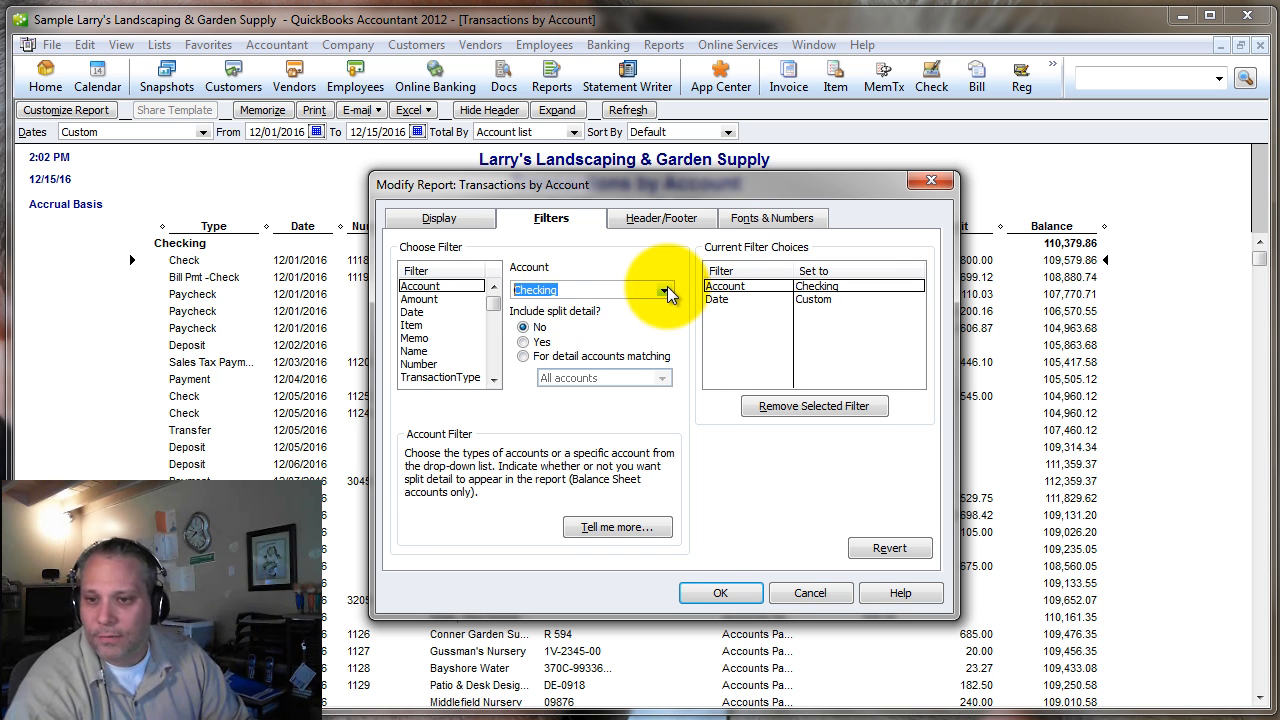
pyautogui.click(668, 290)
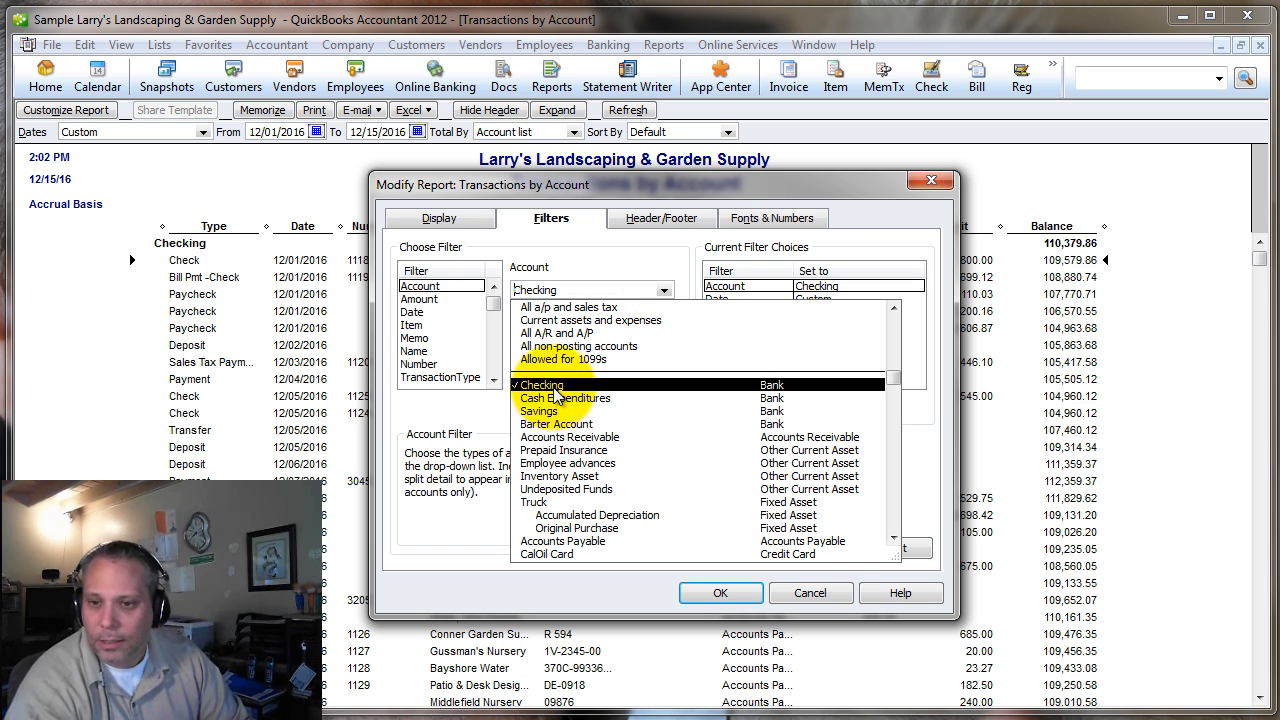
pyautogui.click(540, 384)
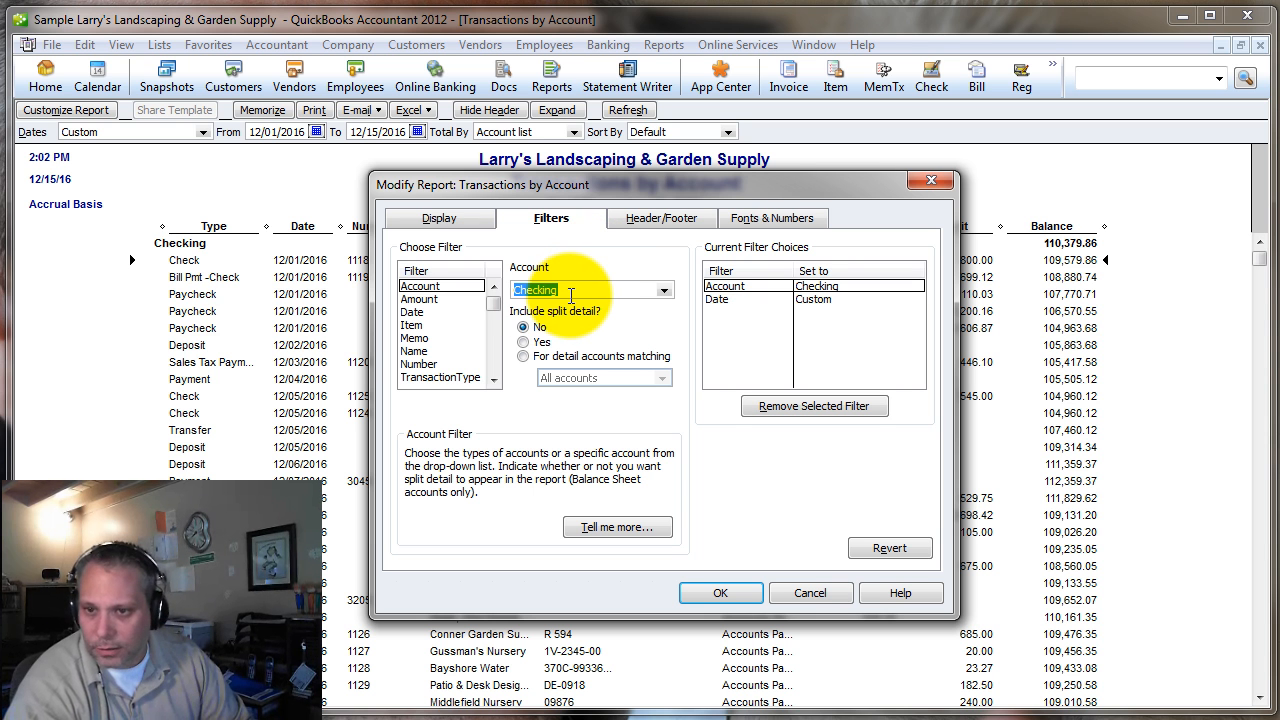
# Step: On Header/Footer replace the Report Title with 'Checking' and apply it
pyautogui.click(660, 216)
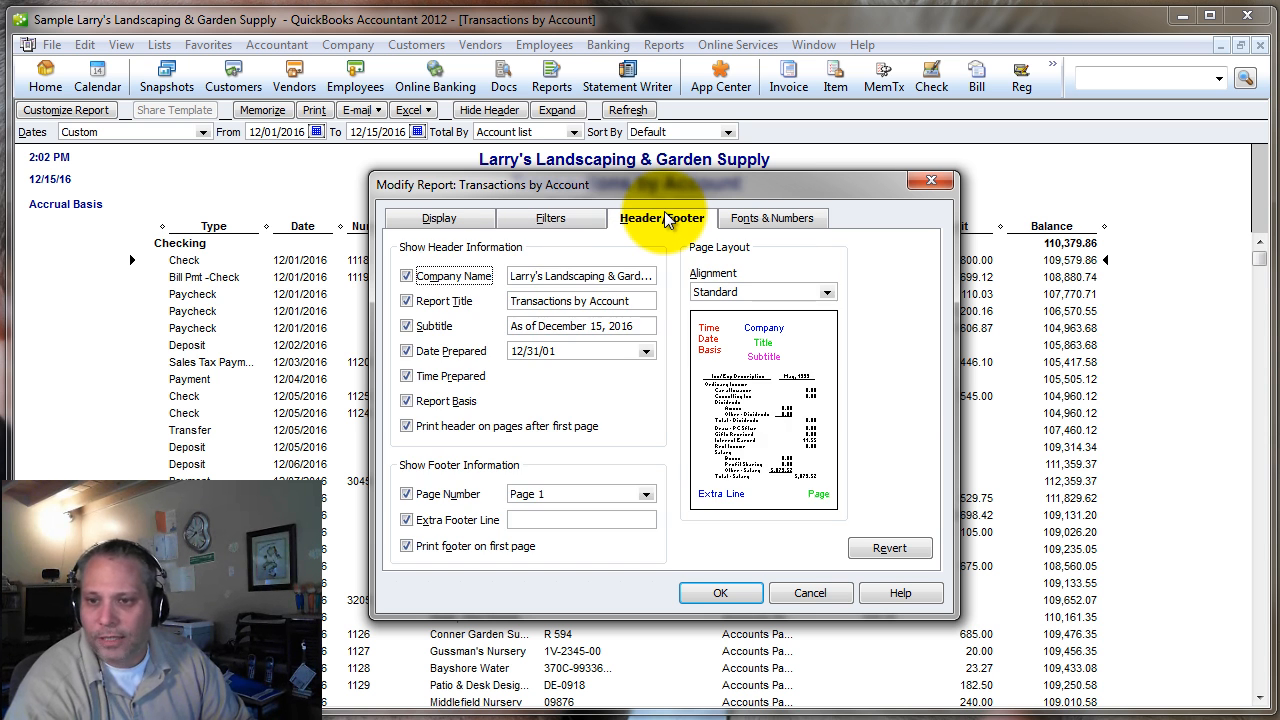
pyautogui.tripleClick(580, 300)
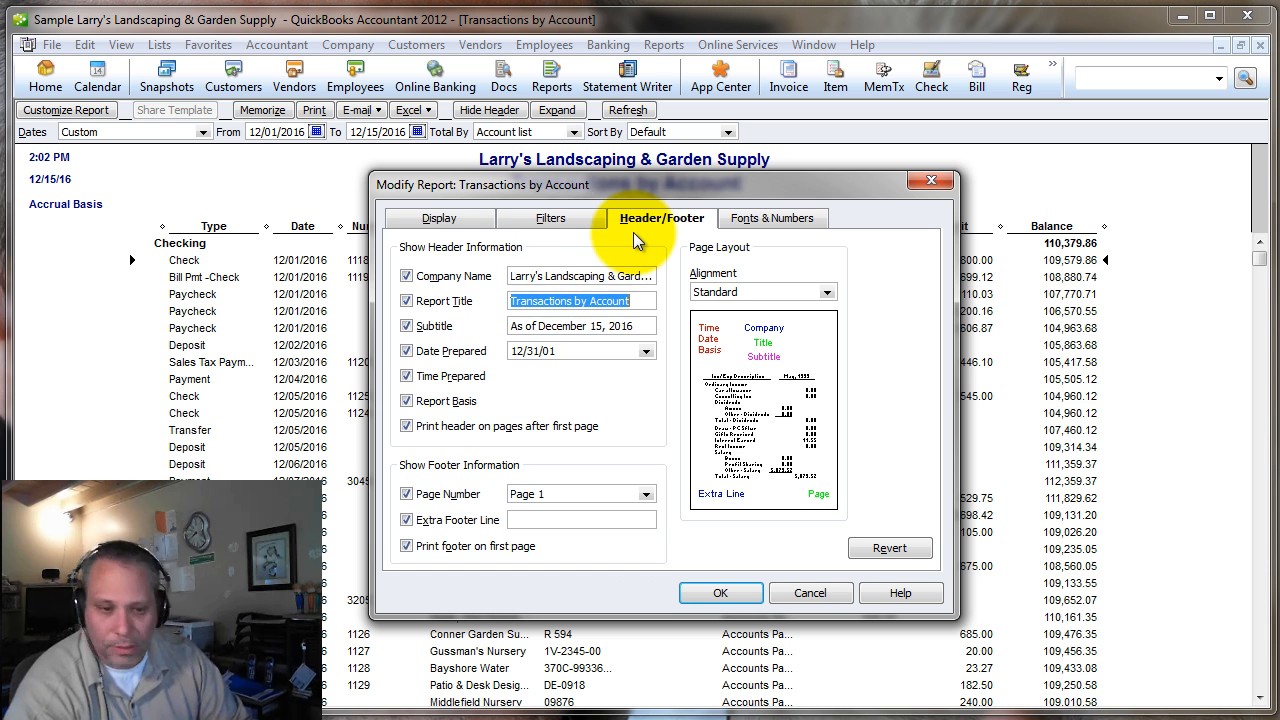
pyautogui.write('Checking')
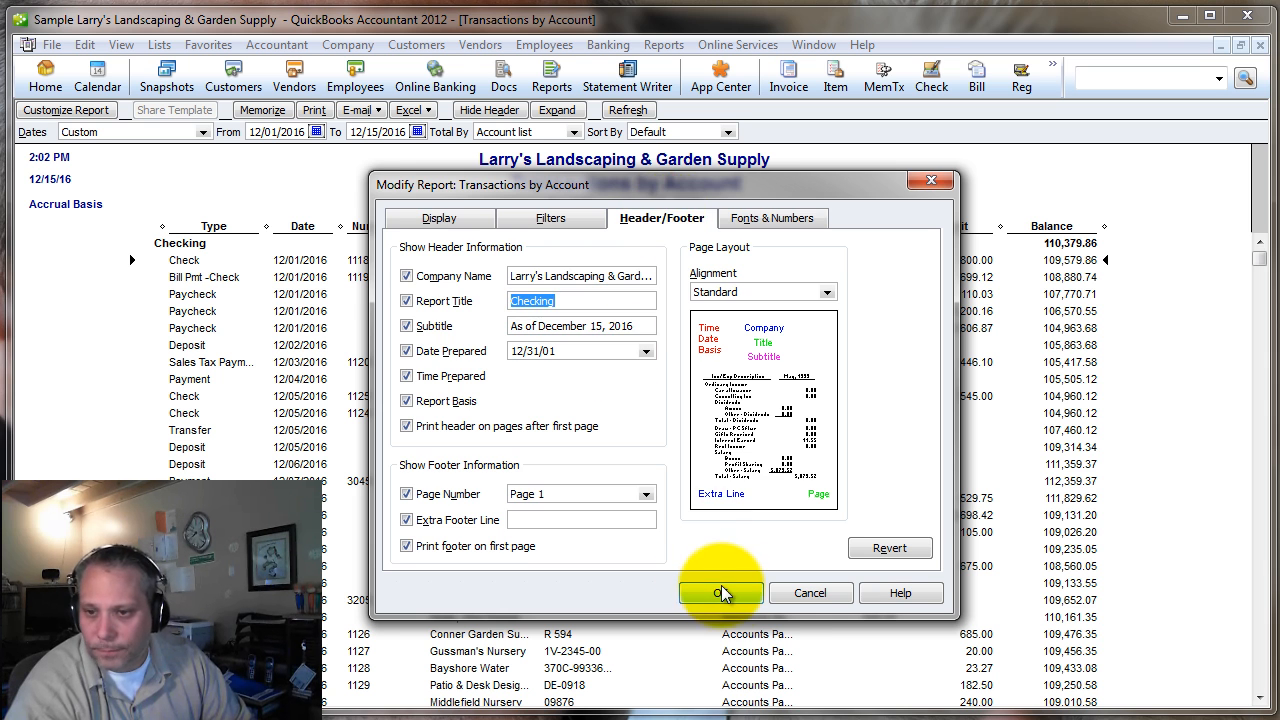
pyautogui.click(720, 592)
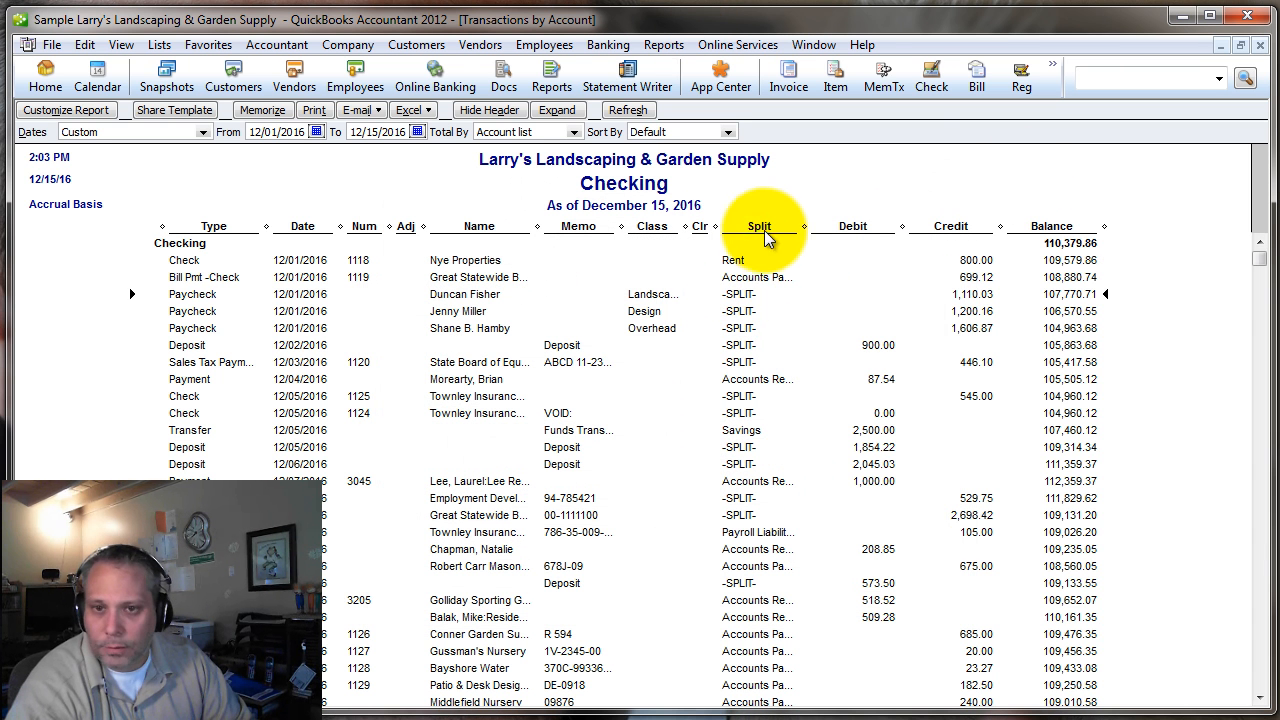
pyautogui.moveTo(736, 336)
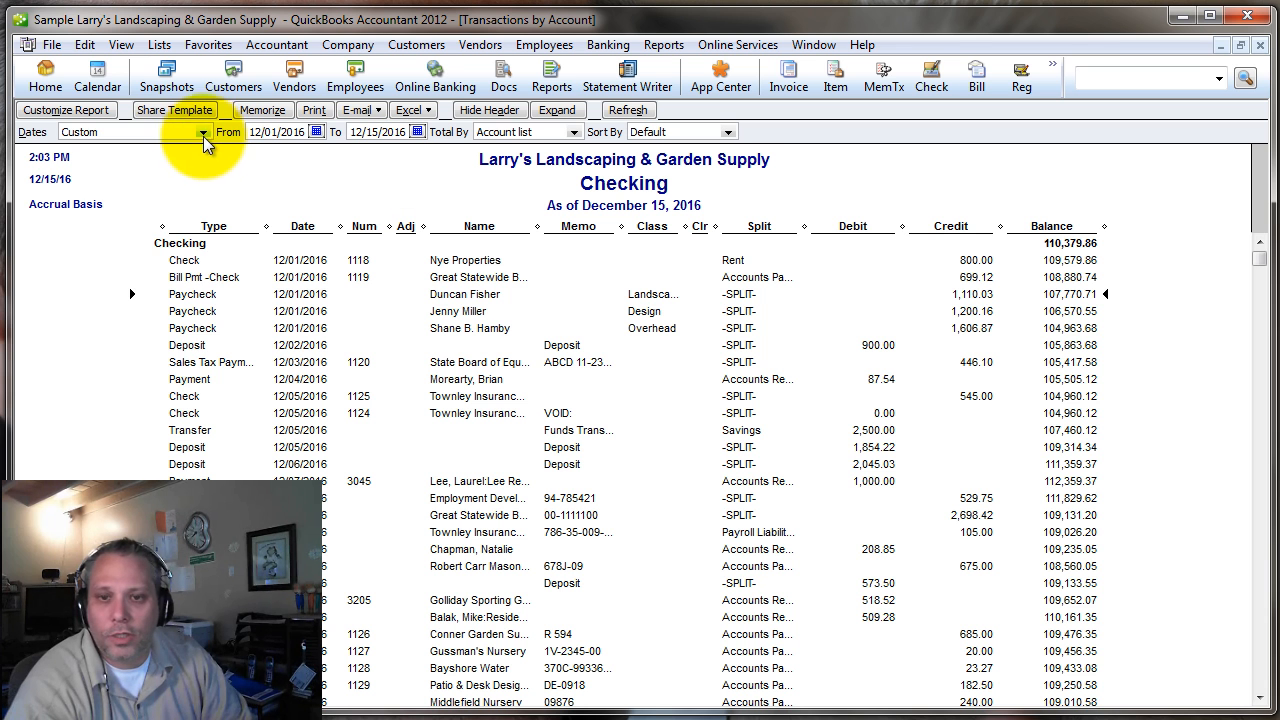
pyautogui.click(206, 132)
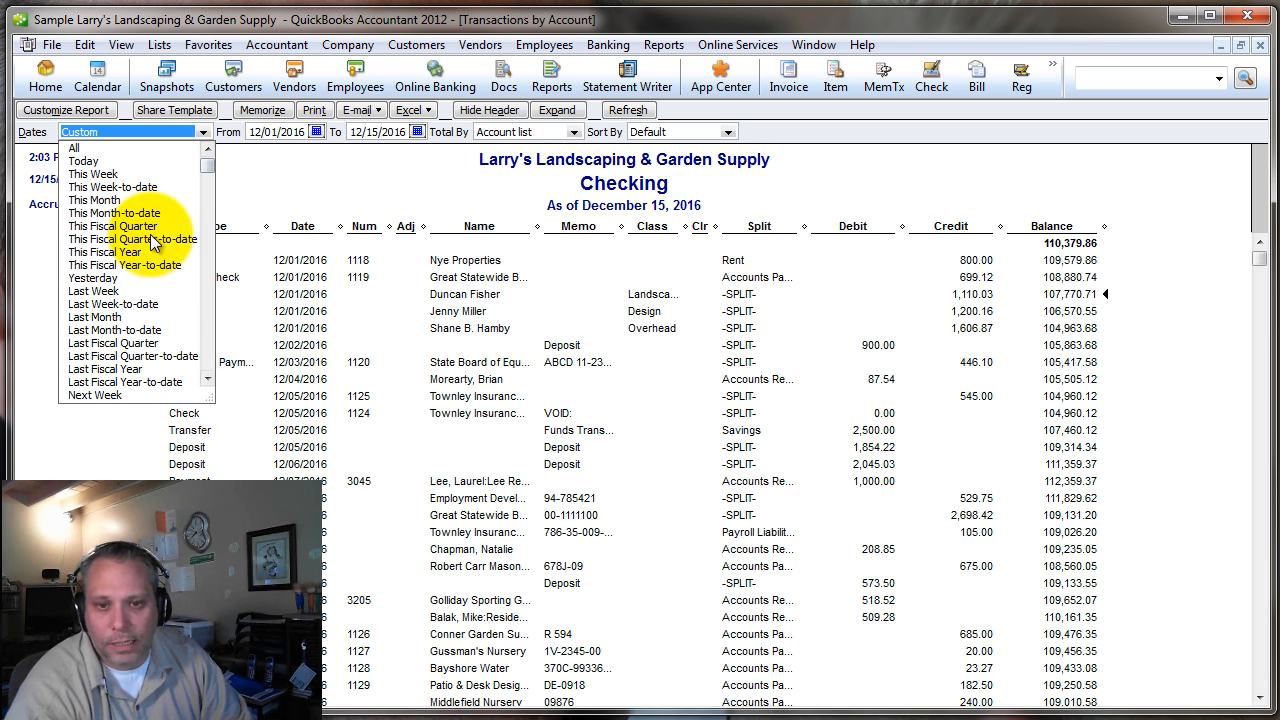
pyautogui.moveTo(764, 330)
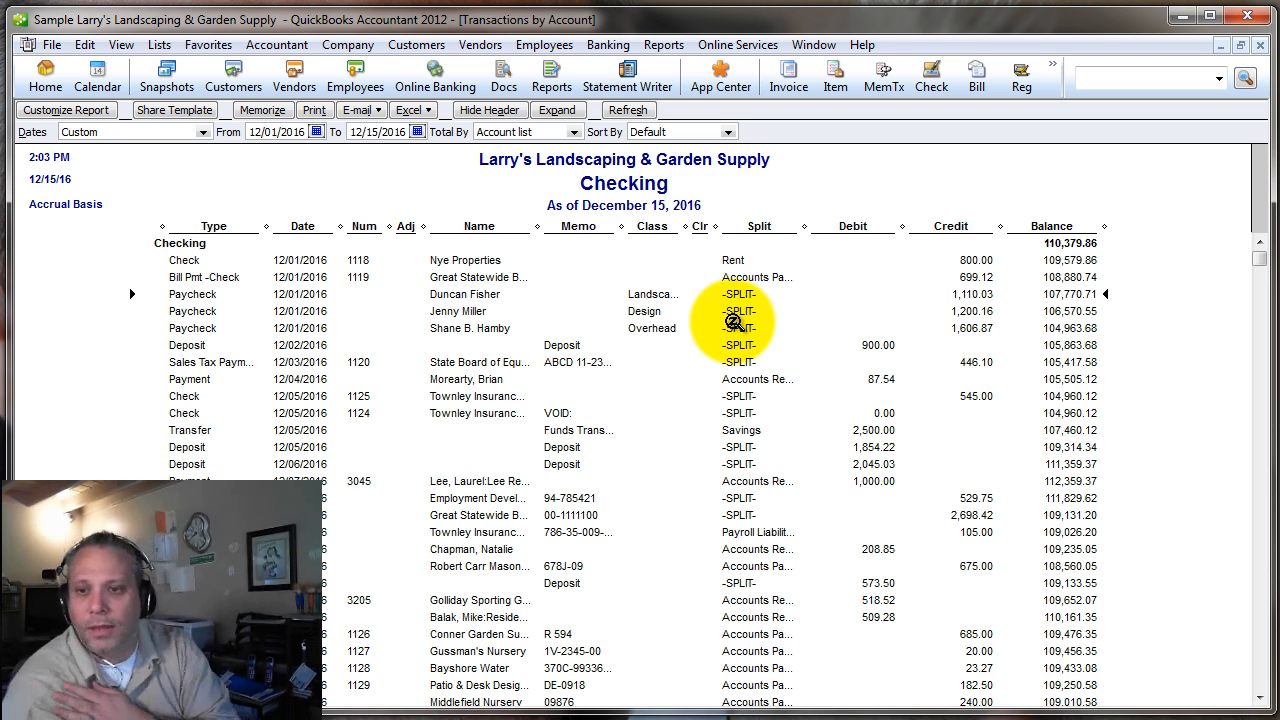
pyautogui.moveTo(332, 188)
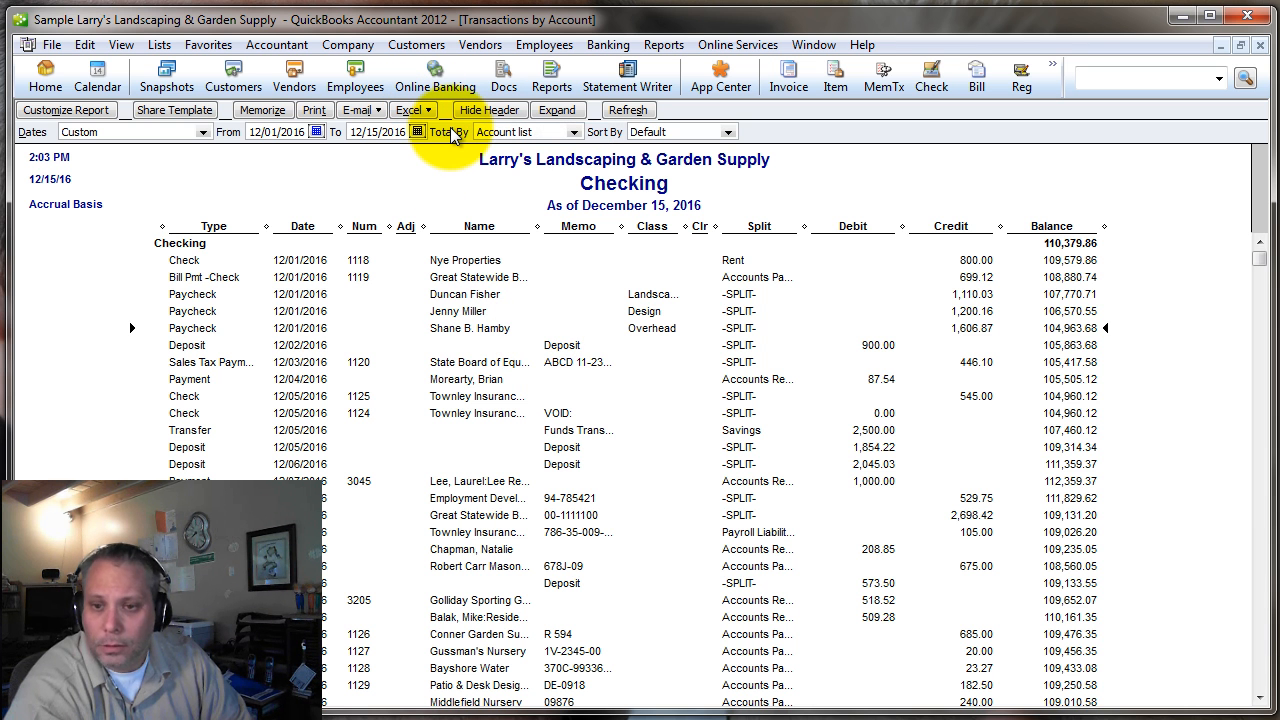
pyautogui.click(408, 108)
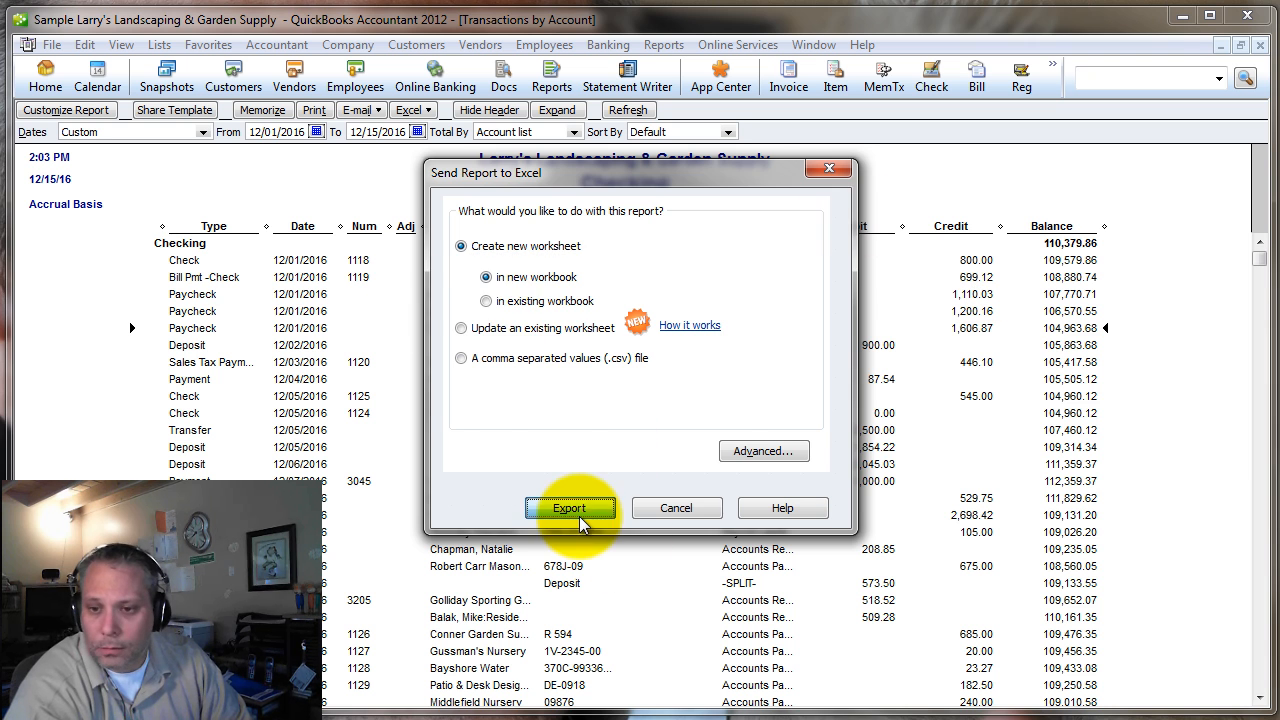
pyautogui.click(570, 508)
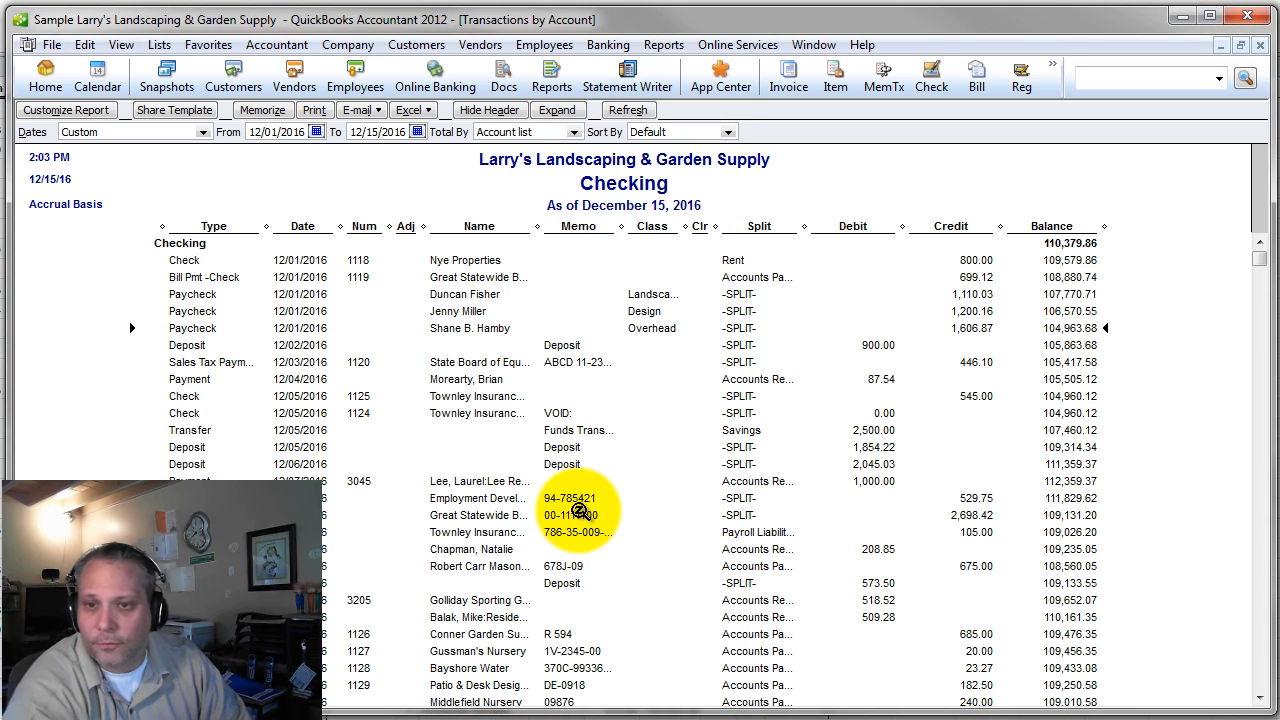
pyautogui.click(408, 108)
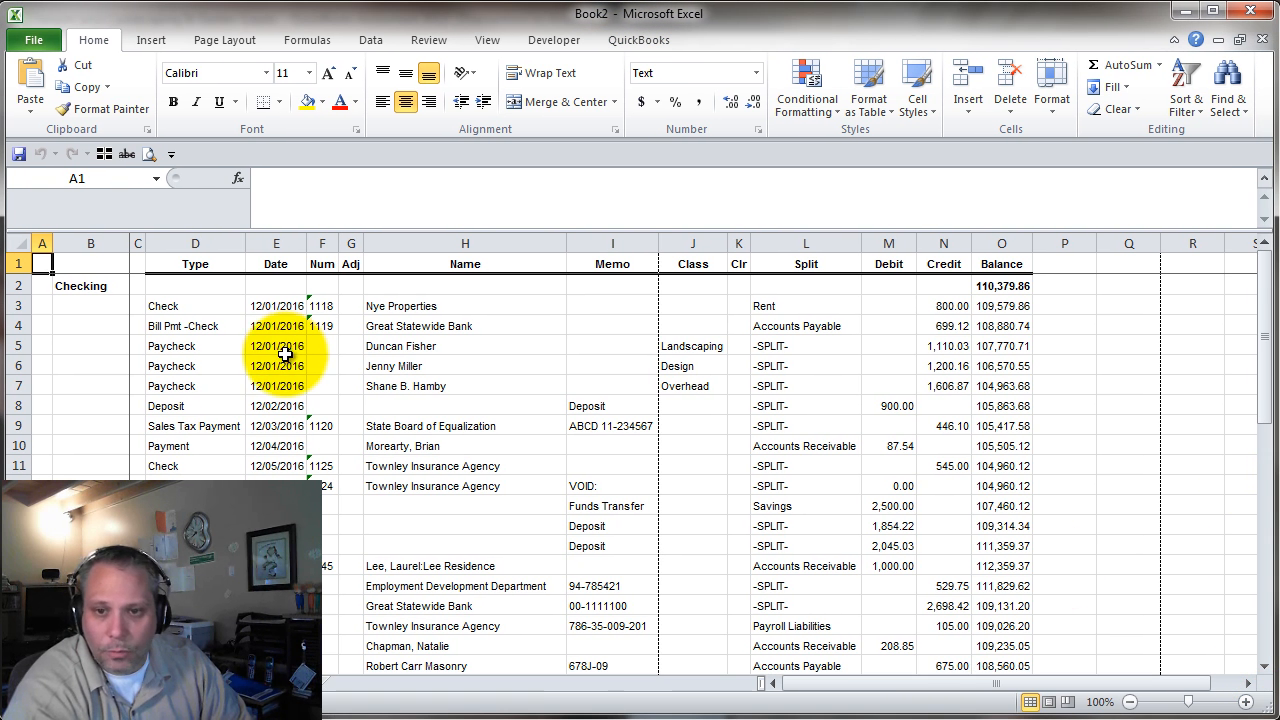
pyautogui.click(196, 264)
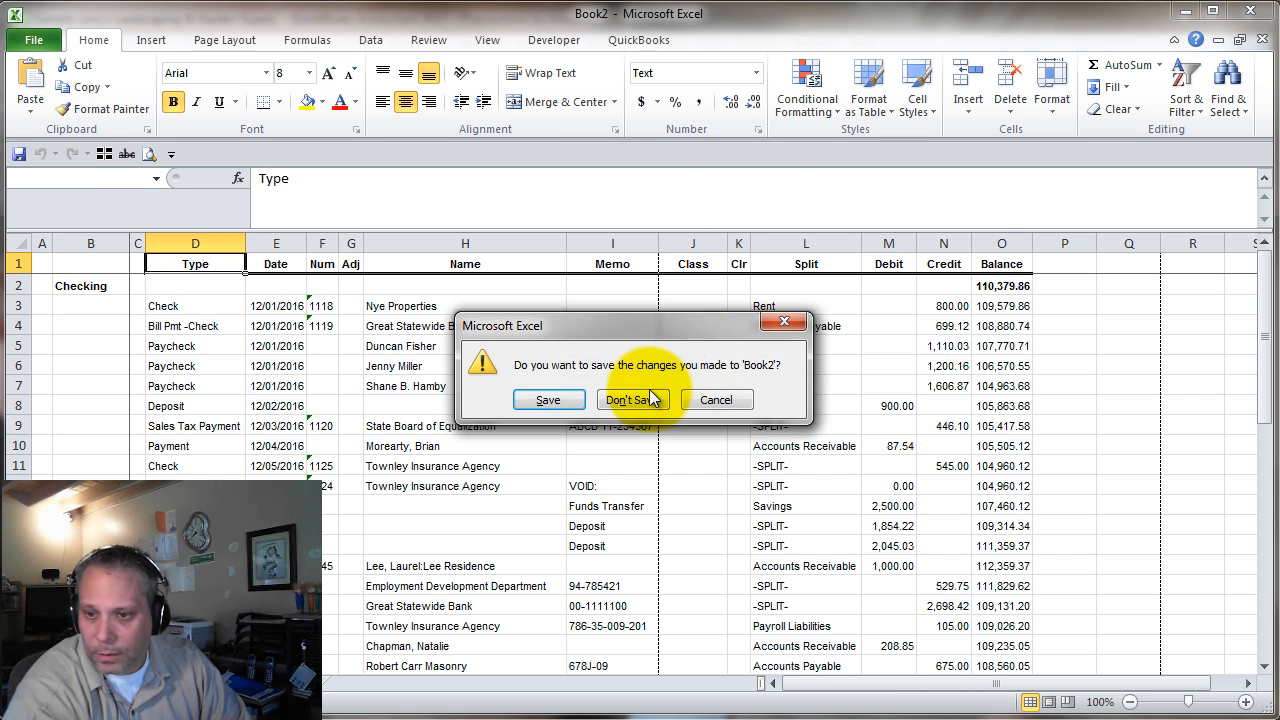
pyautogui.click(630, 400)
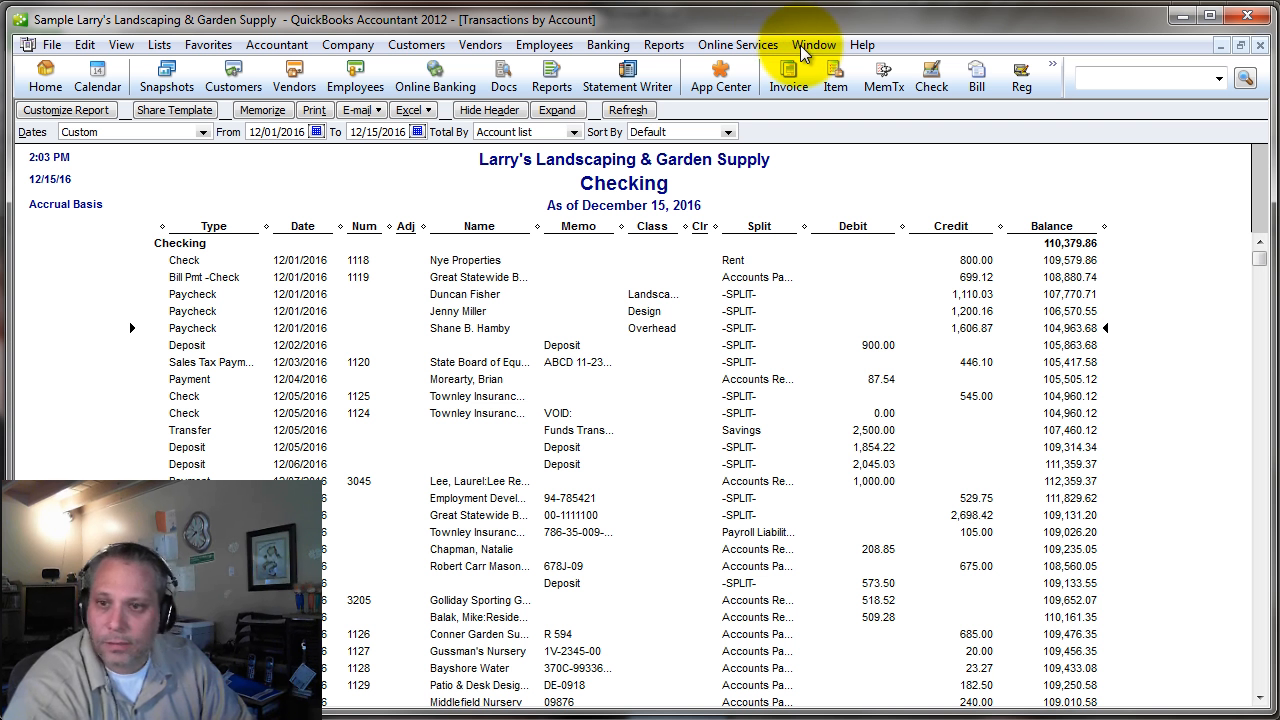
# Step: Export to a new worksheet with Fonts and Show Gridlines unchecked and header on printed report and screen
pyautogui.click(410, 110)
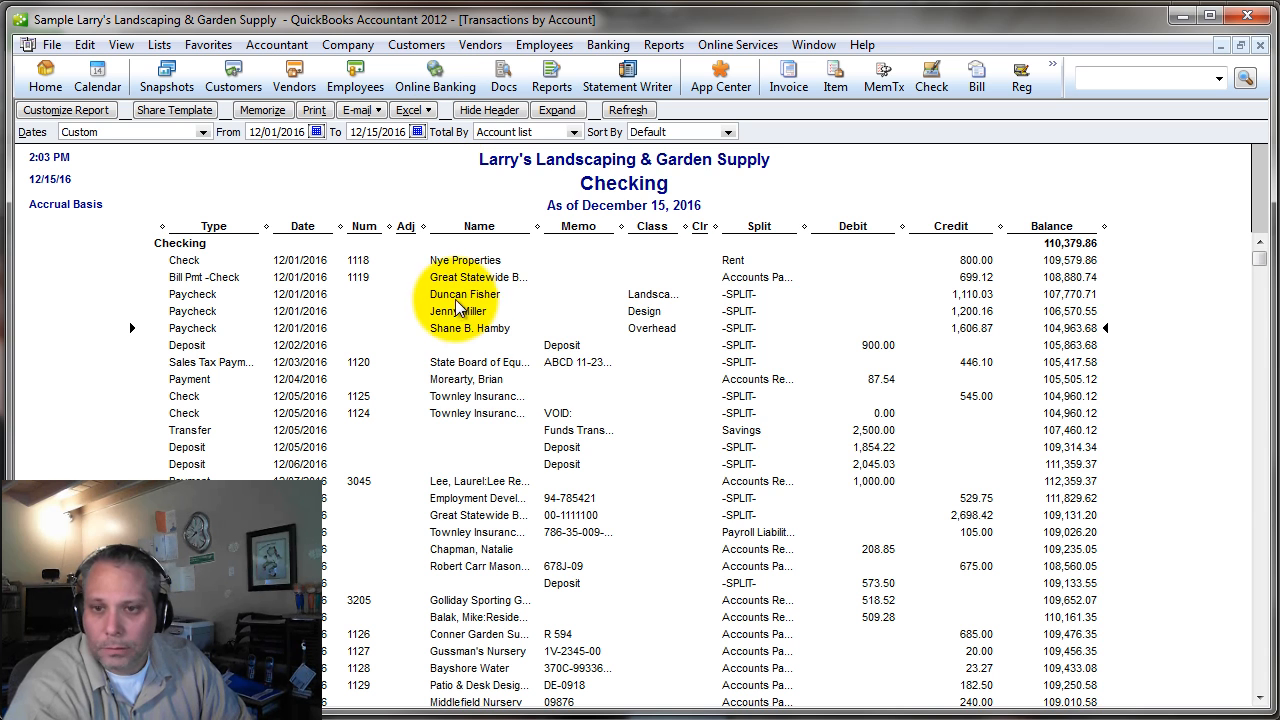
pyautogui.click(408, 108)
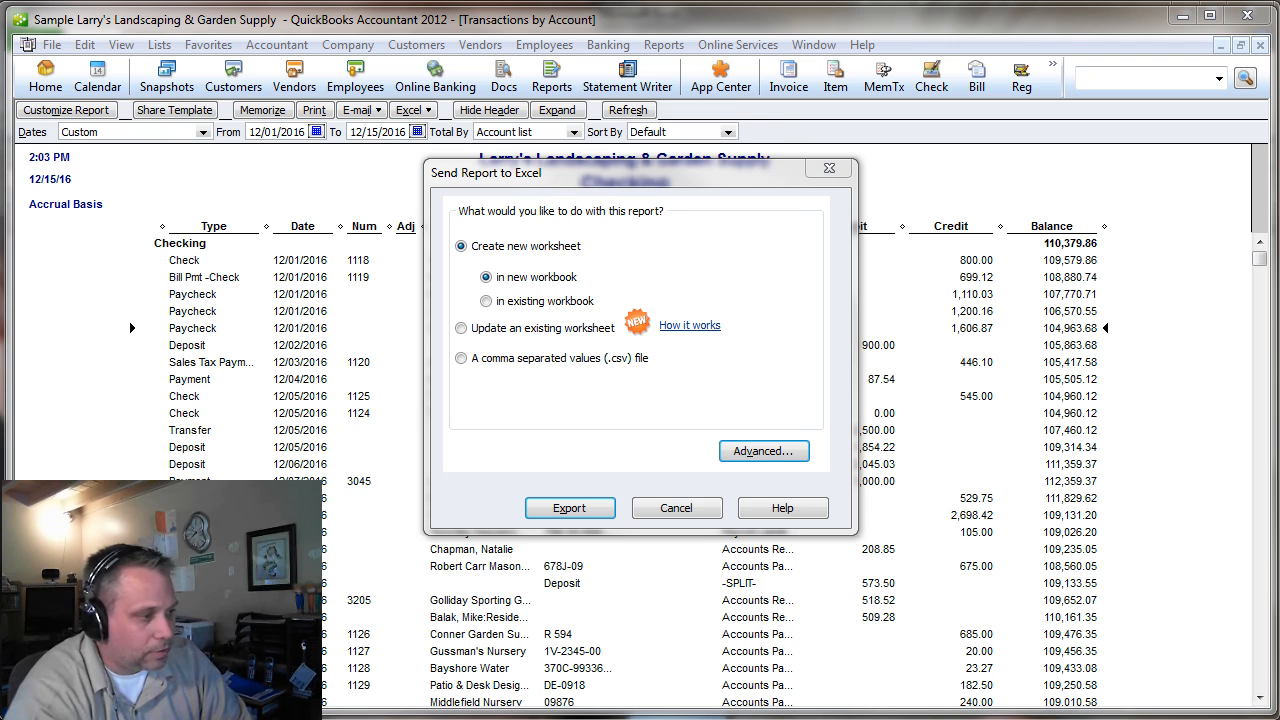
pyautogui.click(762, 450)
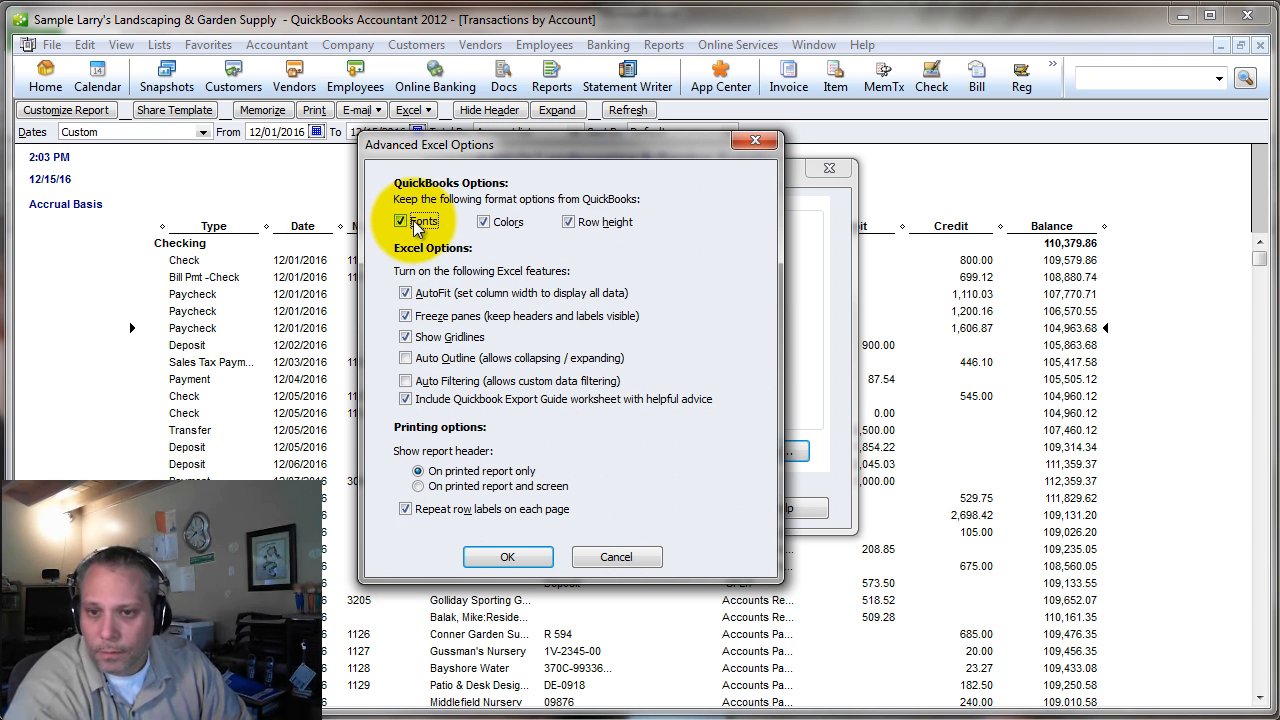
pyautogui.click(404, 220)
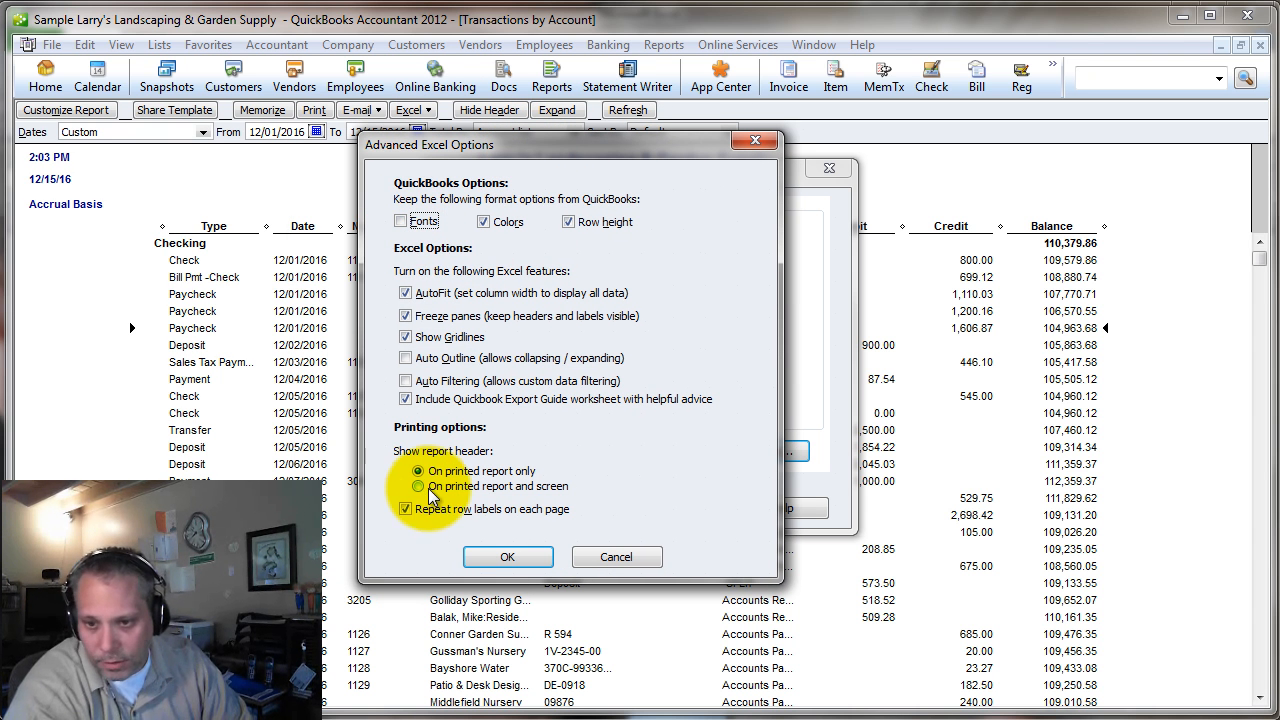
pyautogui.click(404, 486)
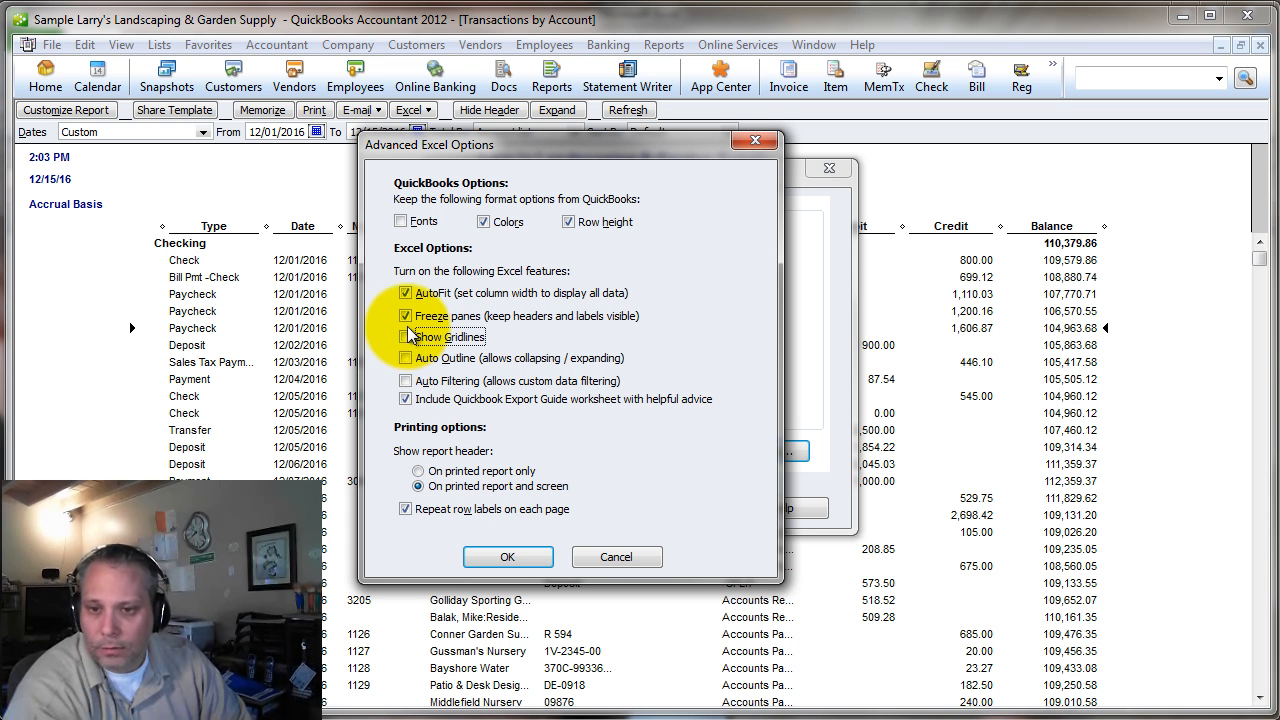
pyautogui.click(404, 336)
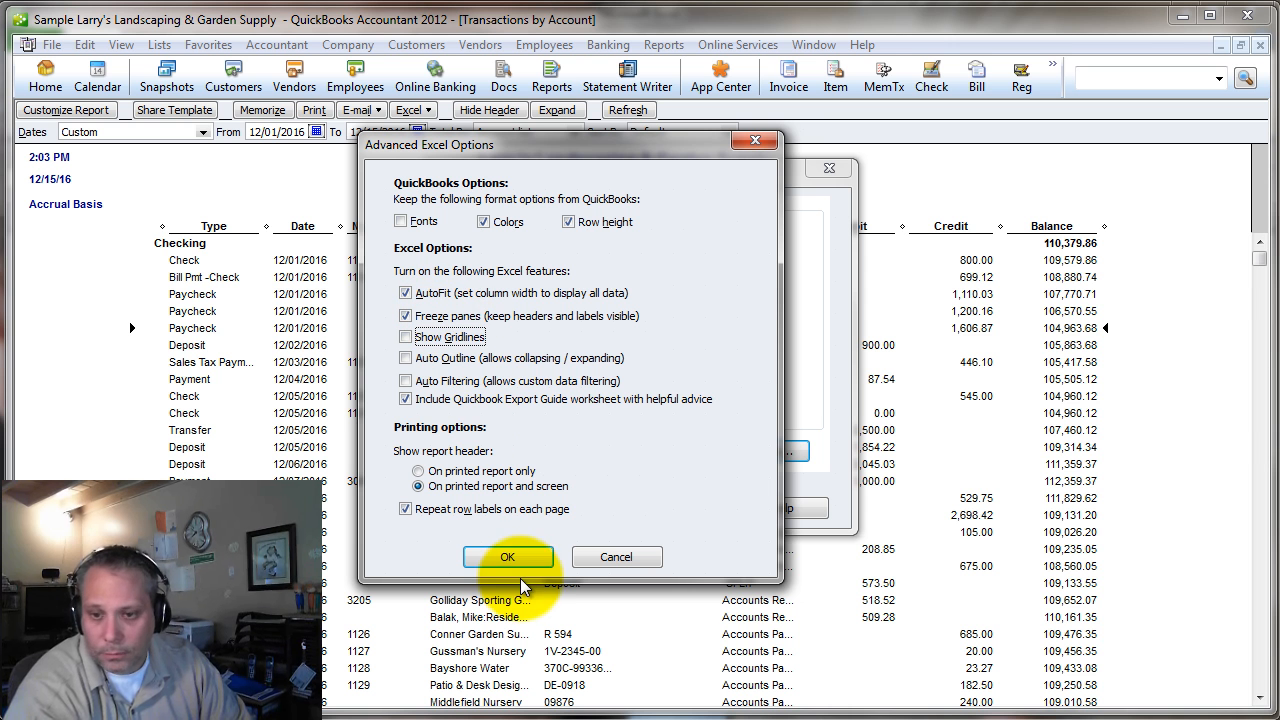
pyautogui.click(508, 556)
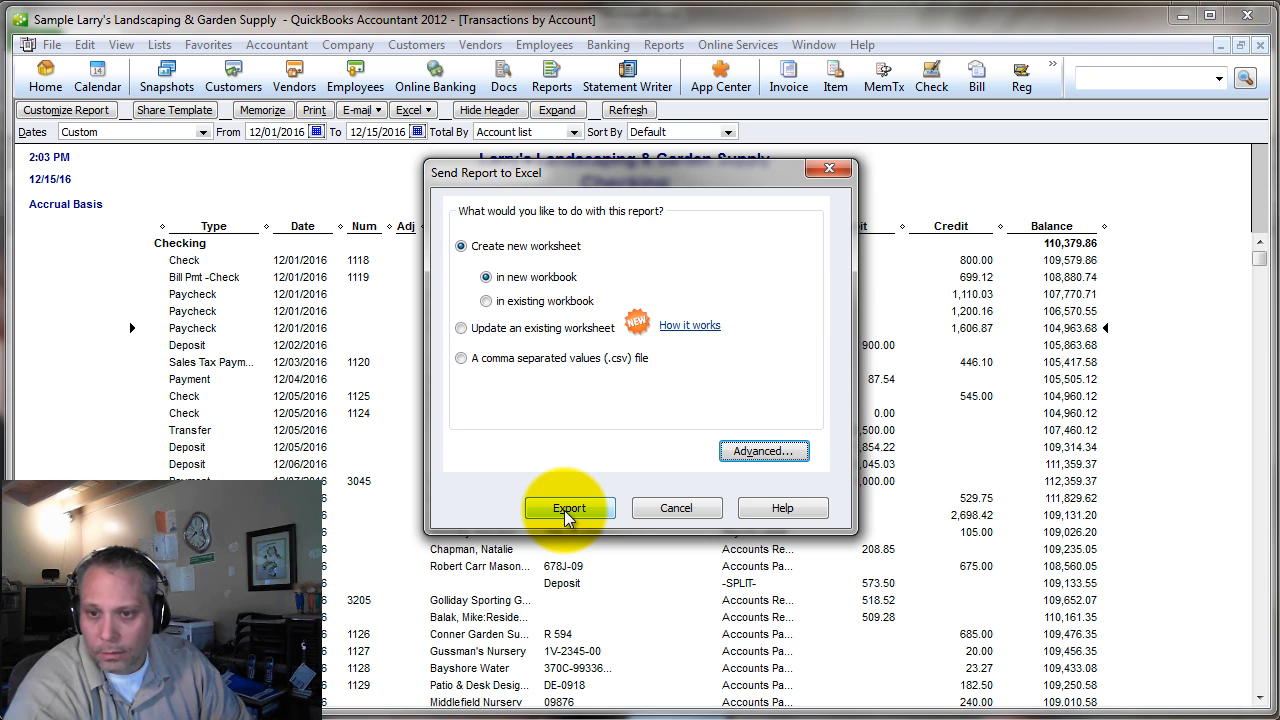
pyautogui.click(568, 508)
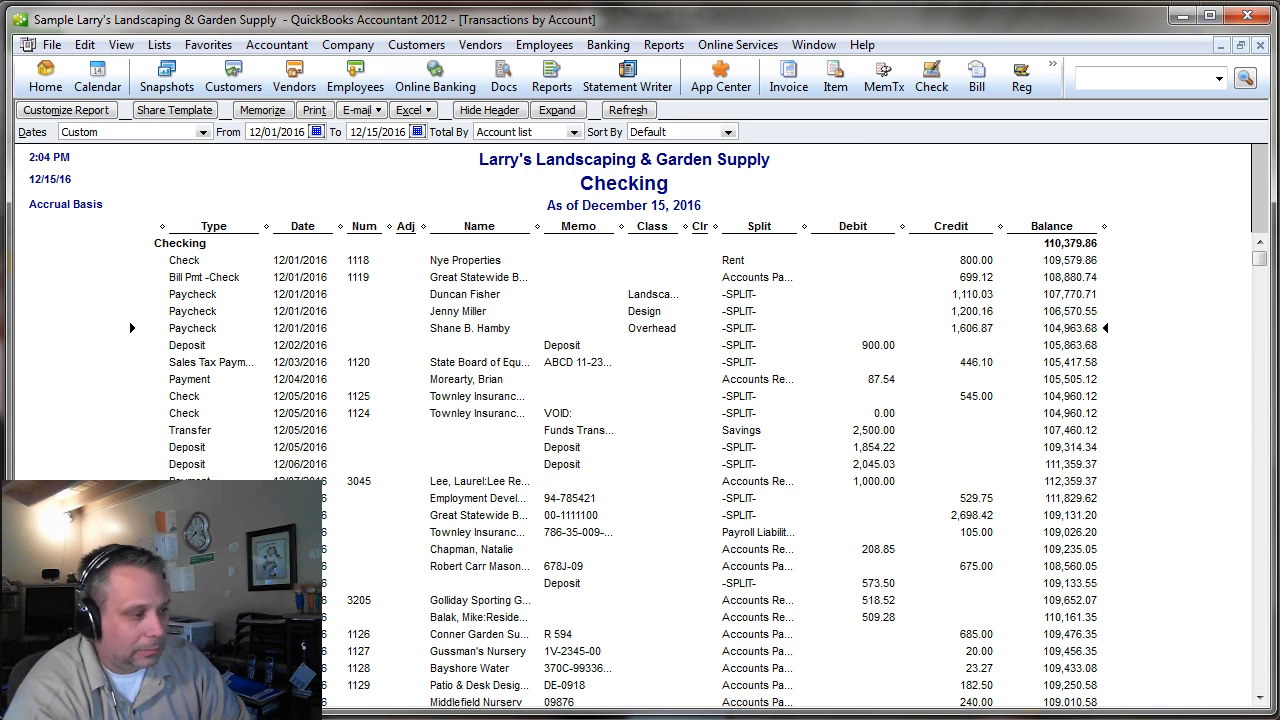
# Step: Switch to the newly exported Checking workbook and select the whole worksheet
pyautogui.click(408, 110)
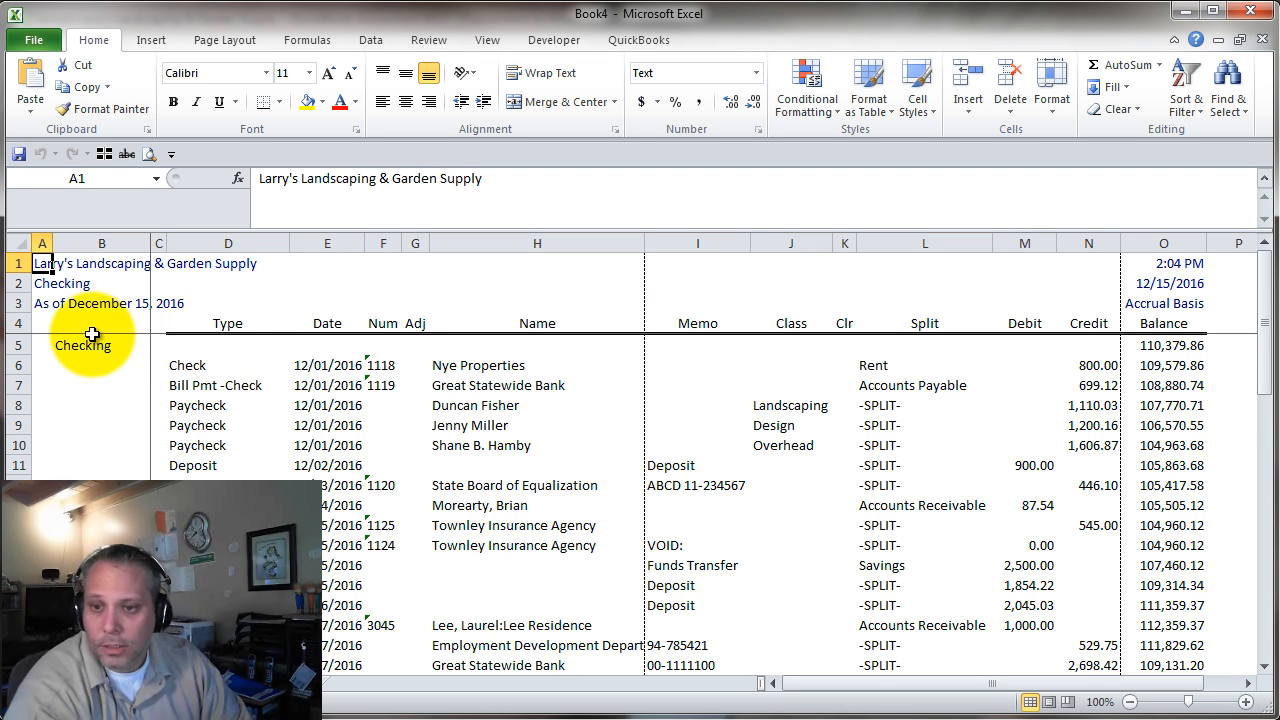
pyautogui.click(20, 244)
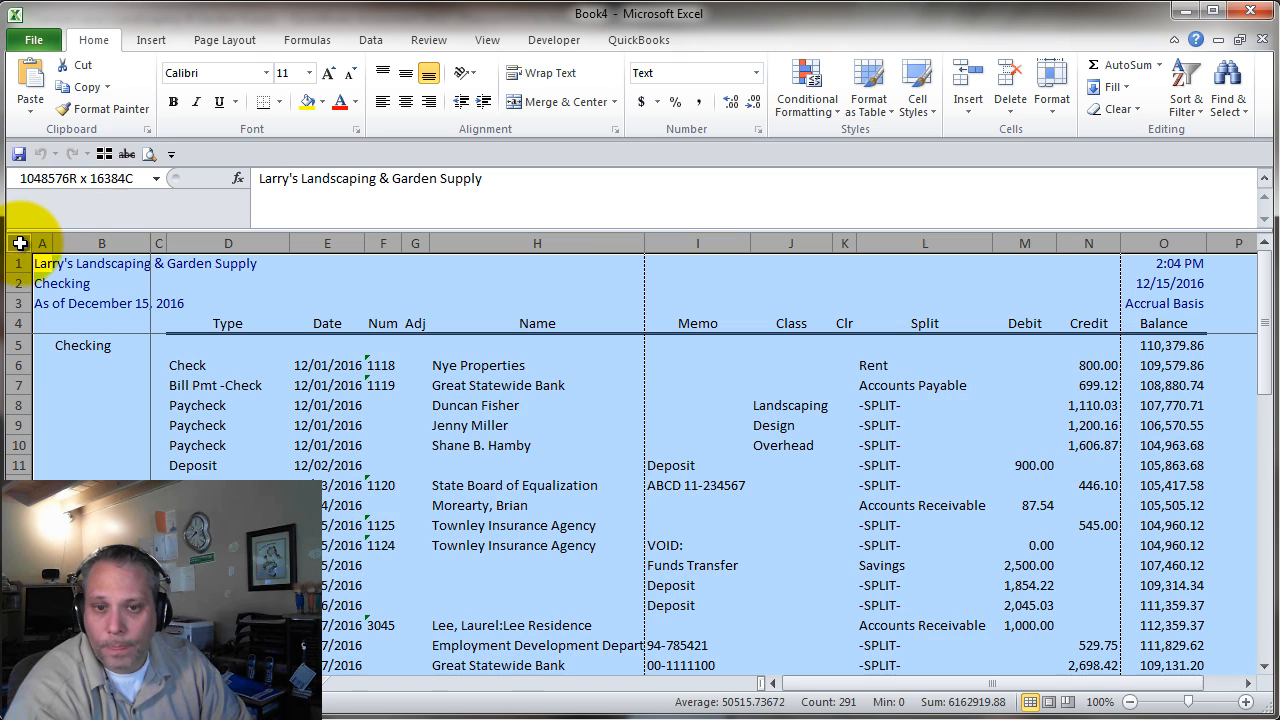
pyautogui.click(320, 102)
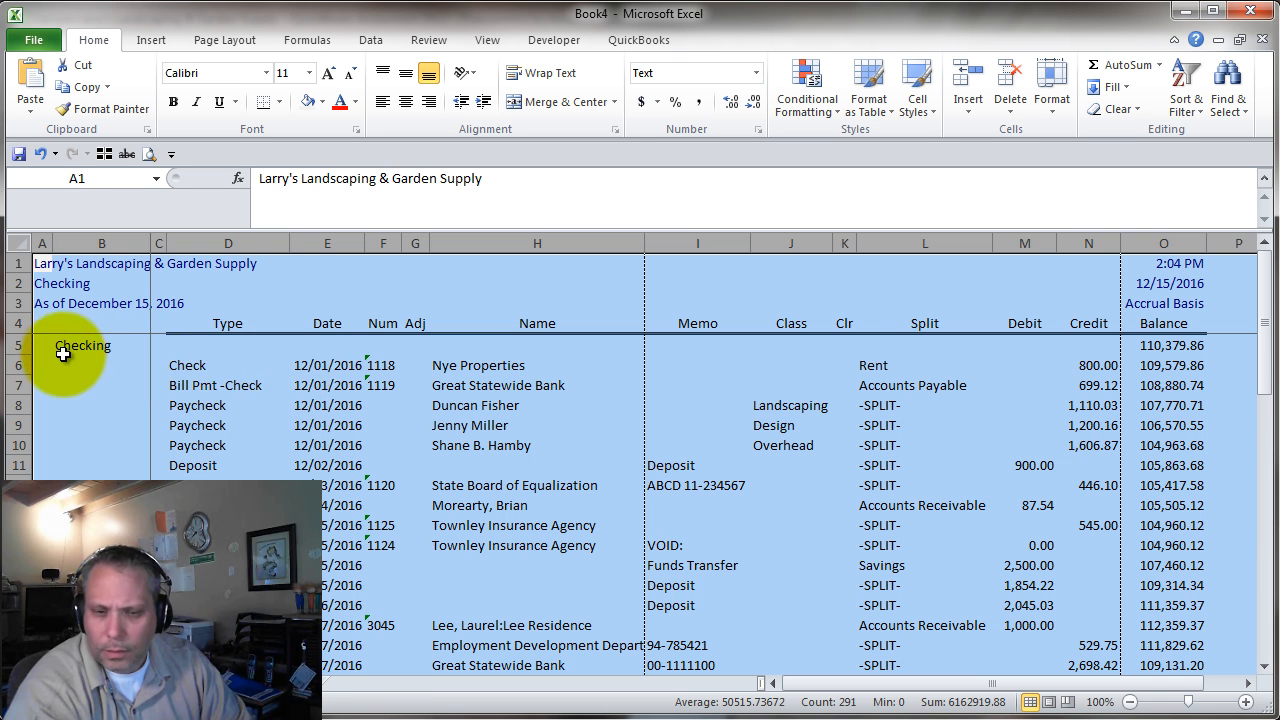
pyautogui.click(62, 284)
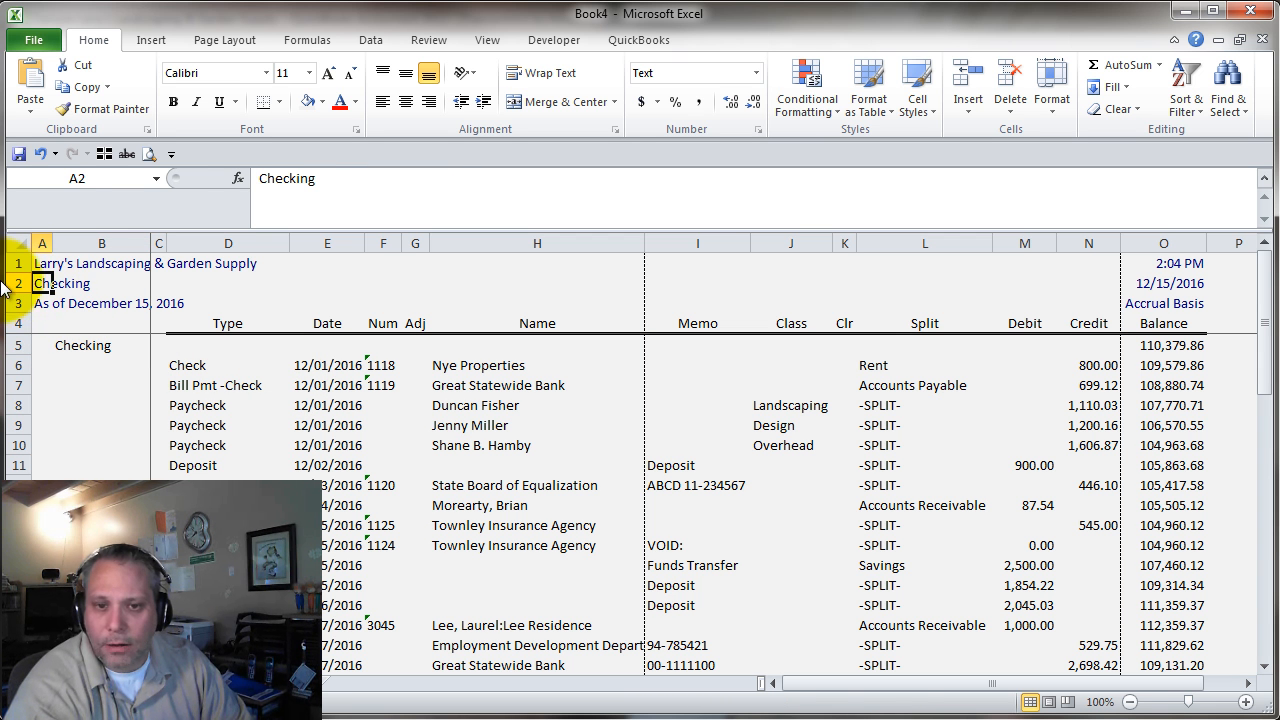
# Step: Relabel the row 5 opening balance in column B from Checking to Bal Fwd
pyautogui.click(82, 344)
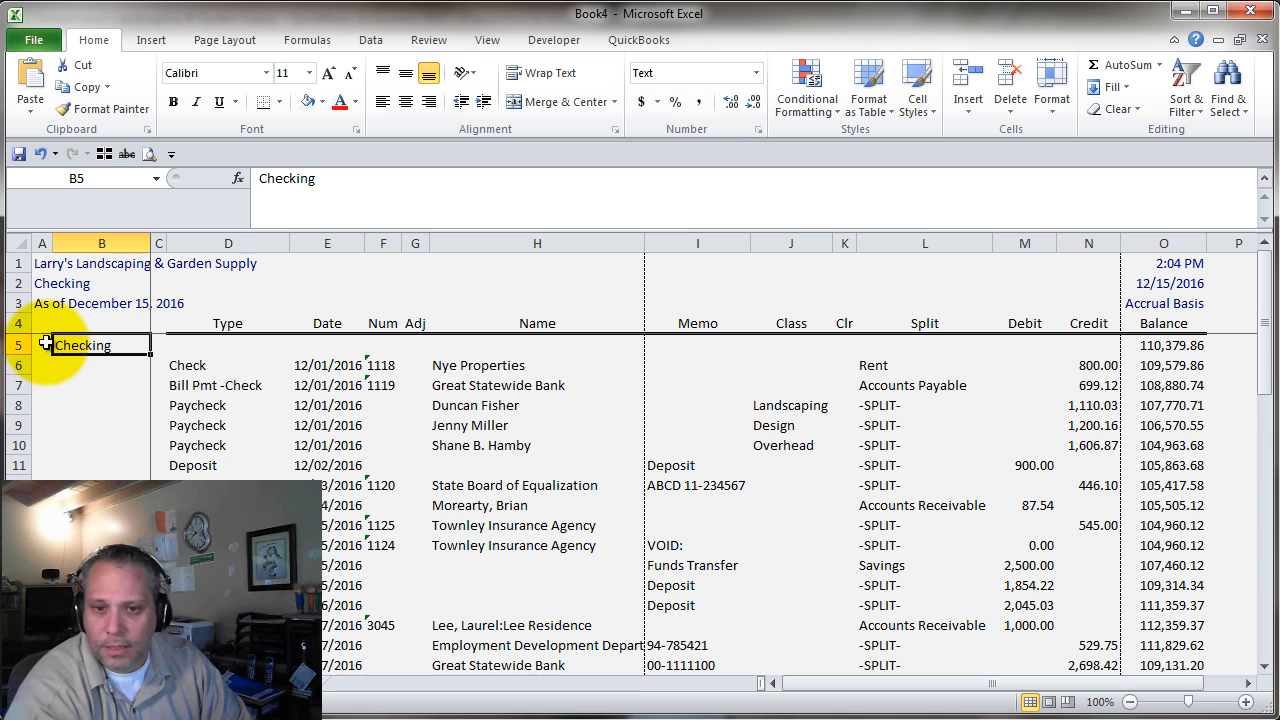
pyautogui.click(1164, 344)
pyautogui.write('Bal Fwd')
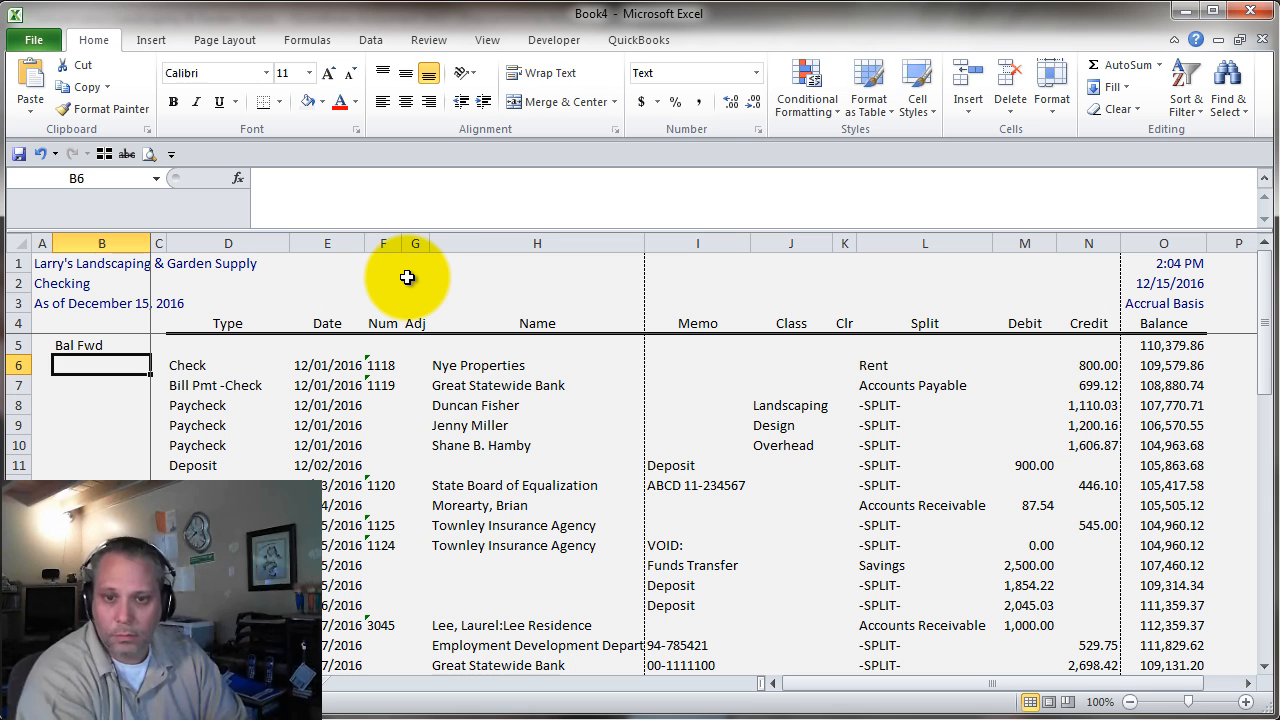
pyautogui.click(228, 364)
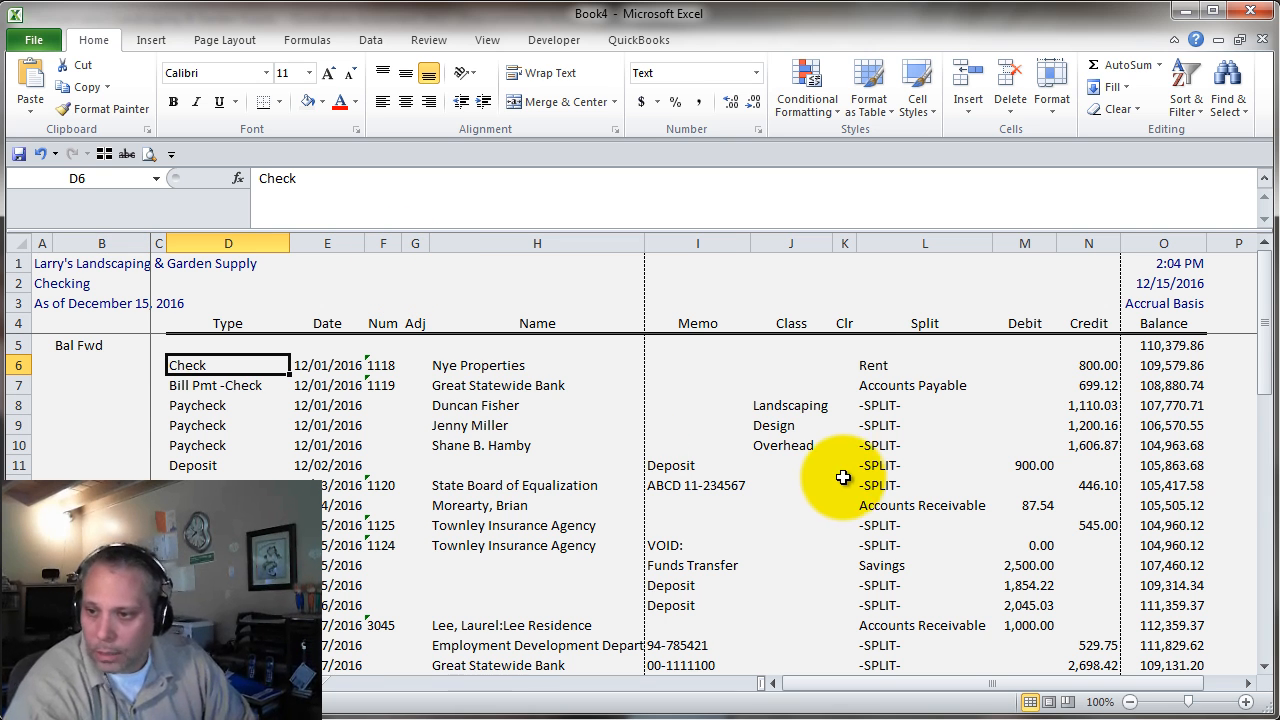
# Step: Give the Total Checking row a two-colour gradient fill from black to bright green
pyautogui.scroll(-3)
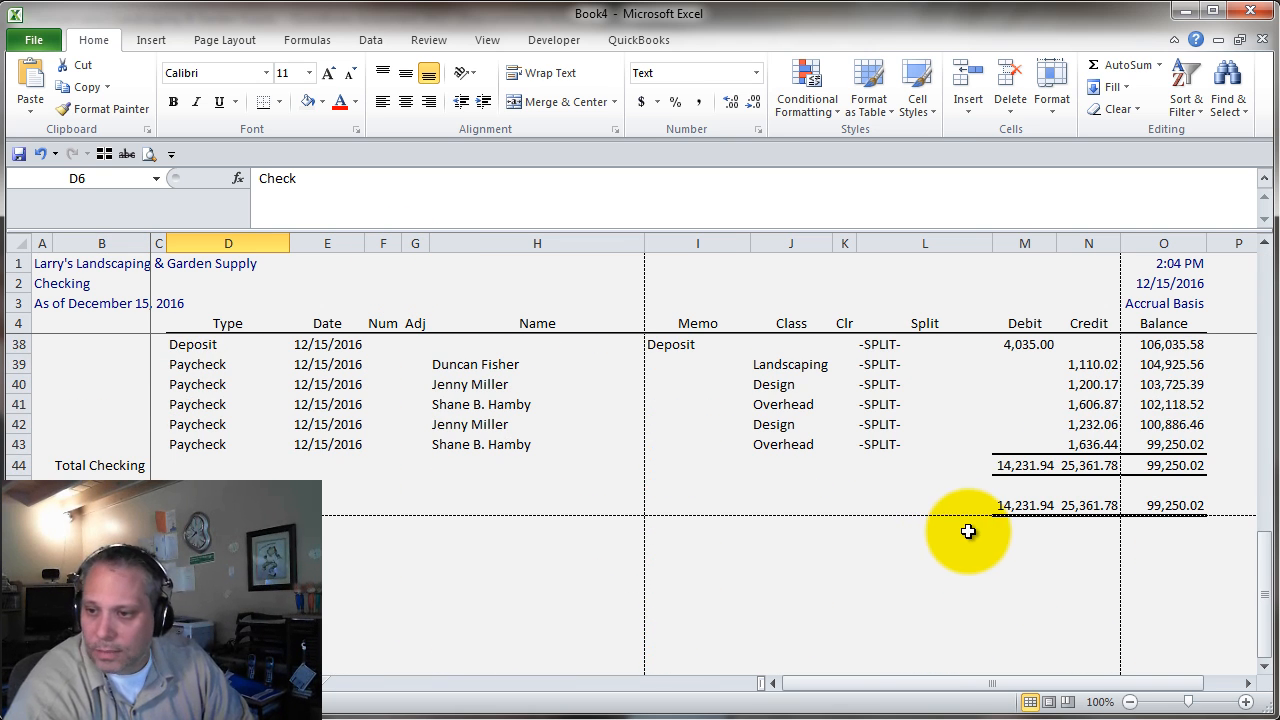
pyautogui.moveTo(236, 452)
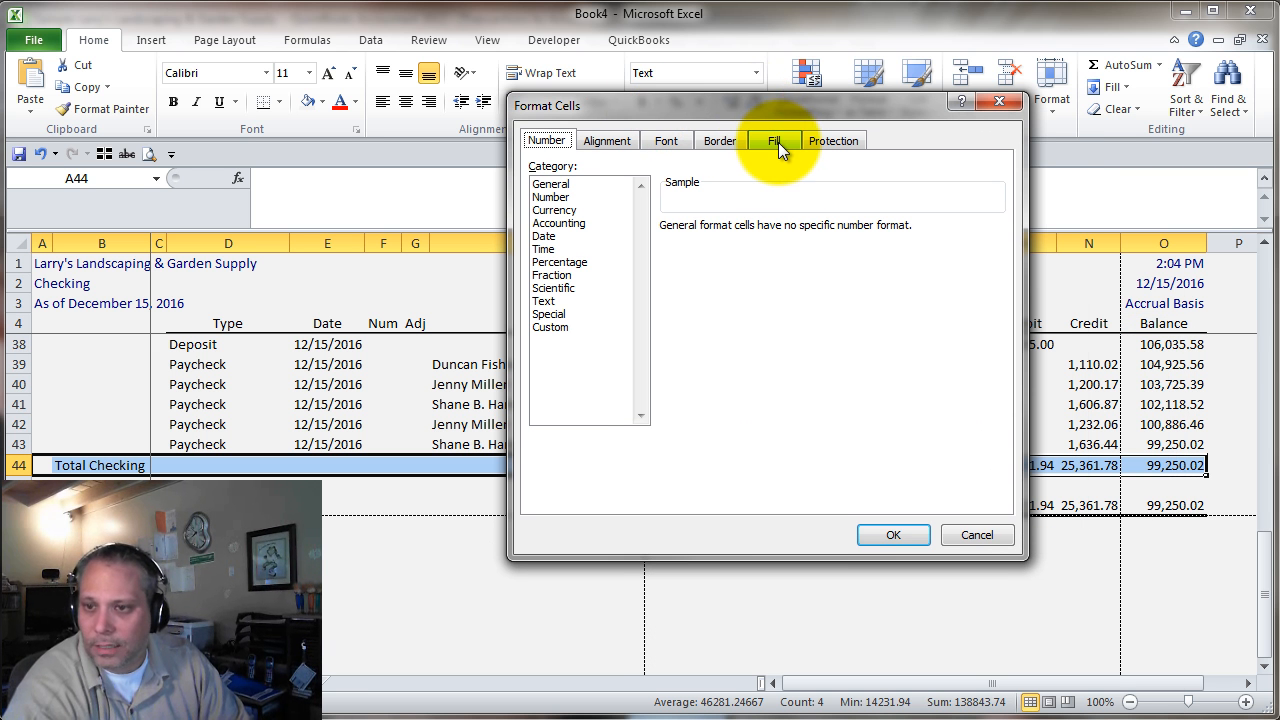
pyautogui.click(772, 140)
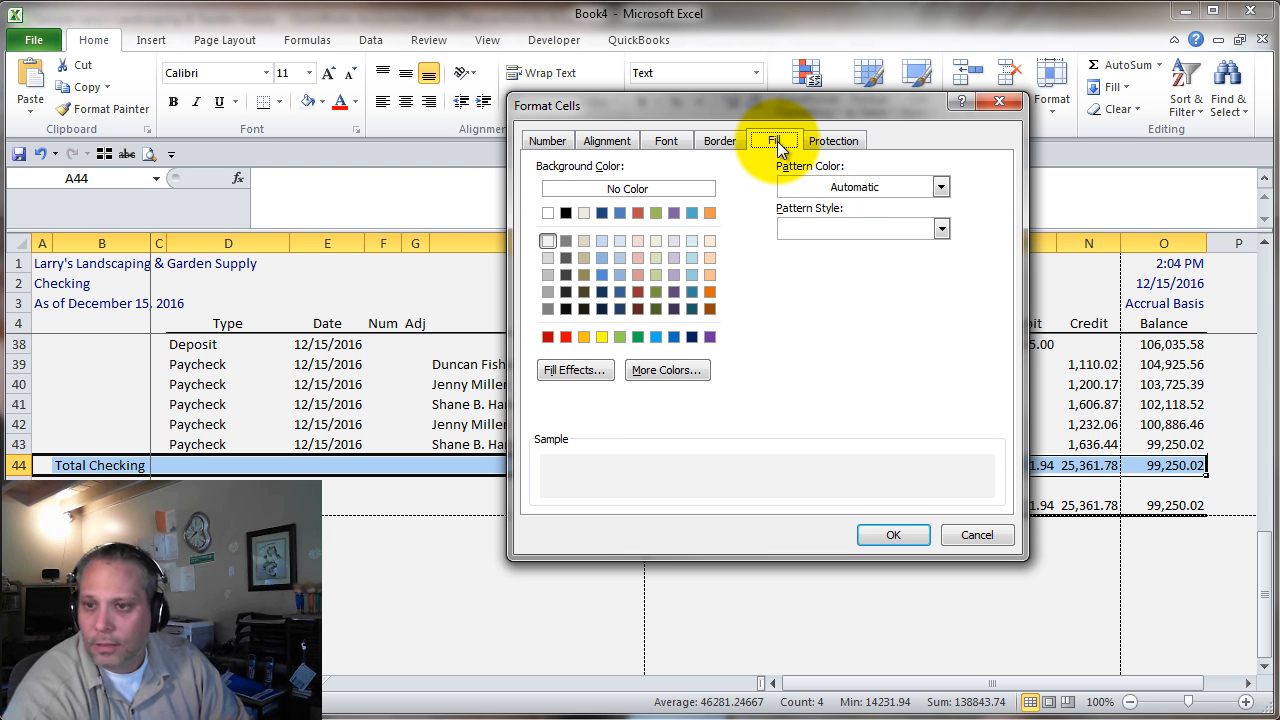
pyautogui.click(574, 370)
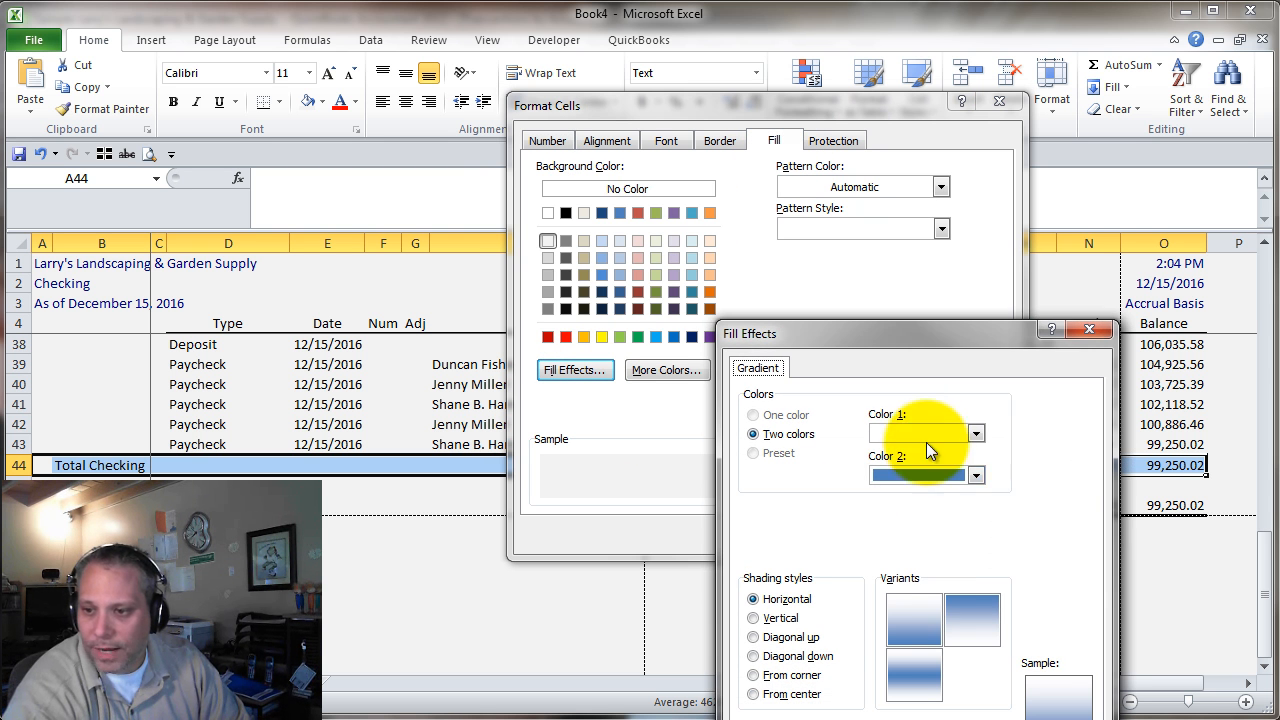
pyautogui.click(974, 476)
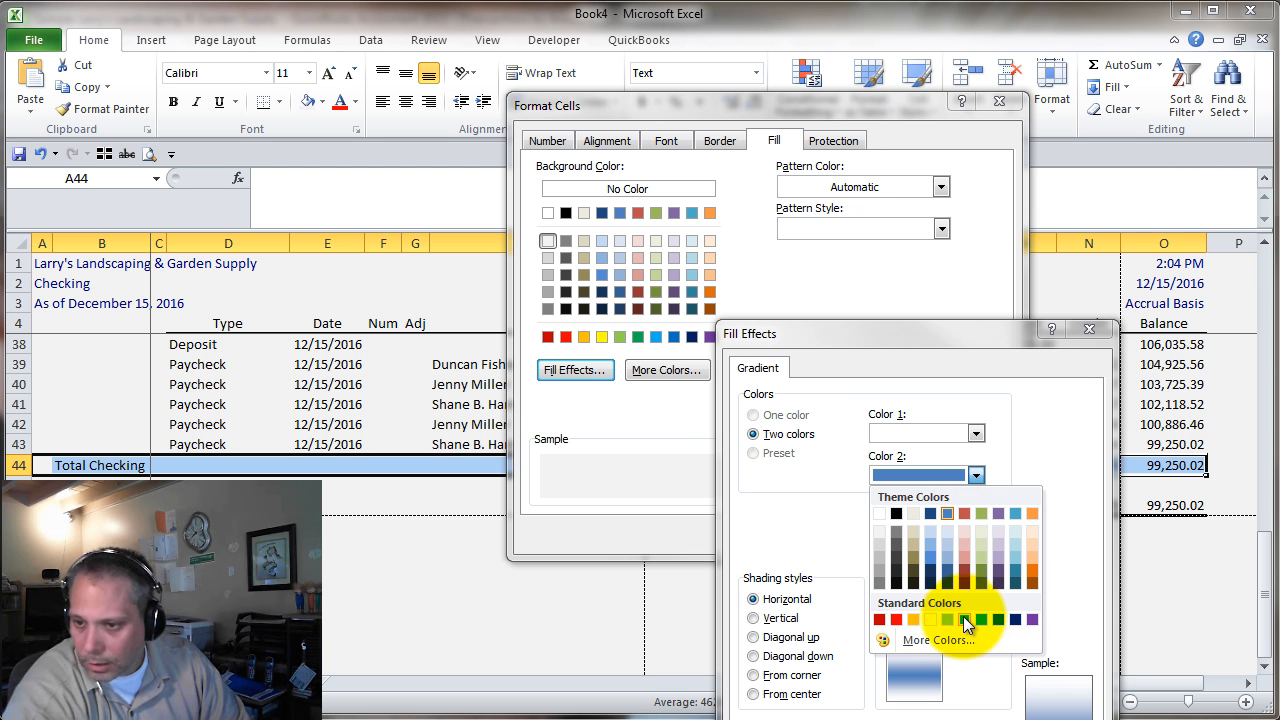
pyautogui.click(980, 620)
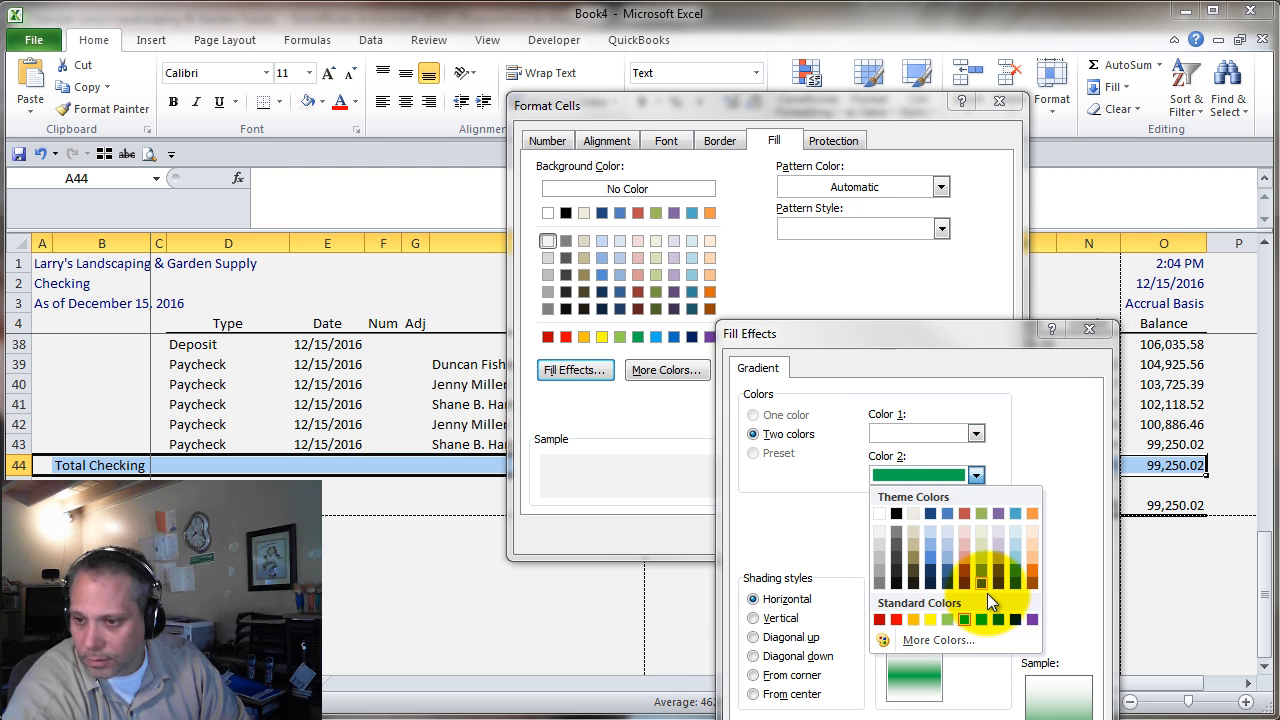
pyautogui.click(974, 432)
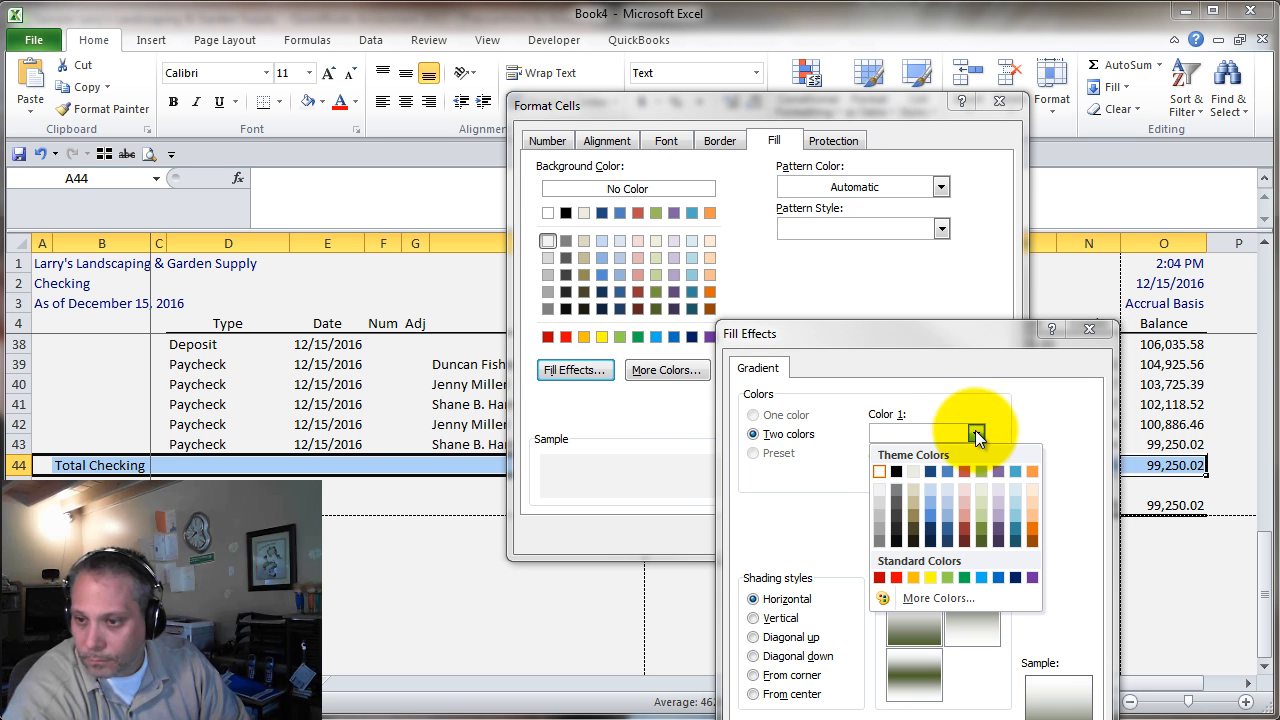
pyautogui.click(892, 472)
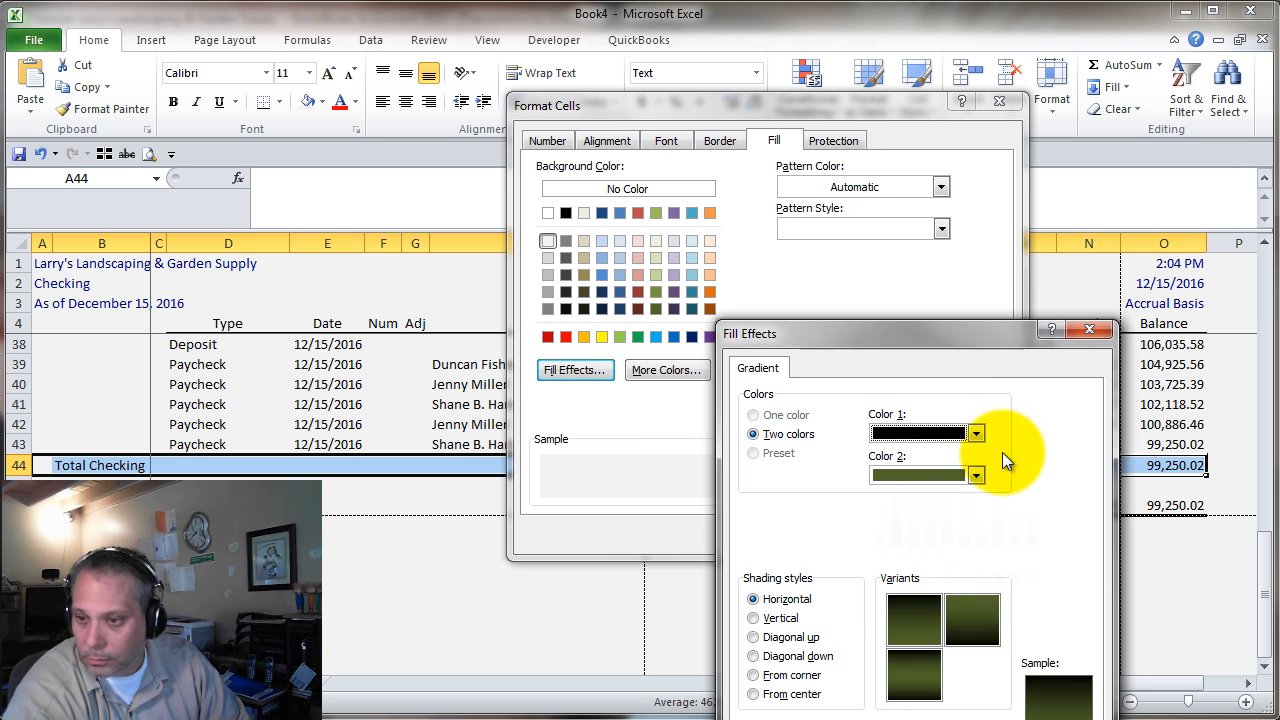
pyautogui.click(976, 476)
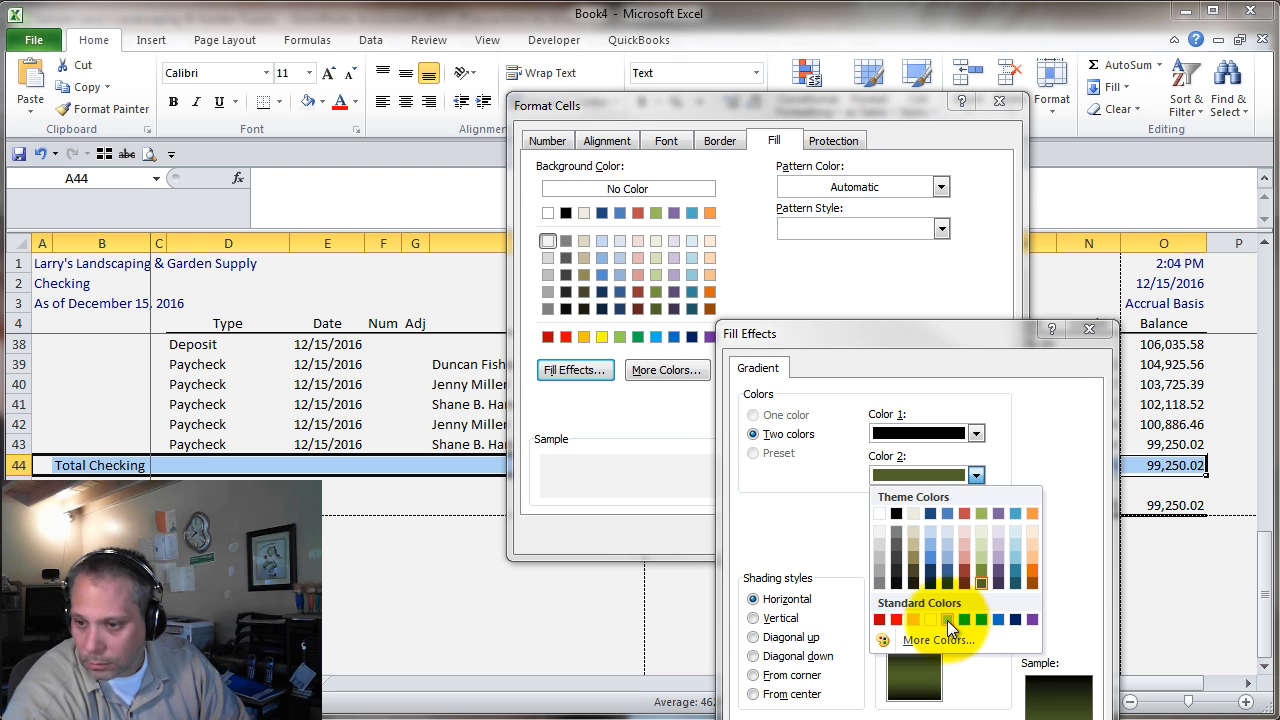
pyautogui.click(964, 620)
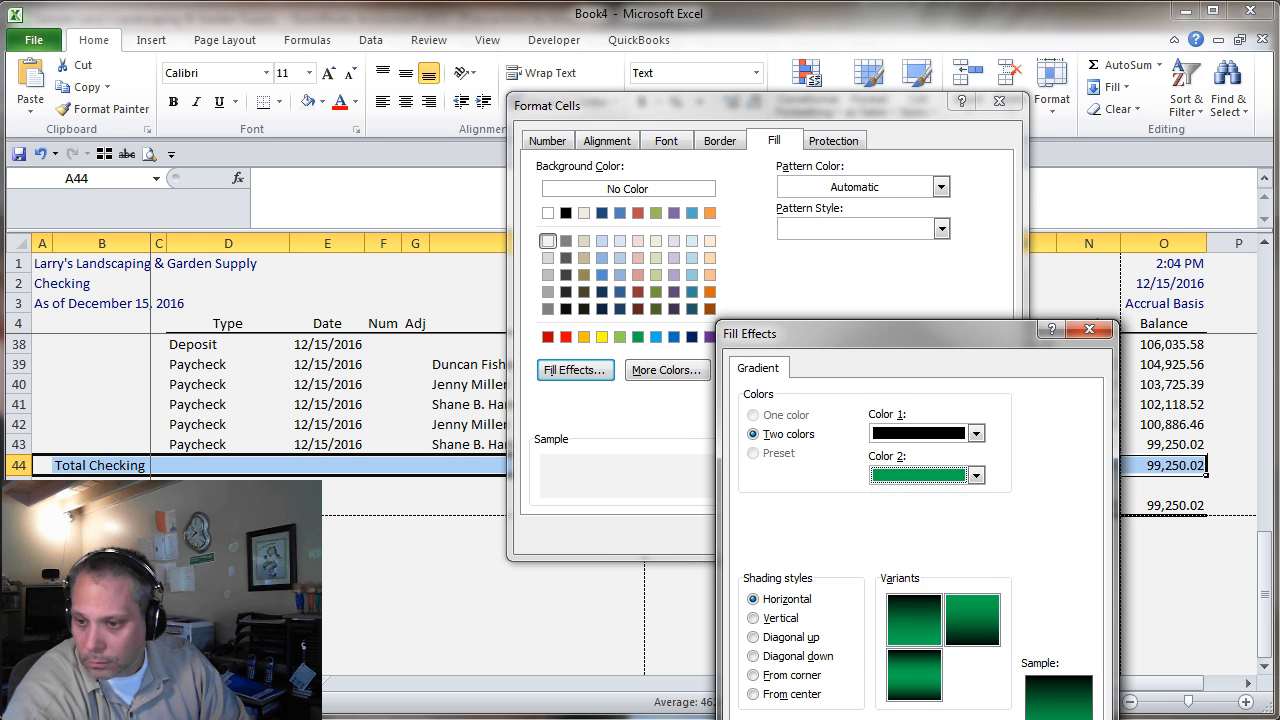
pyautogui.click(664, 140)
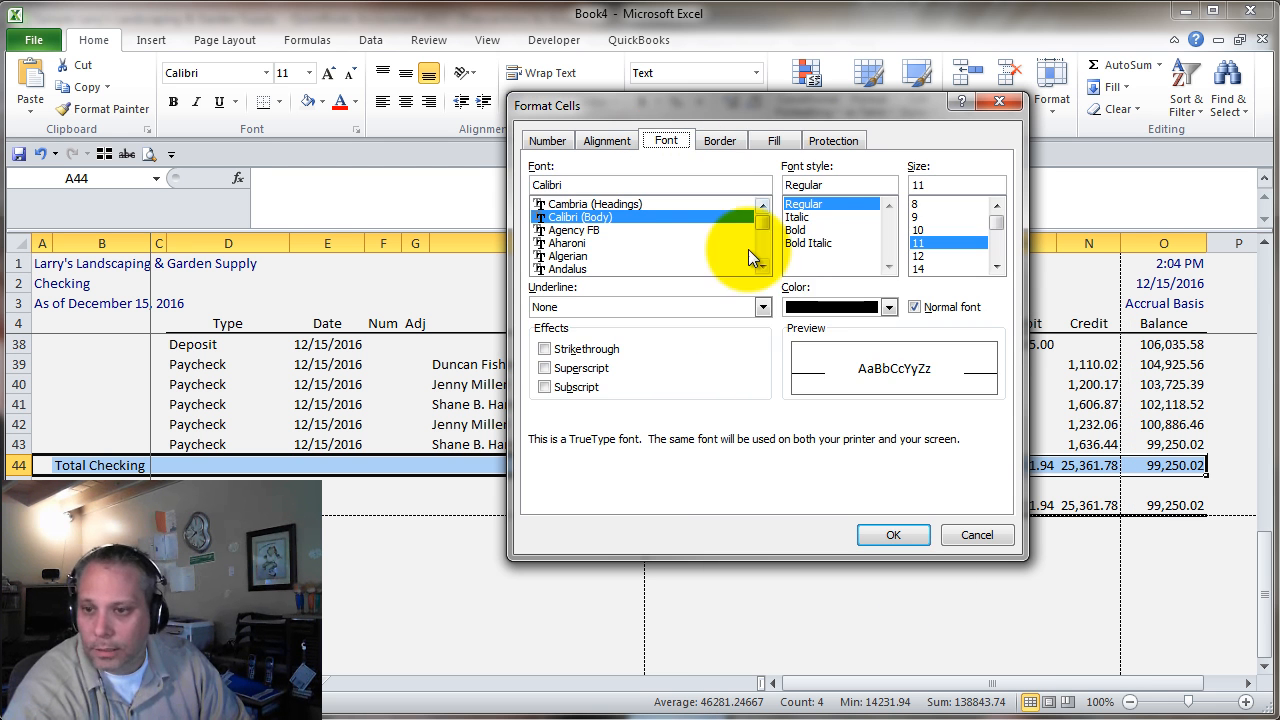
# Step: Make the Total Checking row text bold and white
pyautogui.click(796, 230)
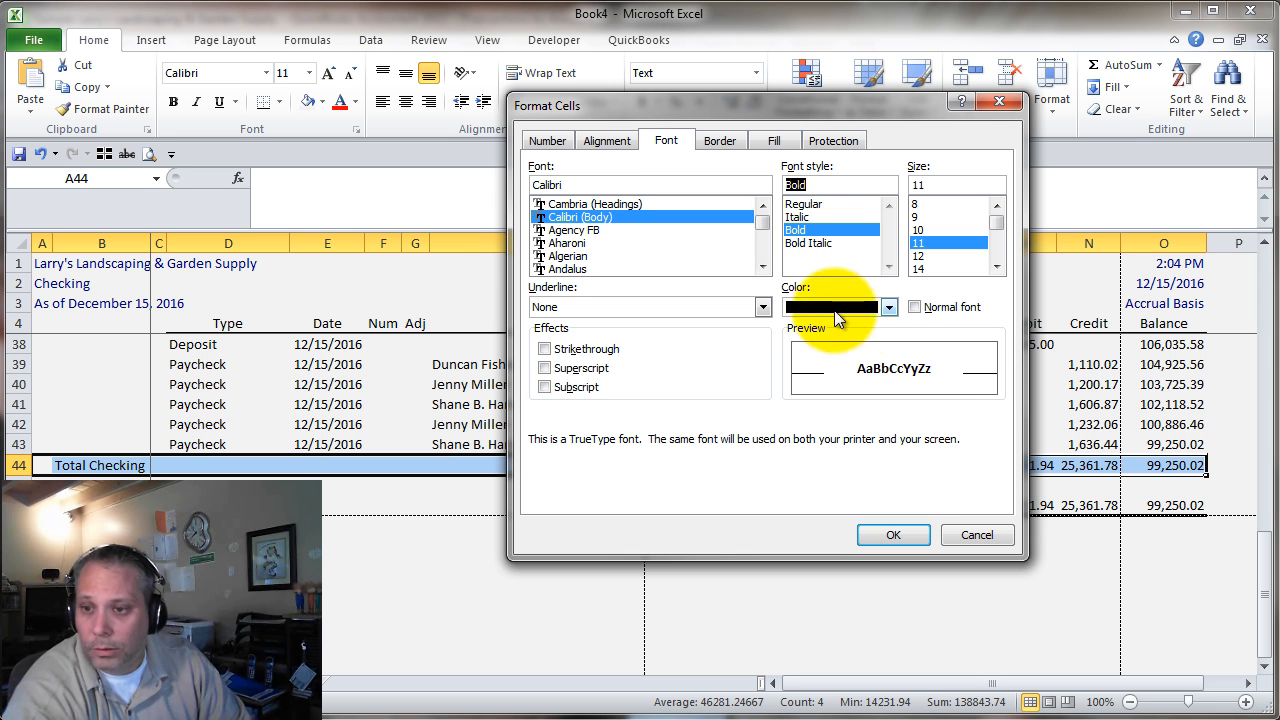
pyautogui.click(888, 308)
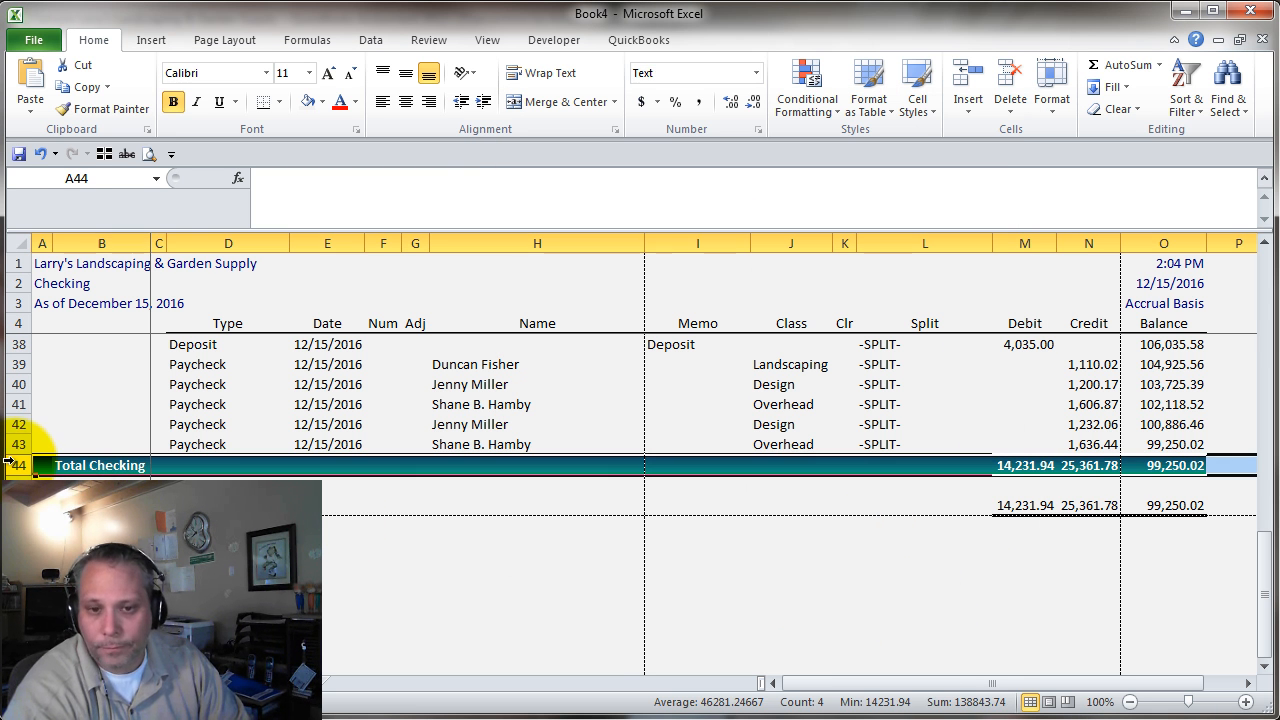
pyautogui.click(100, 108)
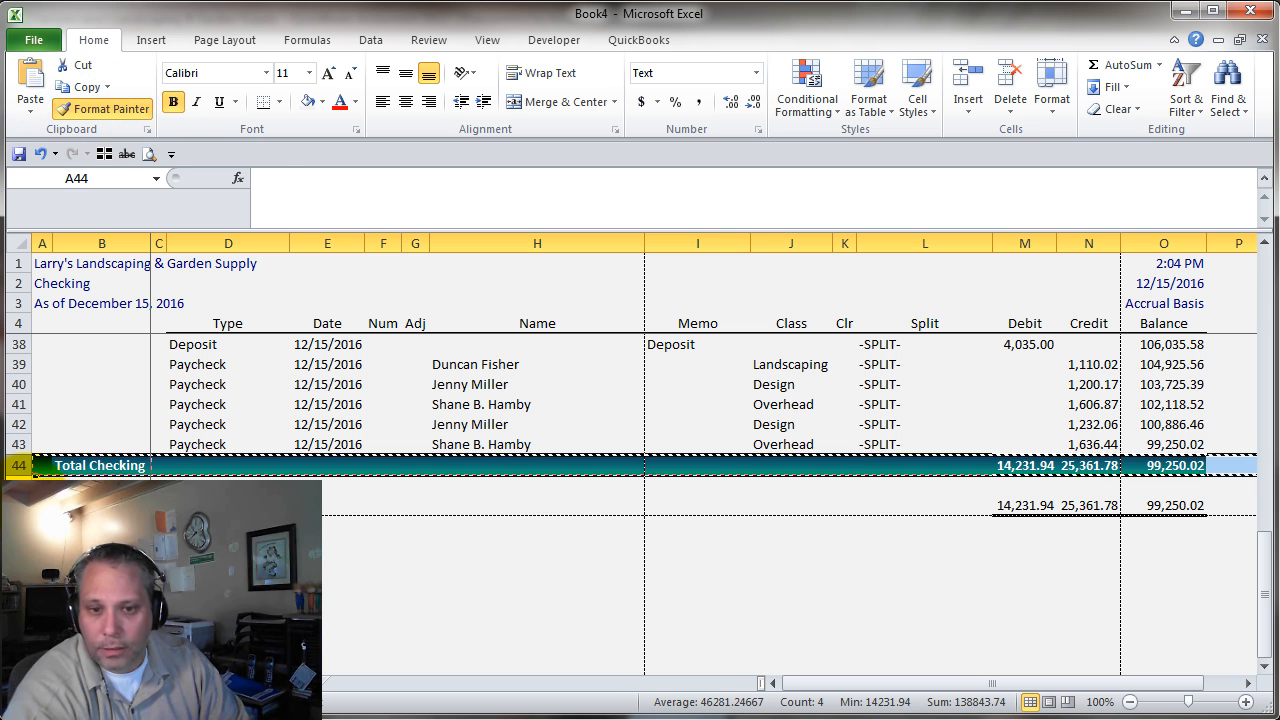
pyautogui.click(1024, 486)
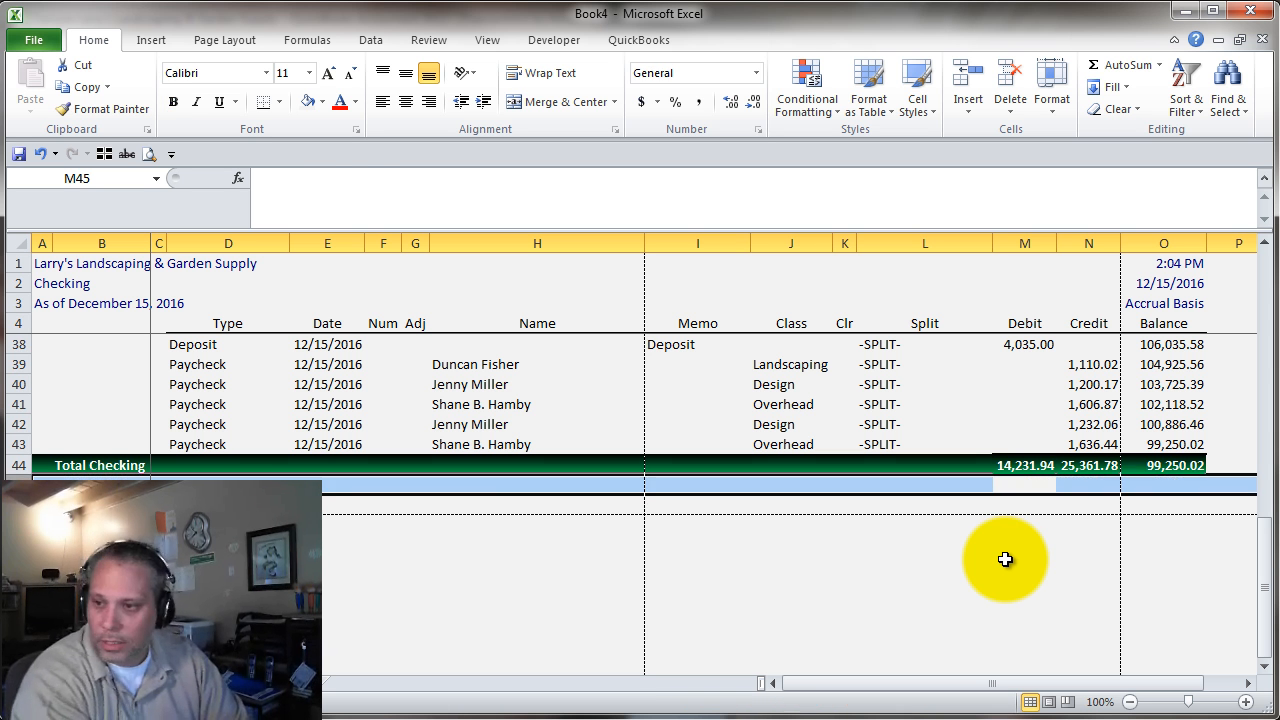
pyautogui.click(1024, 464)
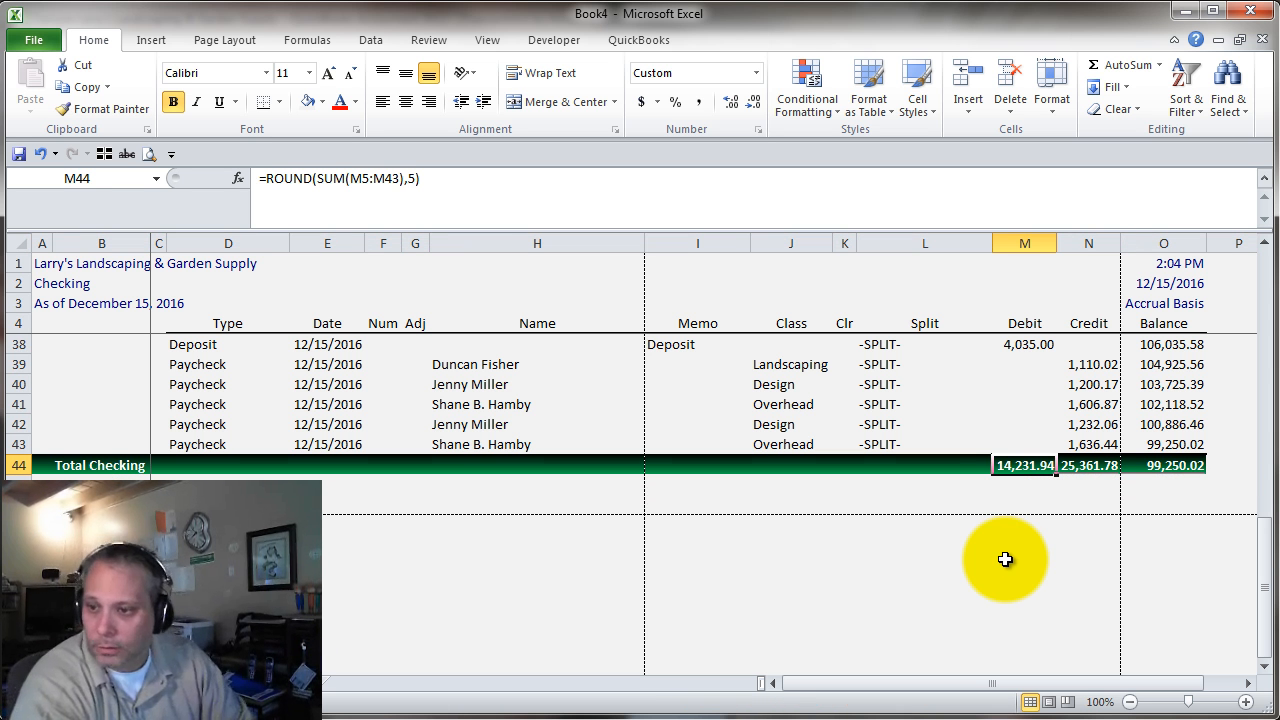
pyautogui.click(1164, 464)
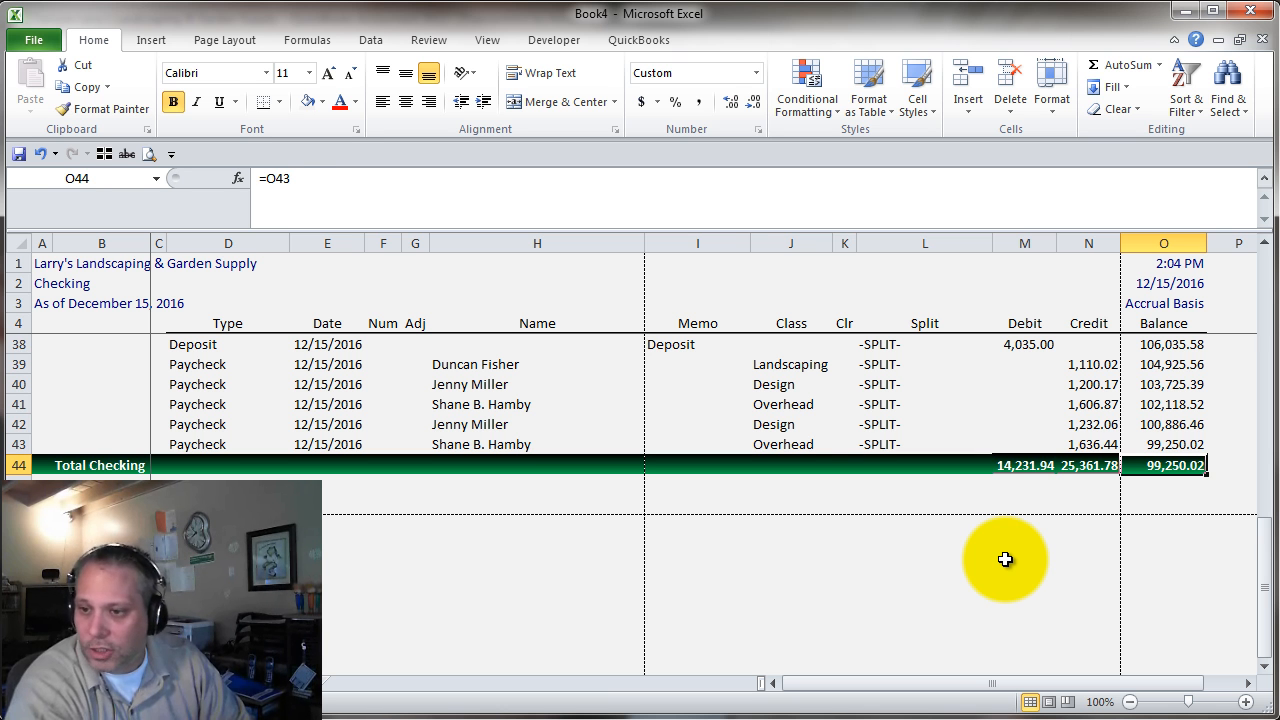
pyautogui.click(158, 444)
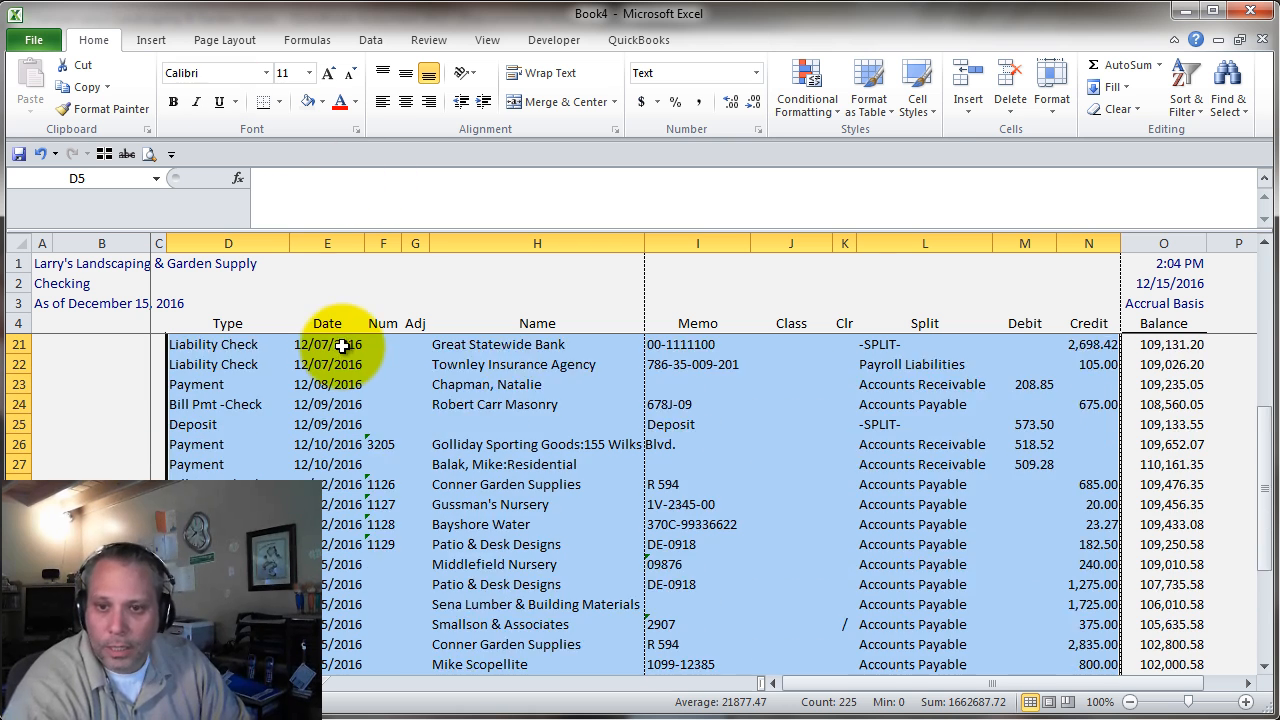
pyautogui.click(324, 100)
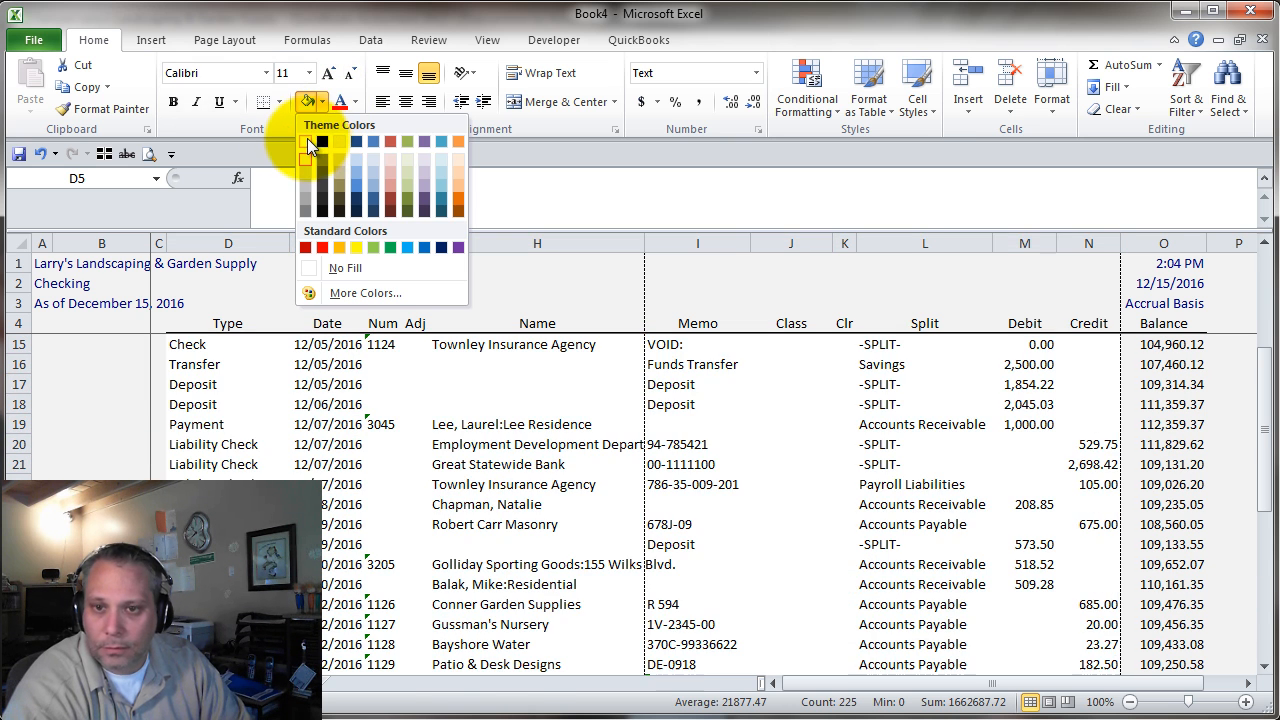
pyautogui.click(356, 104)
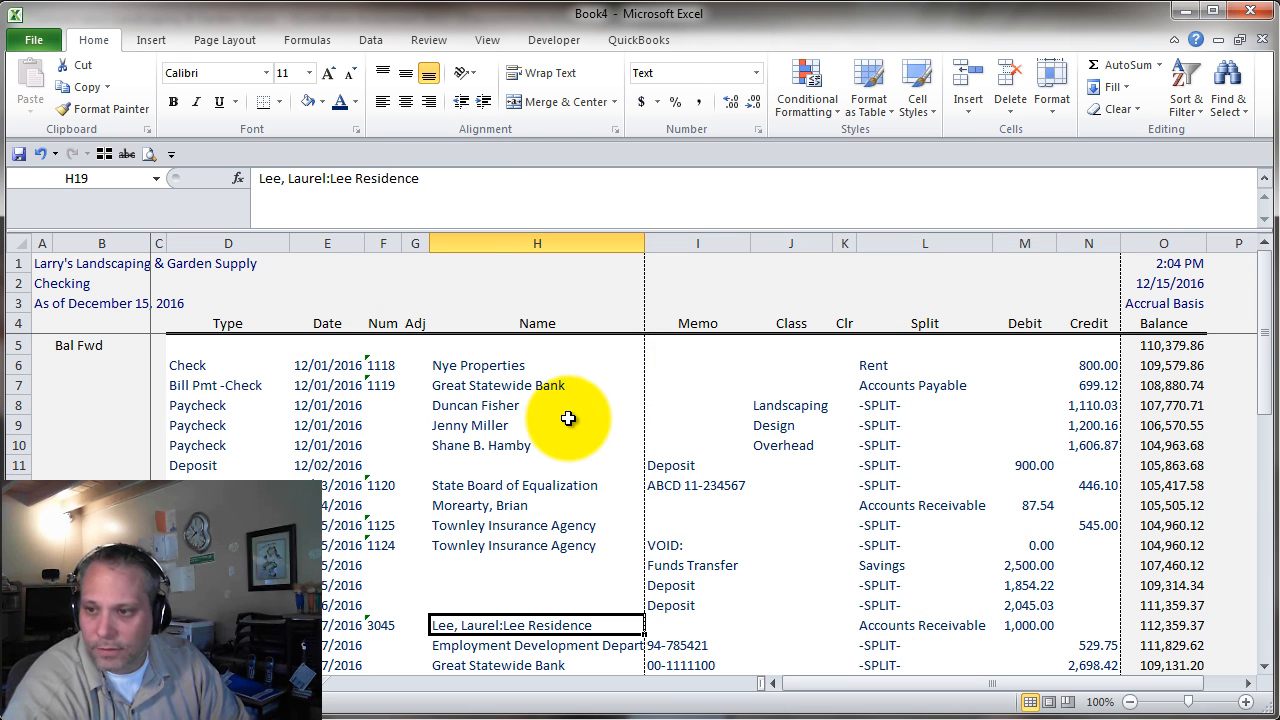
pyautogui.moveTo(456, 36)
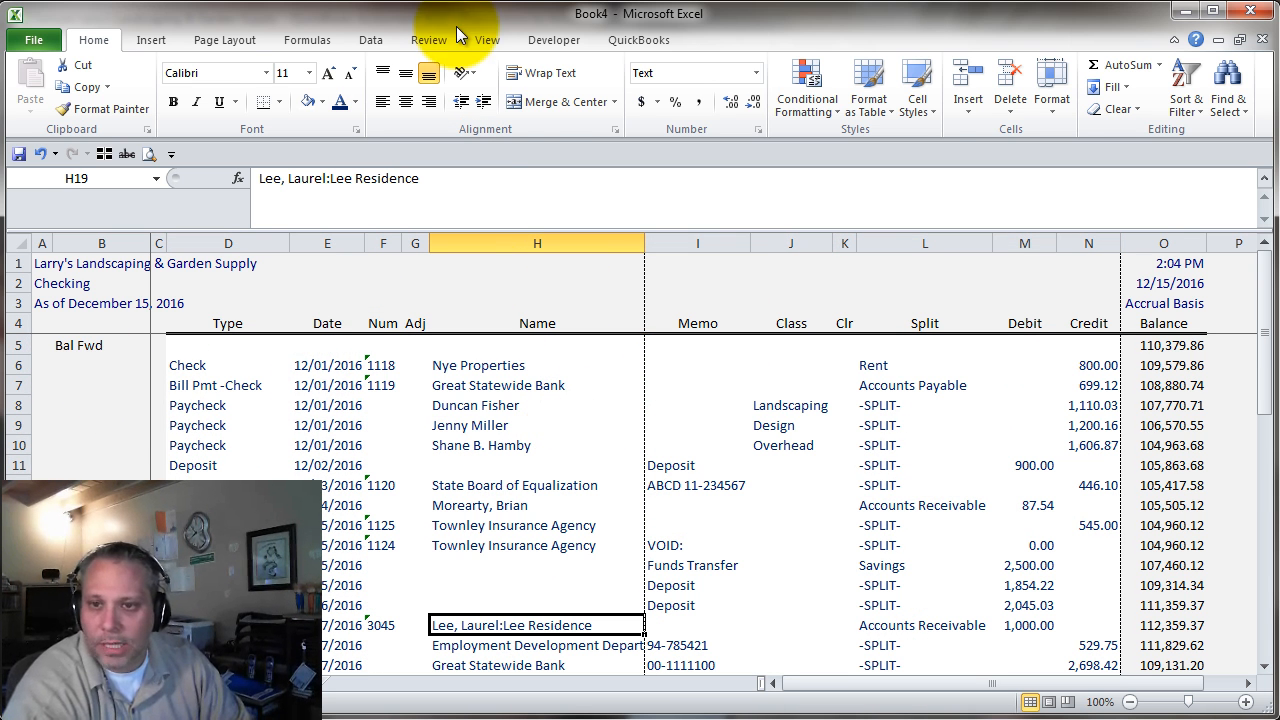
pyautogui.click(488, 40)
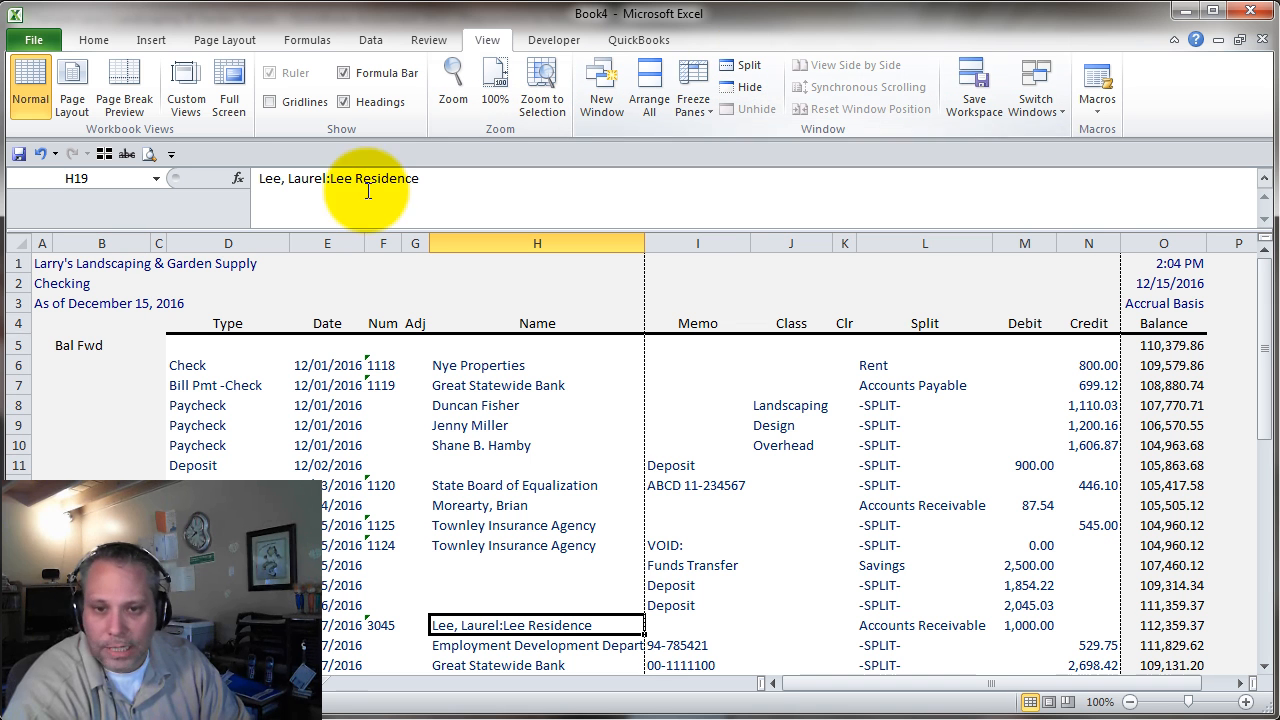
pyautogui.click(42, 344)
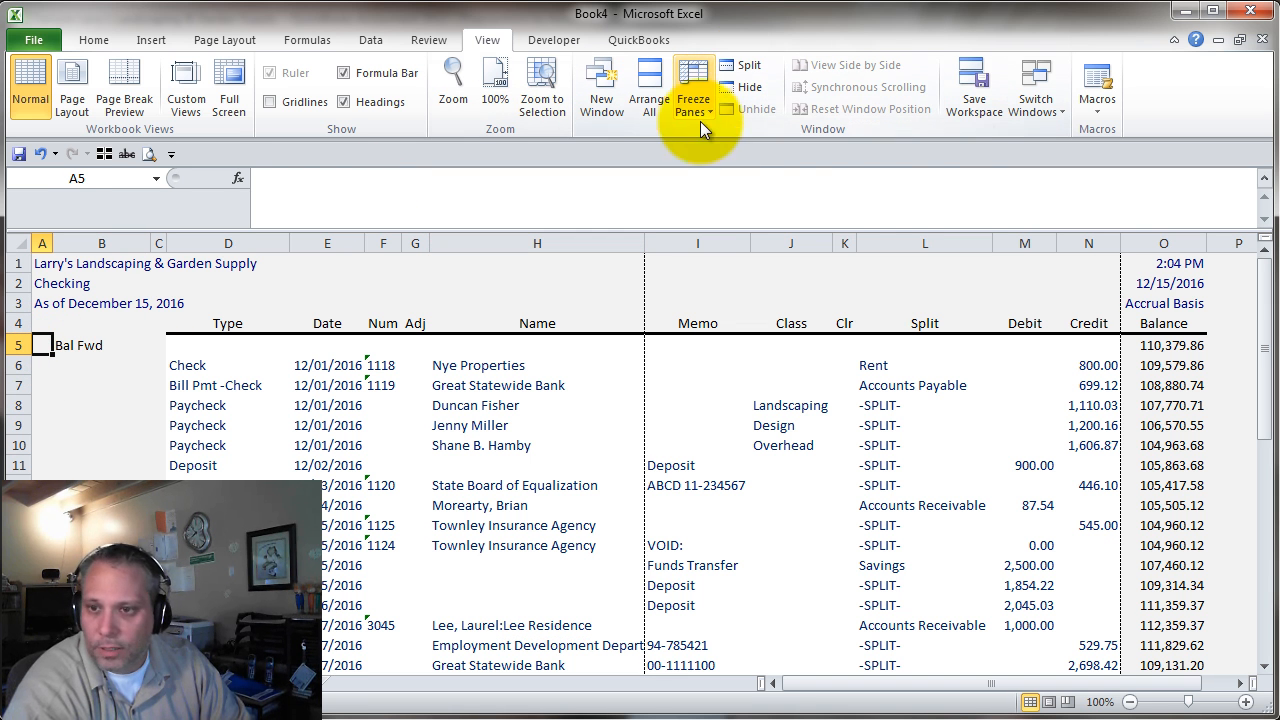
pyautogui.scroll(-3)
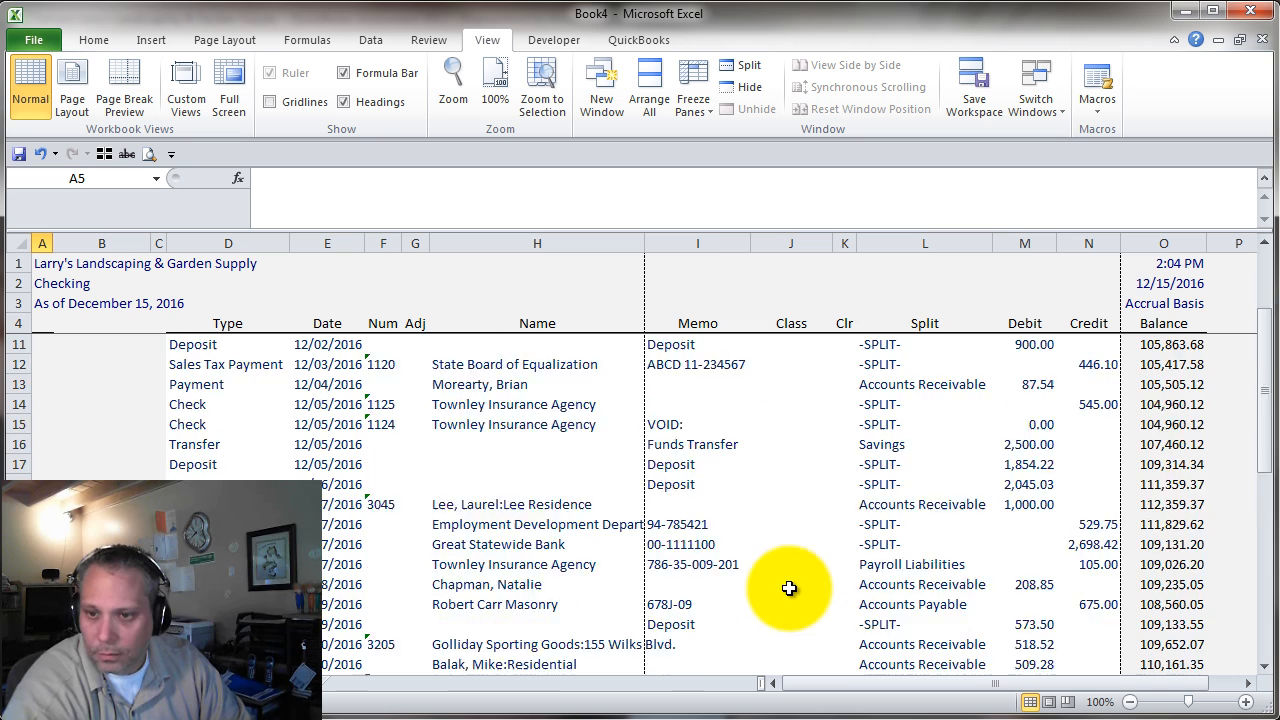
pyautogui.scroll(3)
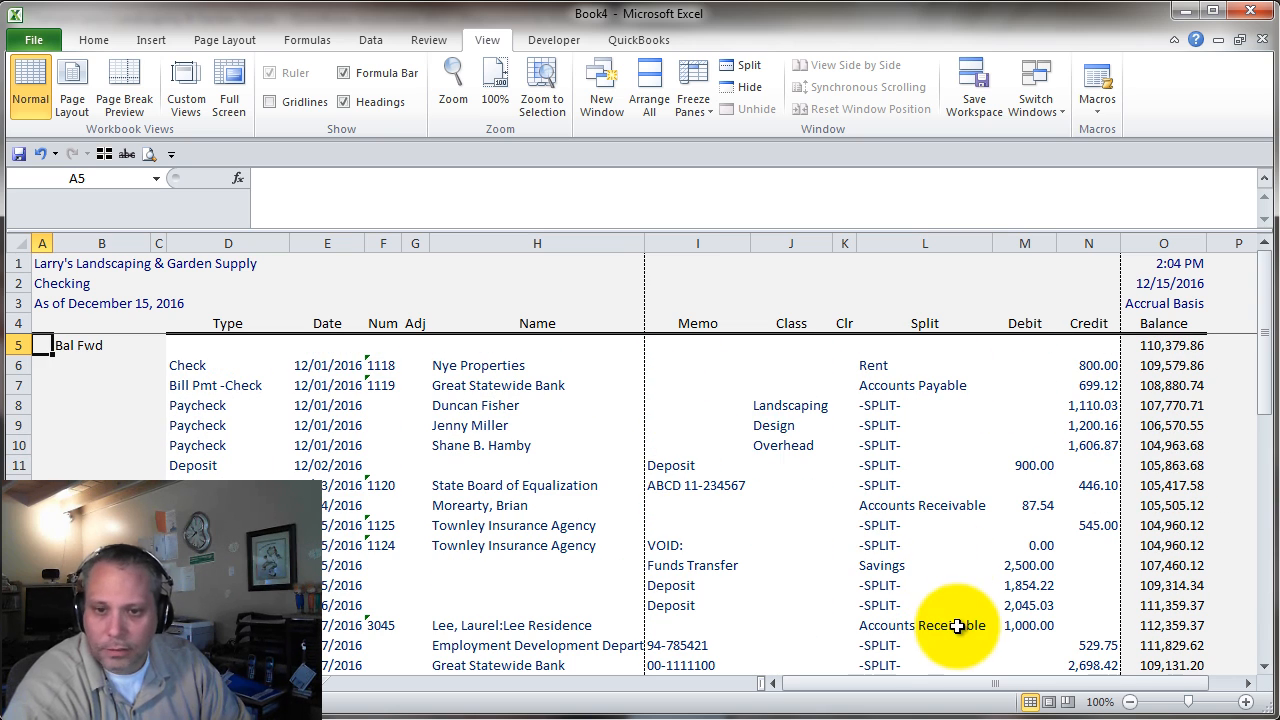
pyautogui.click(228, 344)
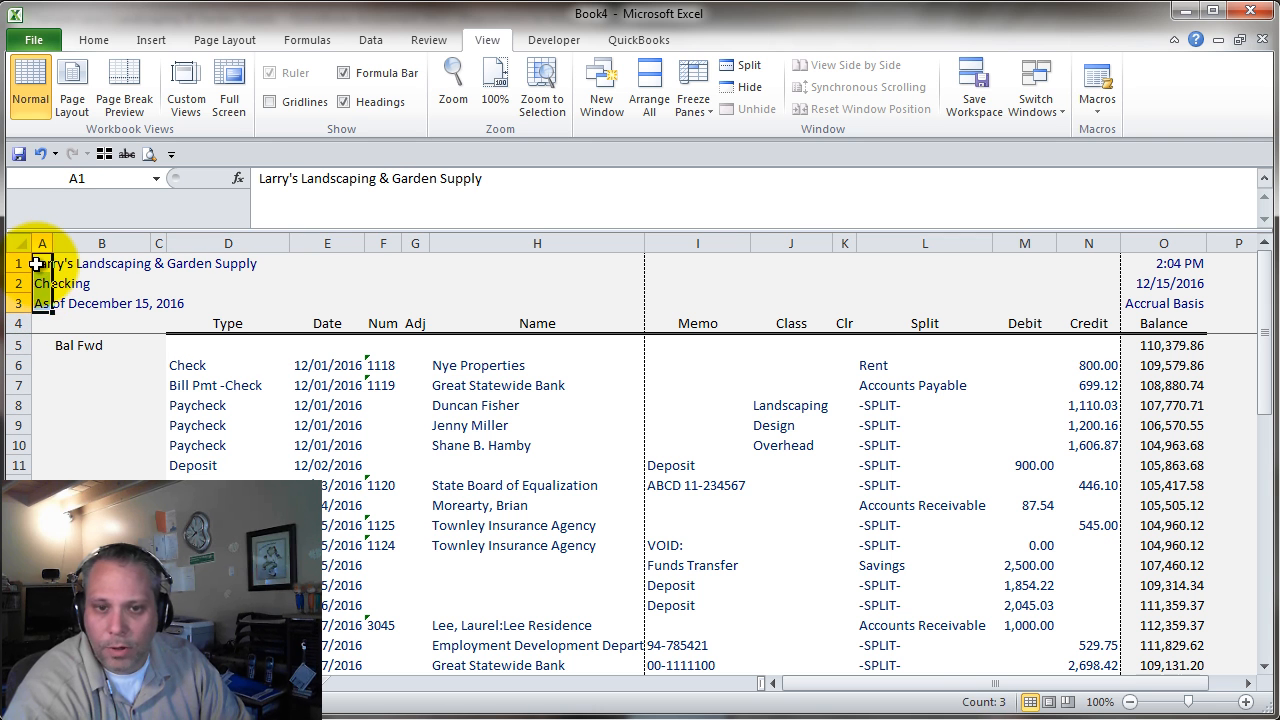
pyautogui.moveTo(968, 22)
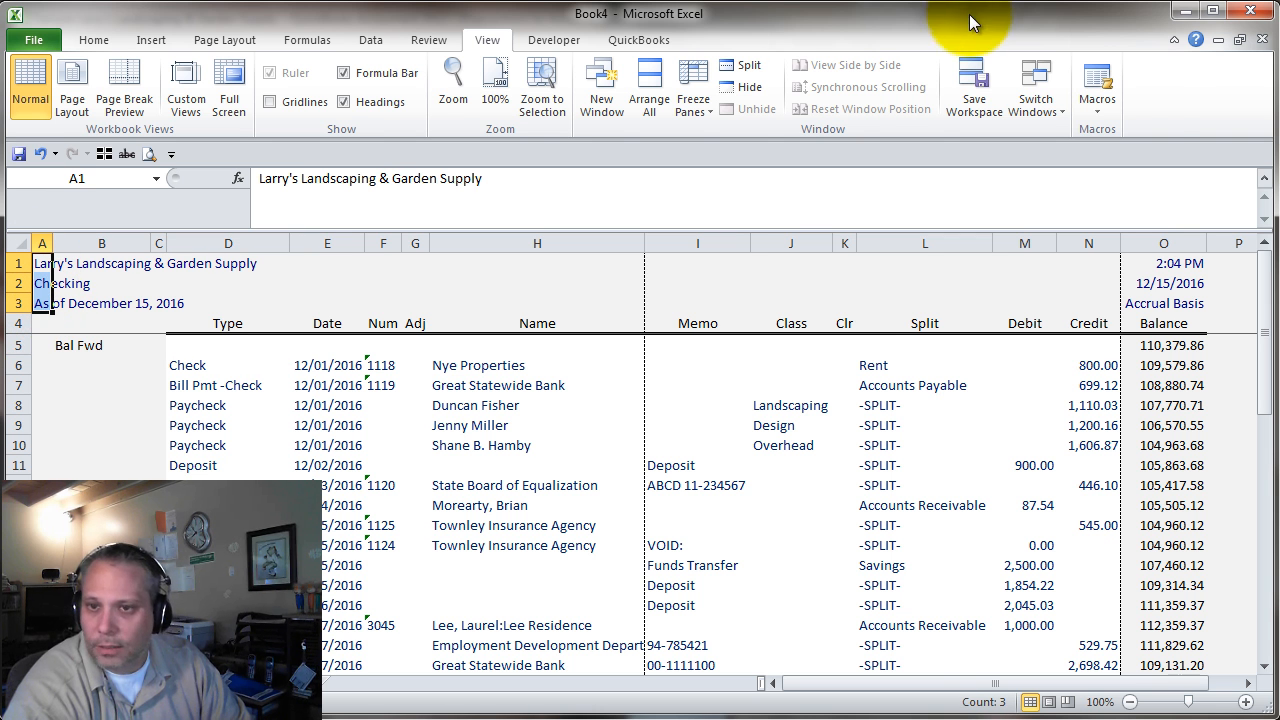
# Step: Apply the Title cell style to the three report title lines A1:A3
pyautogui.click(92, 40)
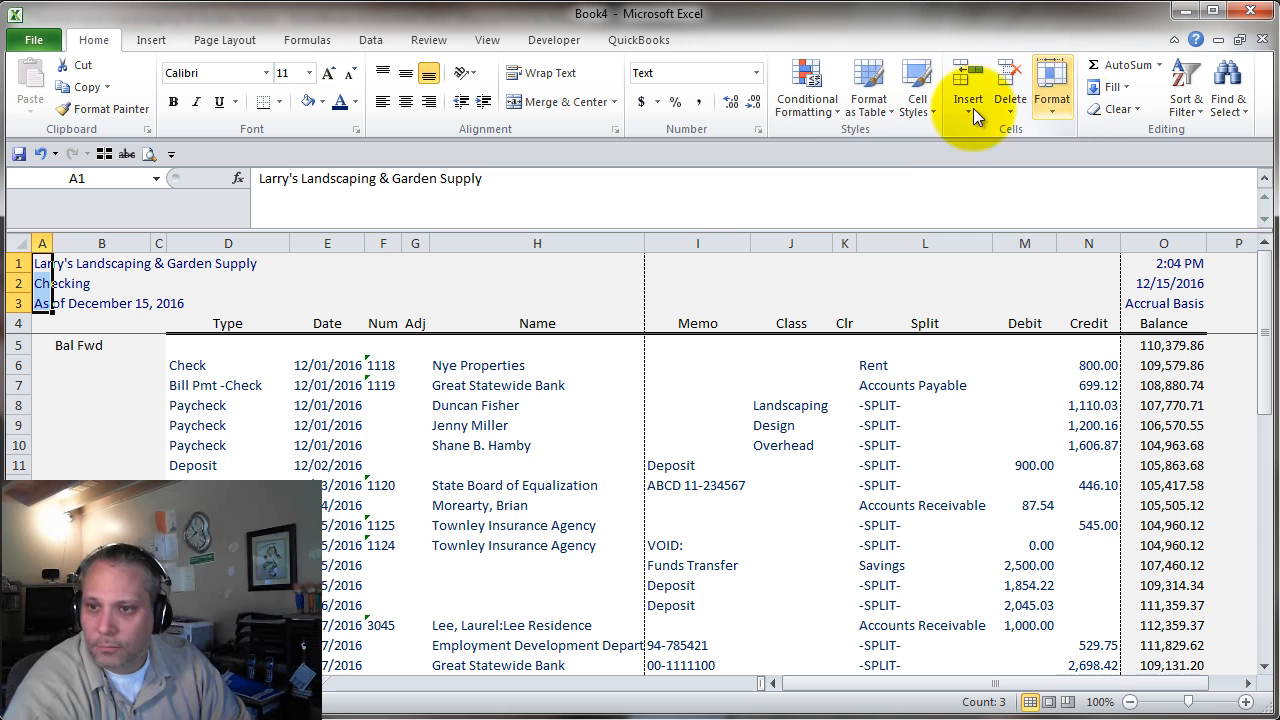
pyautogui.click(1052, 84)
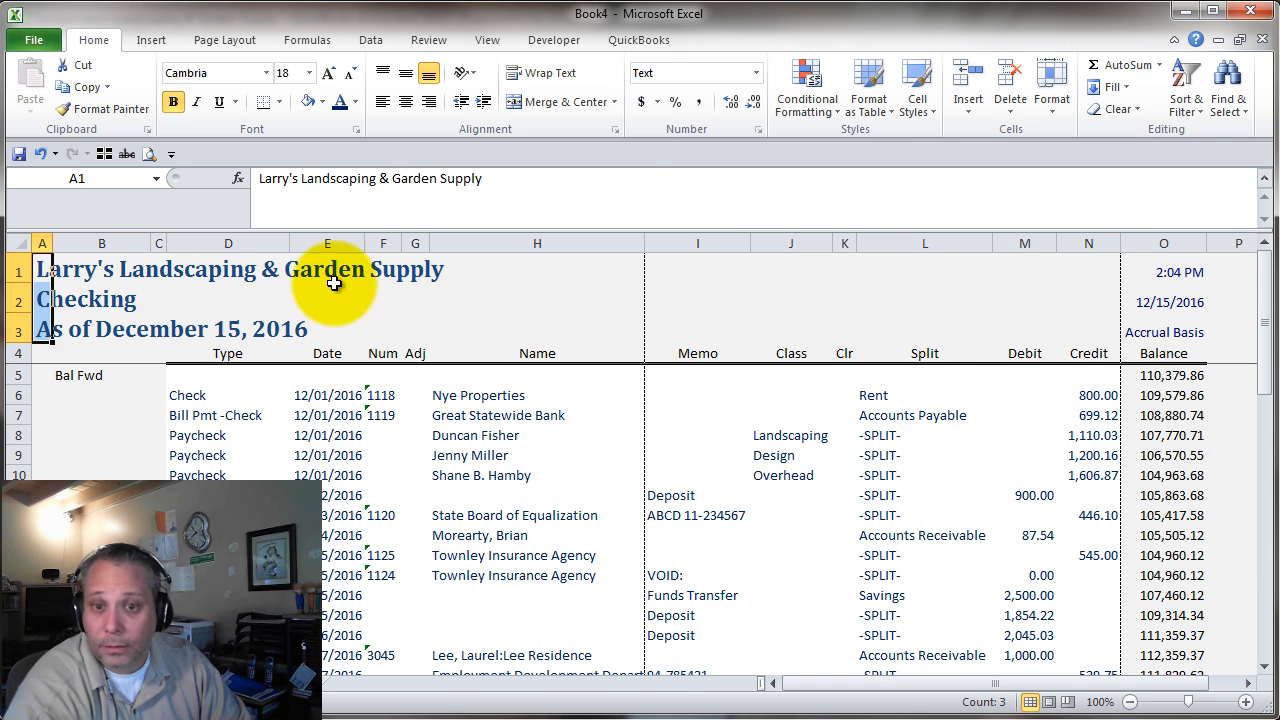
pyautogui.click(228, 376)
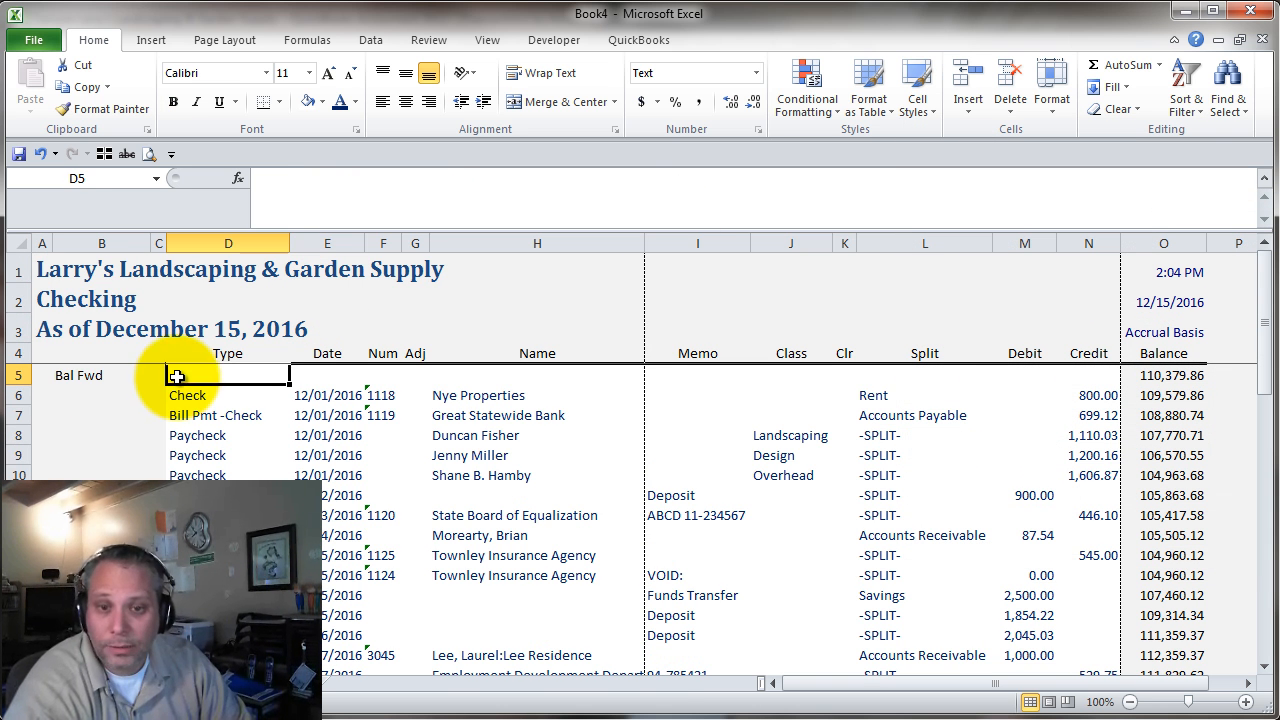
# Step: Bold the Bal Fwd label in row 5 and return to cell D5
pyautogui.click(100, 374)
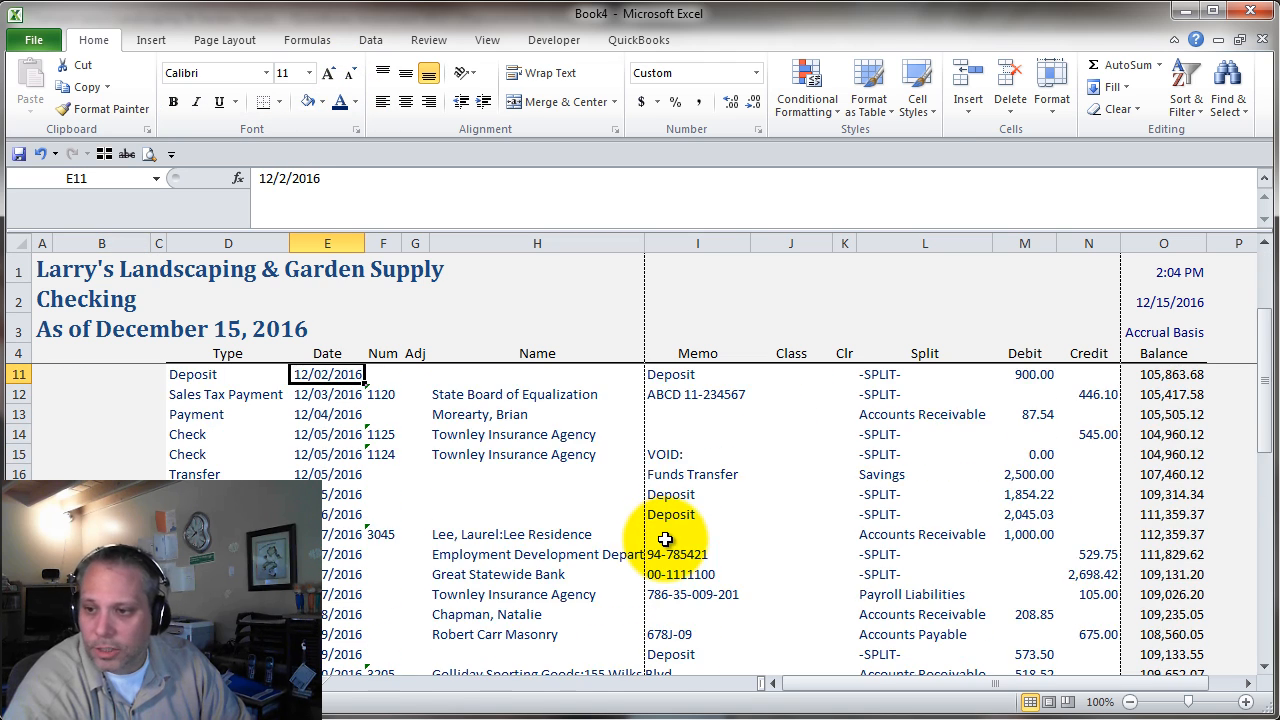
pyautogui.scroll(3)
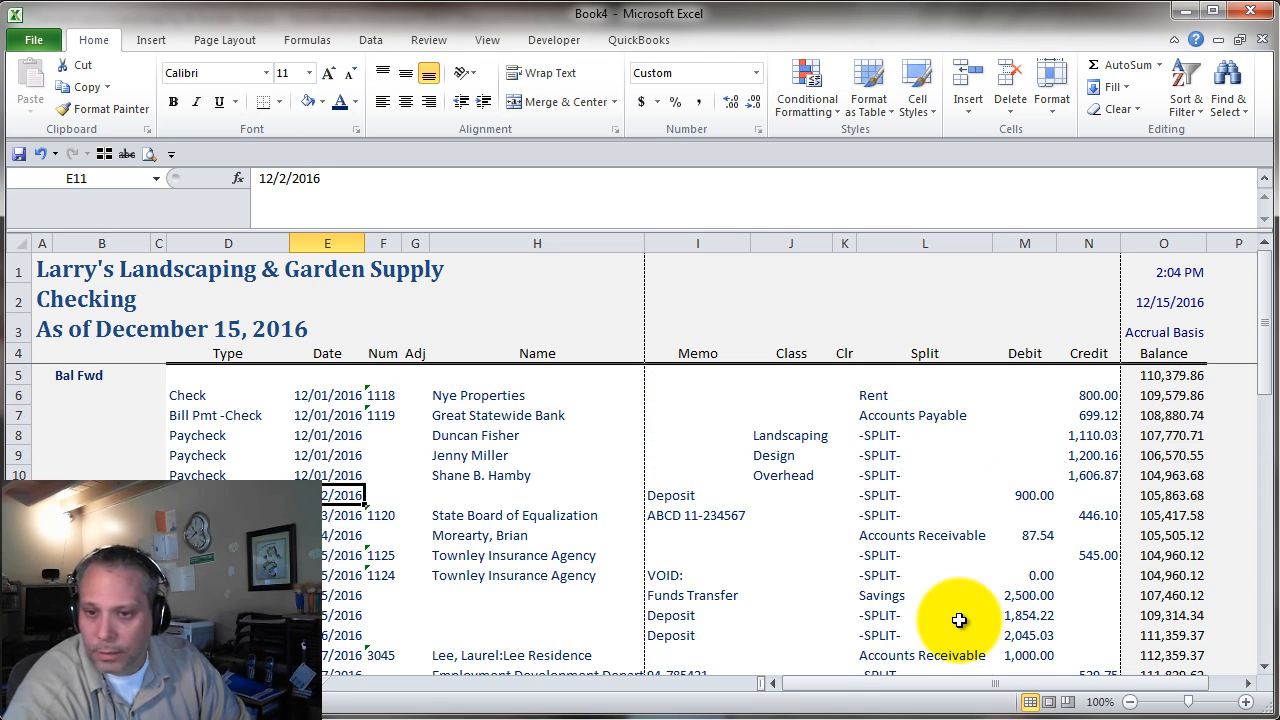
pyautogui.moveTo(184, 362)
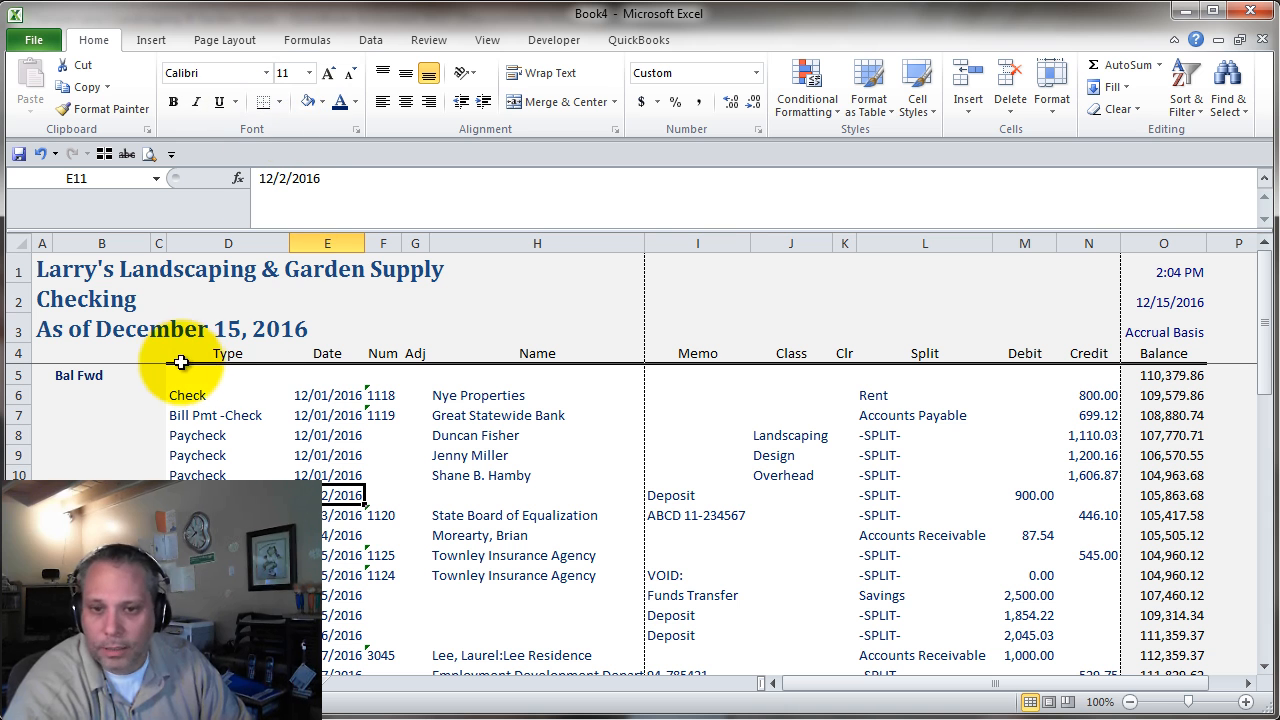
pyautogui.click(228, 376)
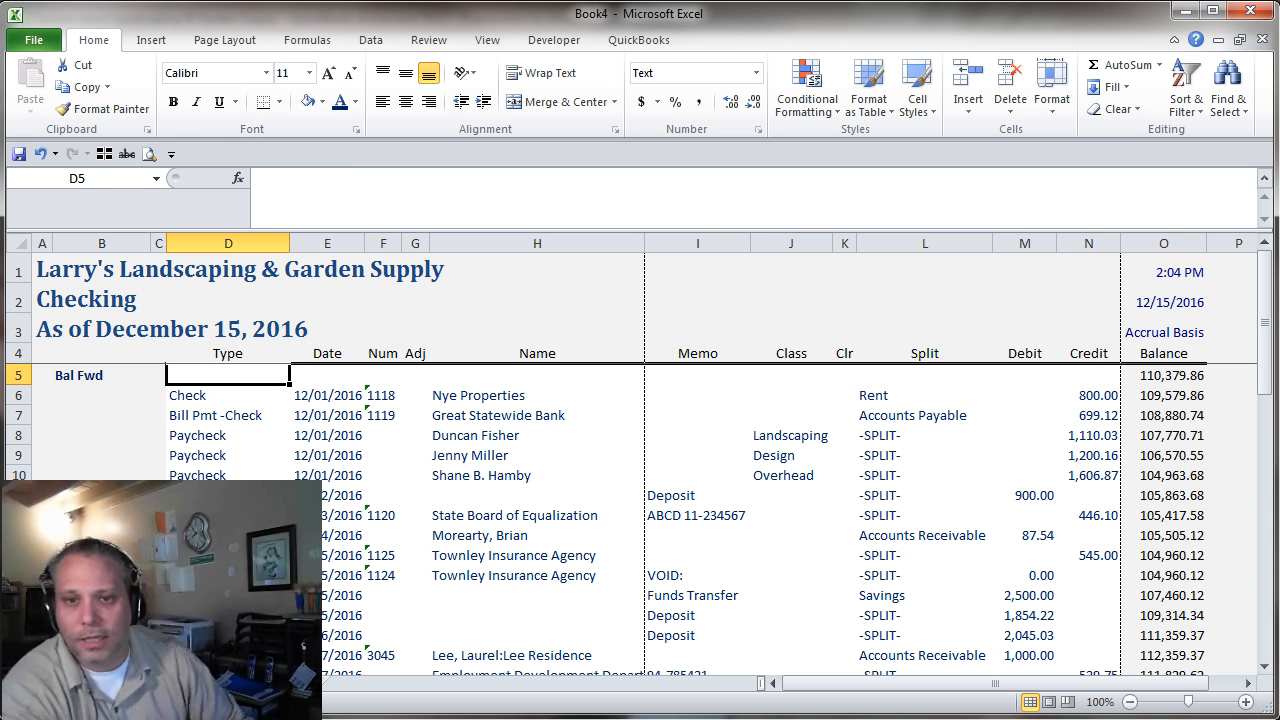
pyautogui.click(224, 40)
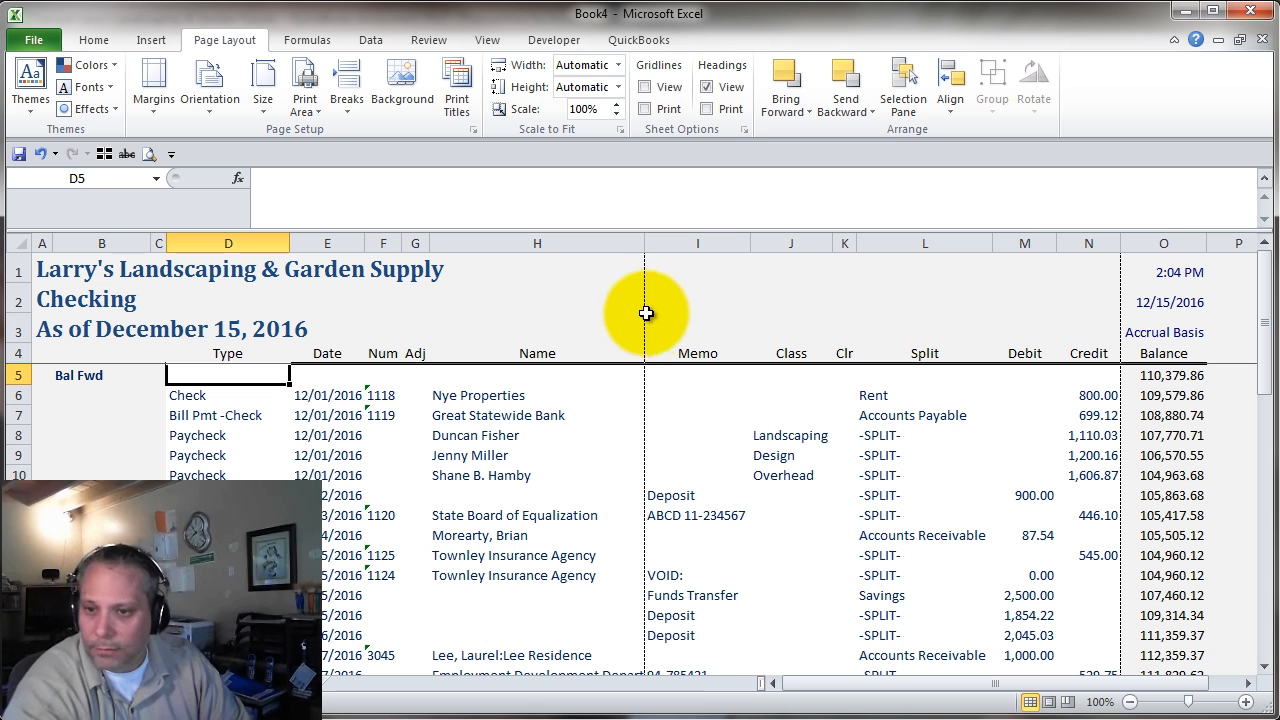
pyautogui.moveTo(264, 84)
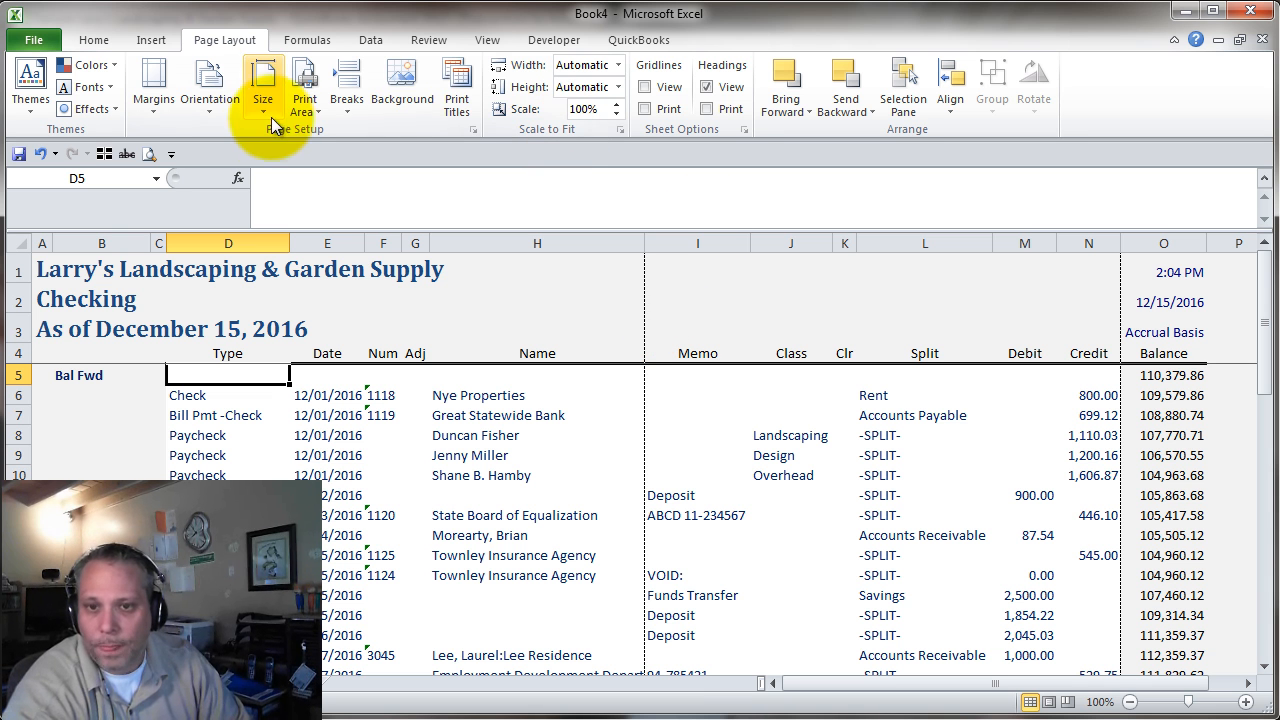
pyautogui.moveTo(770, 452)
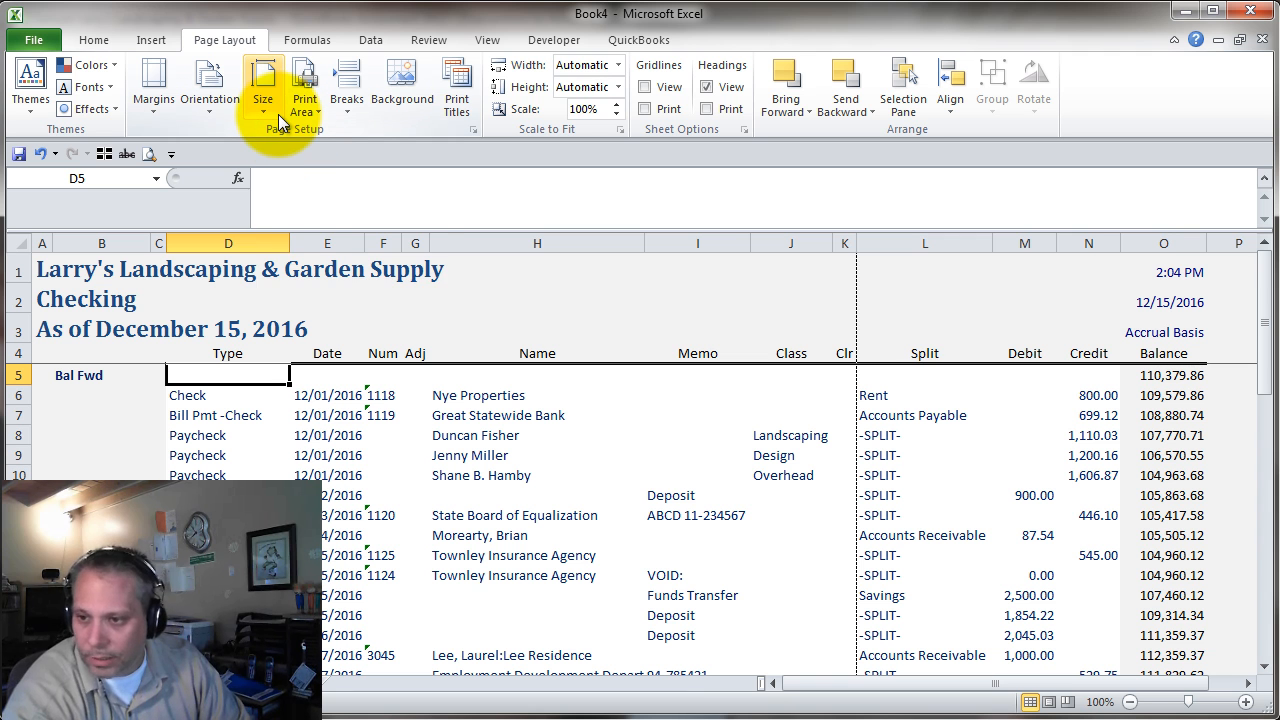
pyautogui.moveTo(924, 352)
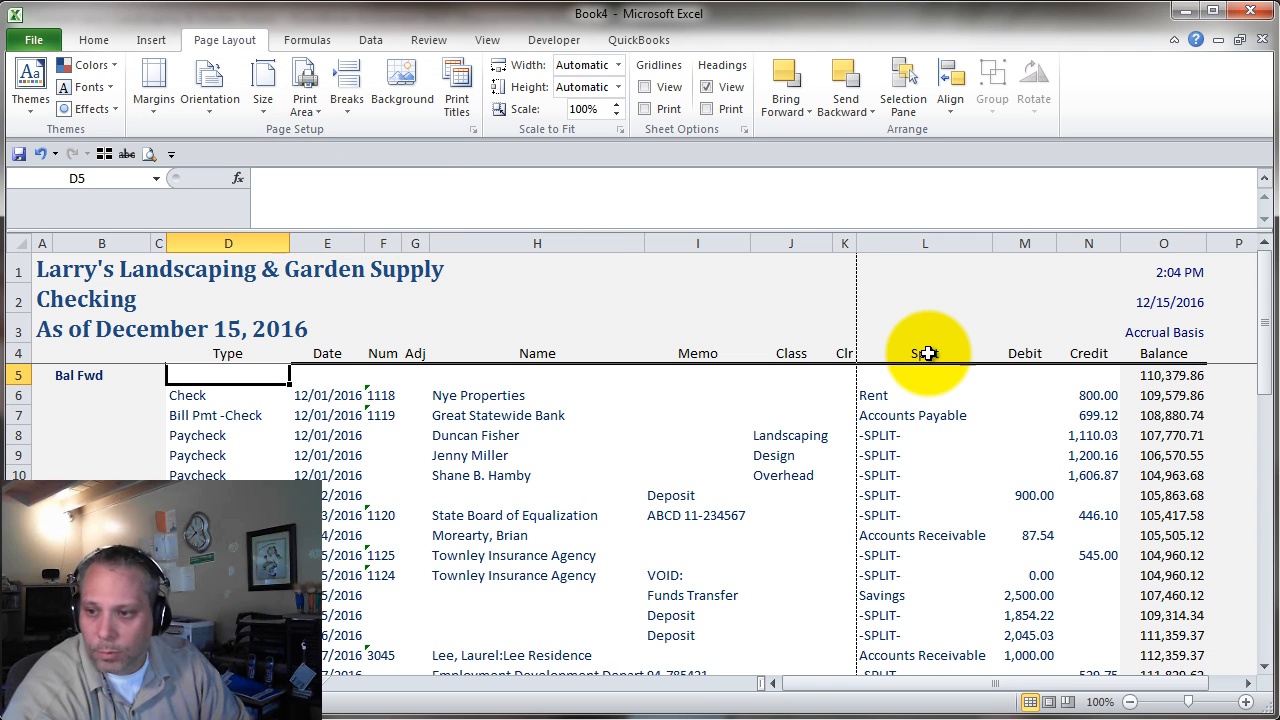
pyautogui.moveTo(556, 180)
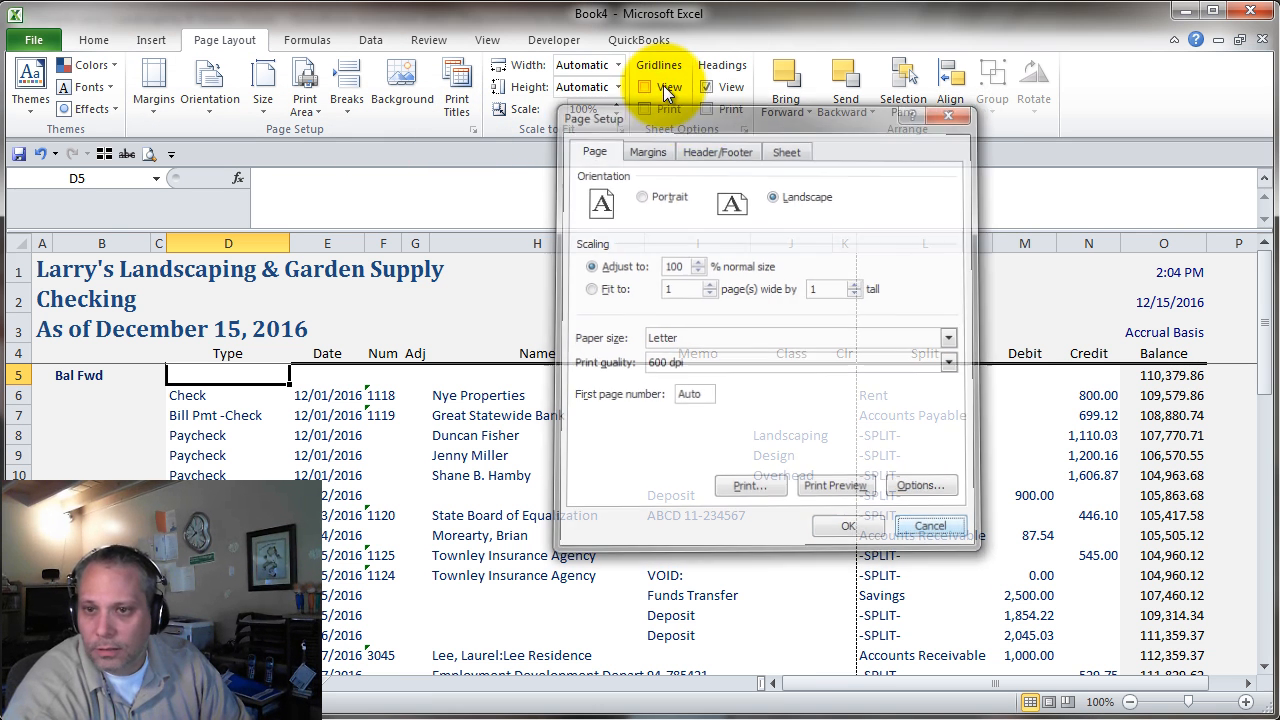
# Step: Fit the register's width to one page wide in landscape, scaling to 66%
pyautogui.click(616, 64)
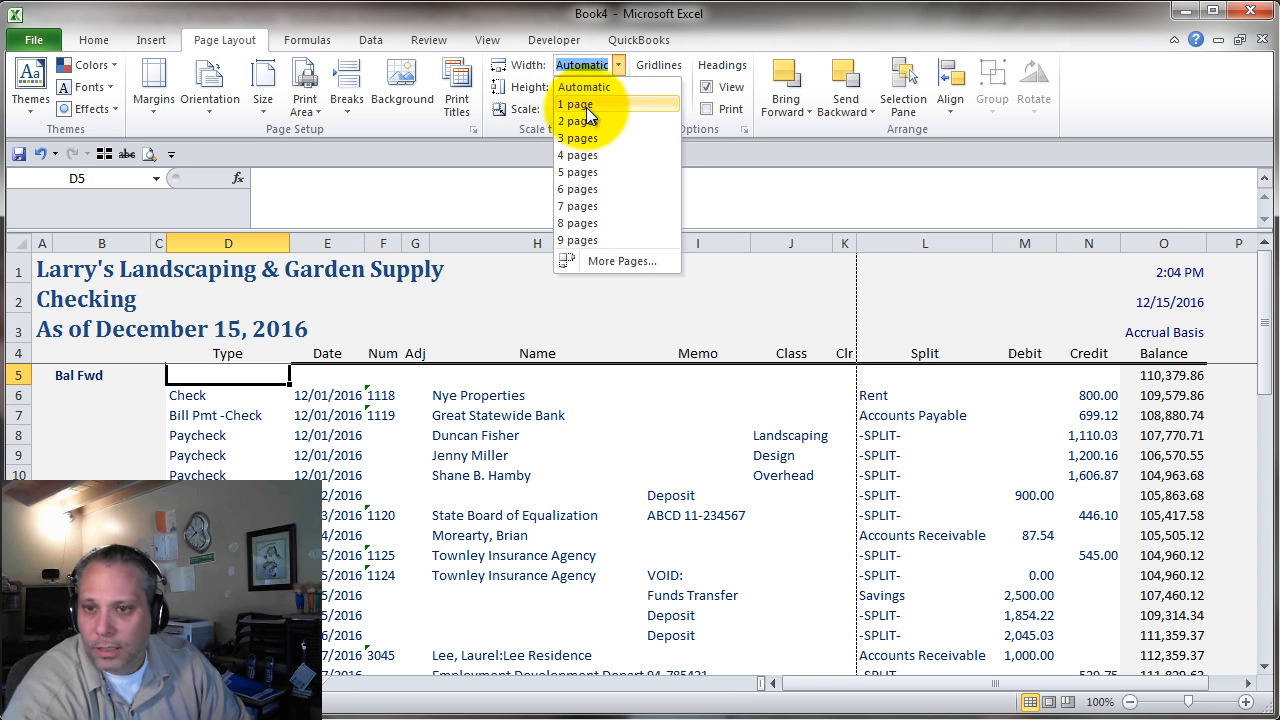
pyautogui.click(576, 104)
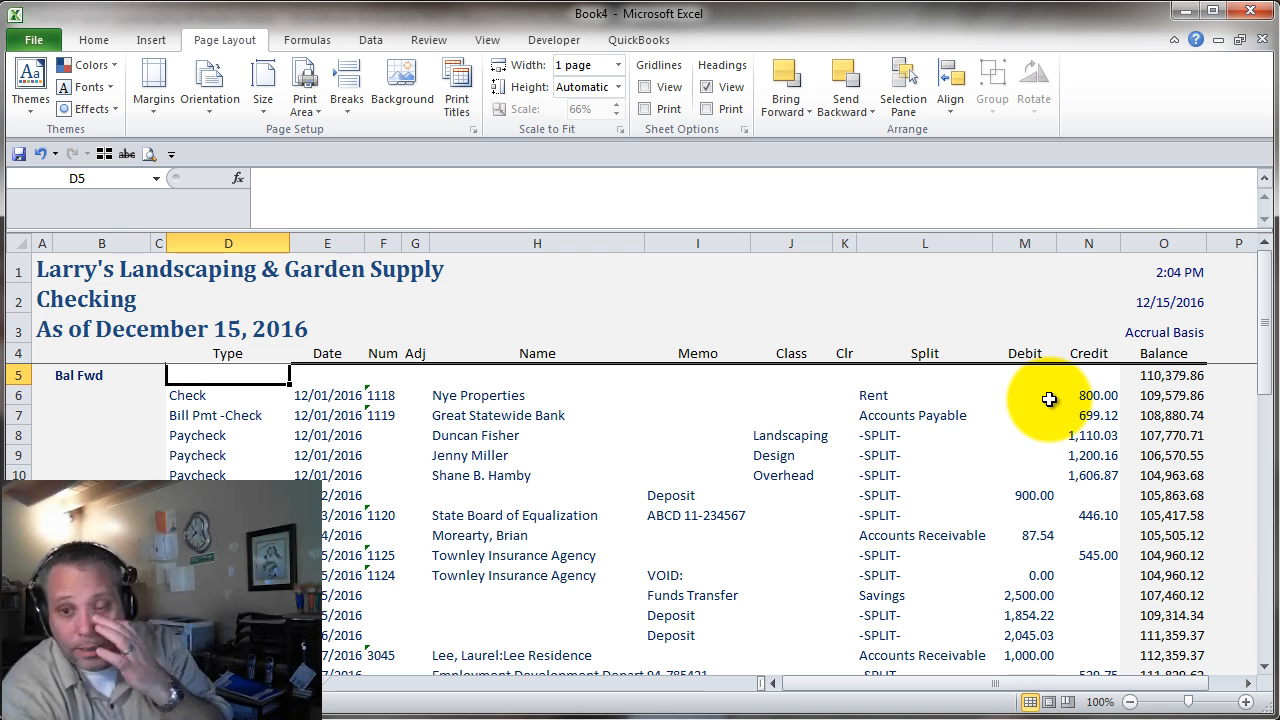
pyautogui.moveTo(712, 456)
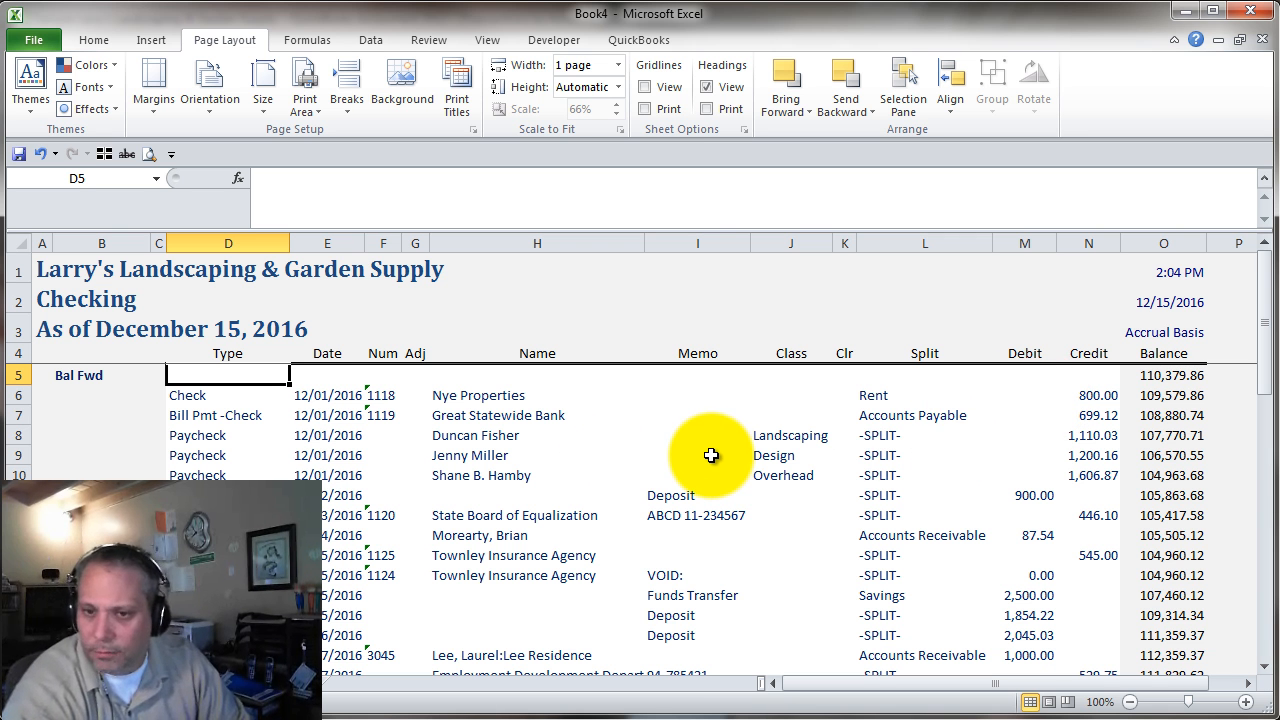
pyautogui.moveTo(770, 344)
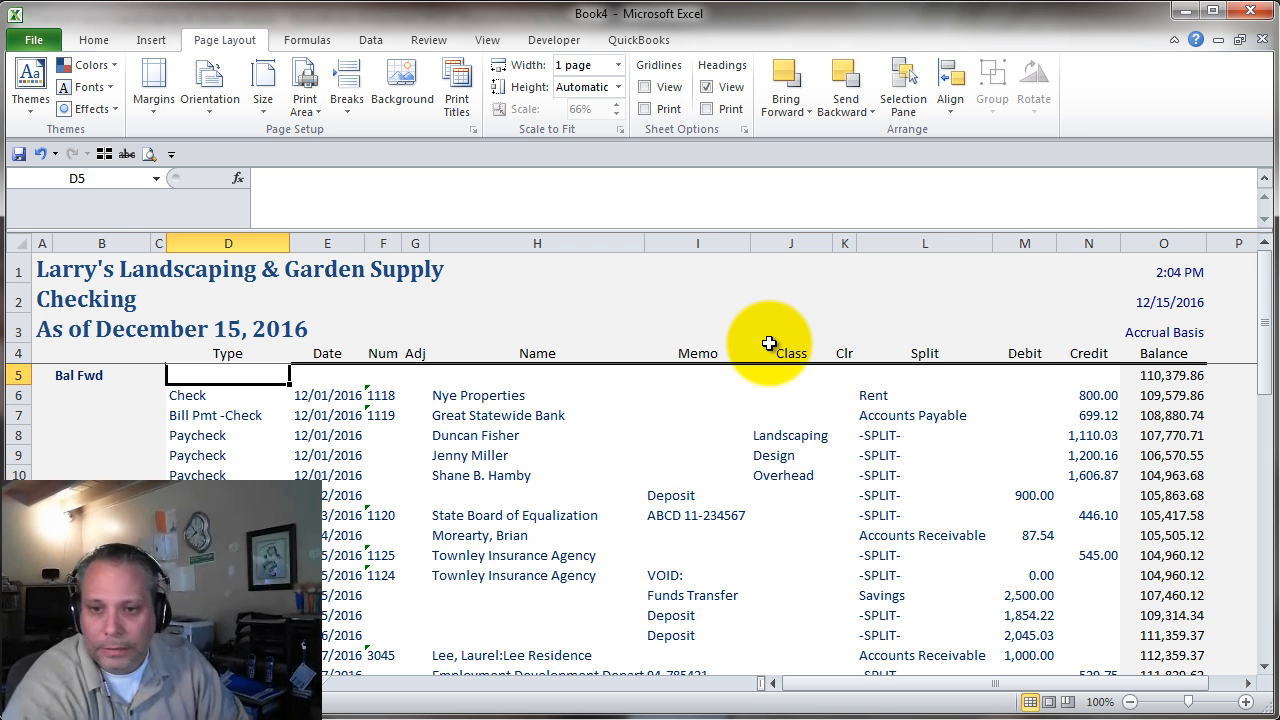
pyautogui.scroll(-3)
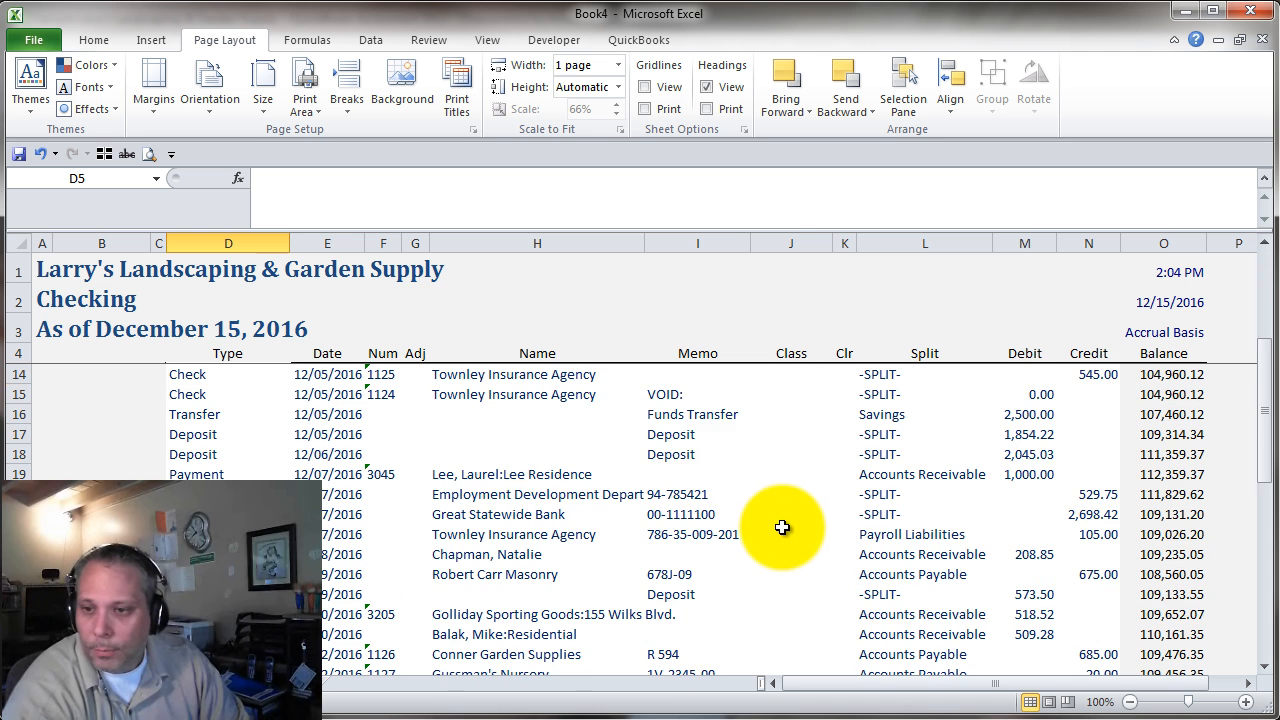
pyautogui.scroll(3)
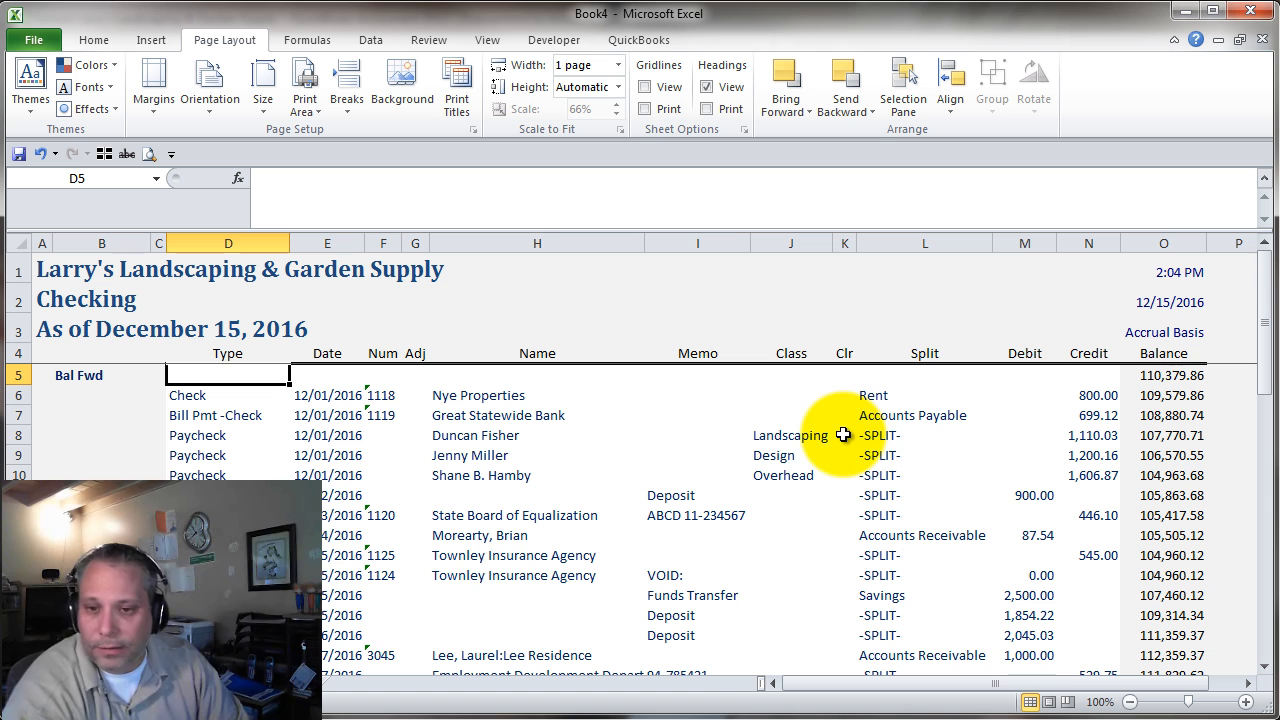
pyautogui.moveTo(948, 616)
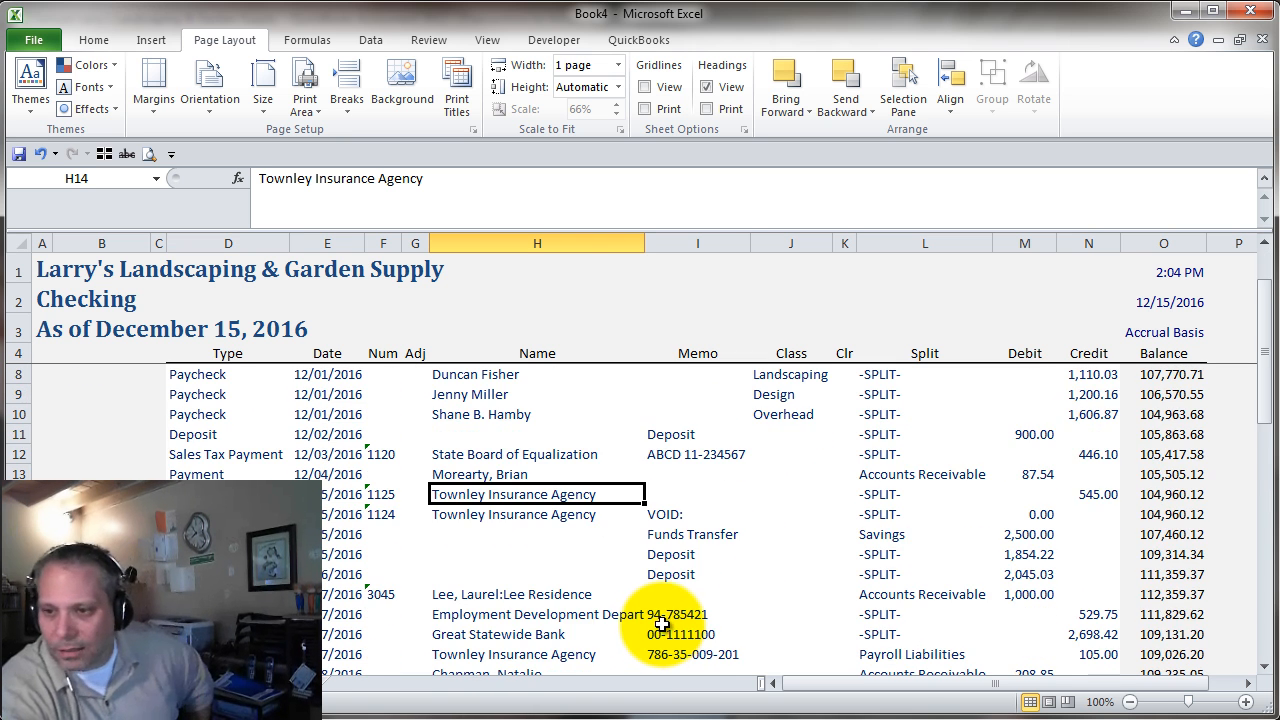
pyautogui.scroll(-3)
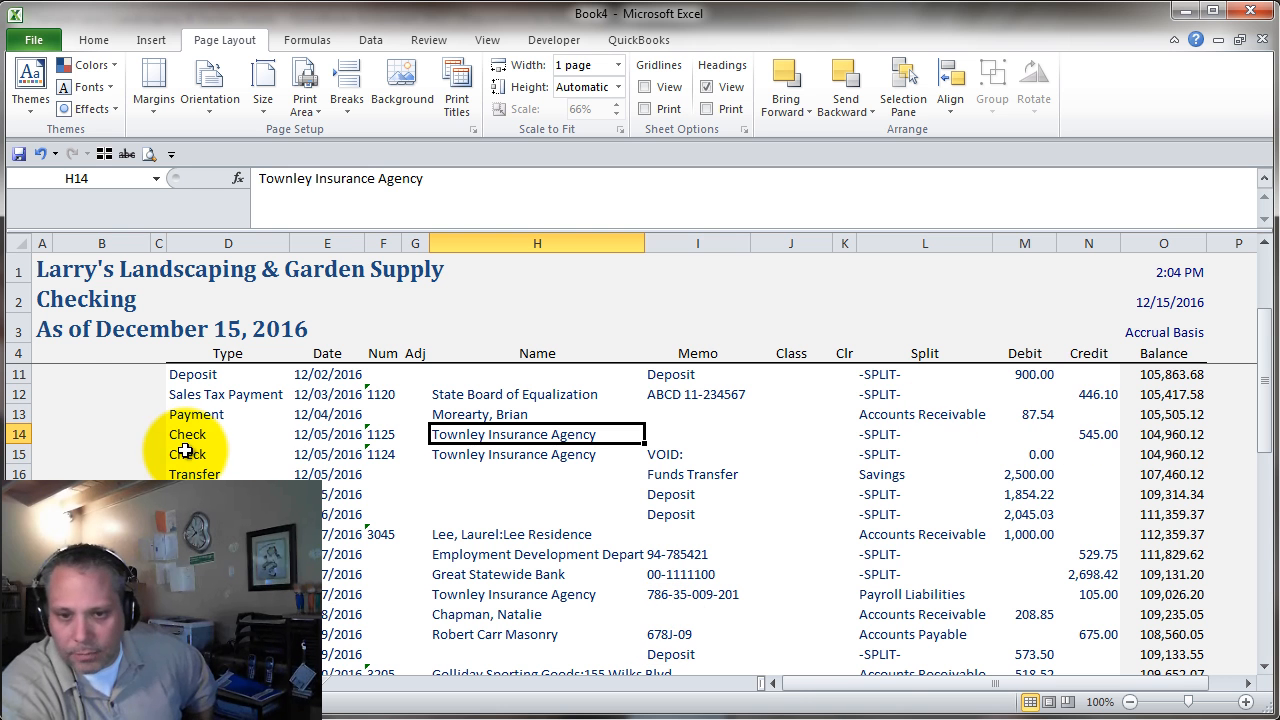
pyautogui.click(18, 454)
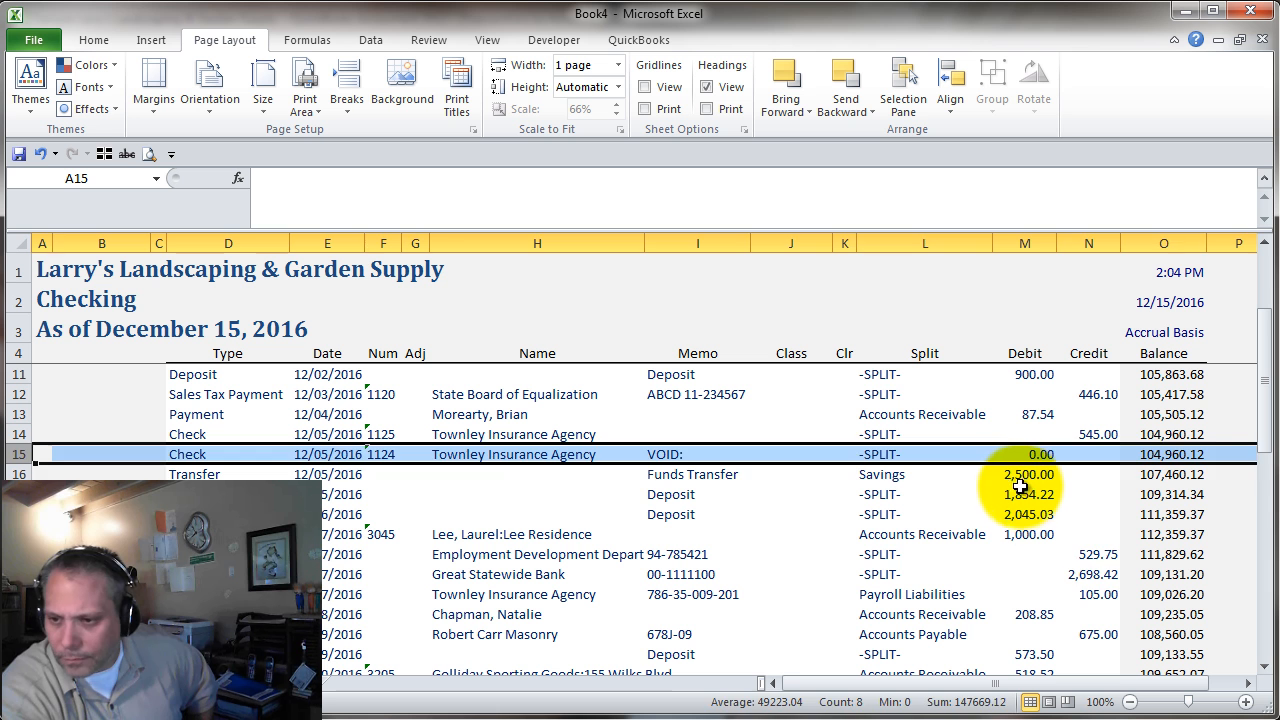
pyautogui.click(1088, 554)
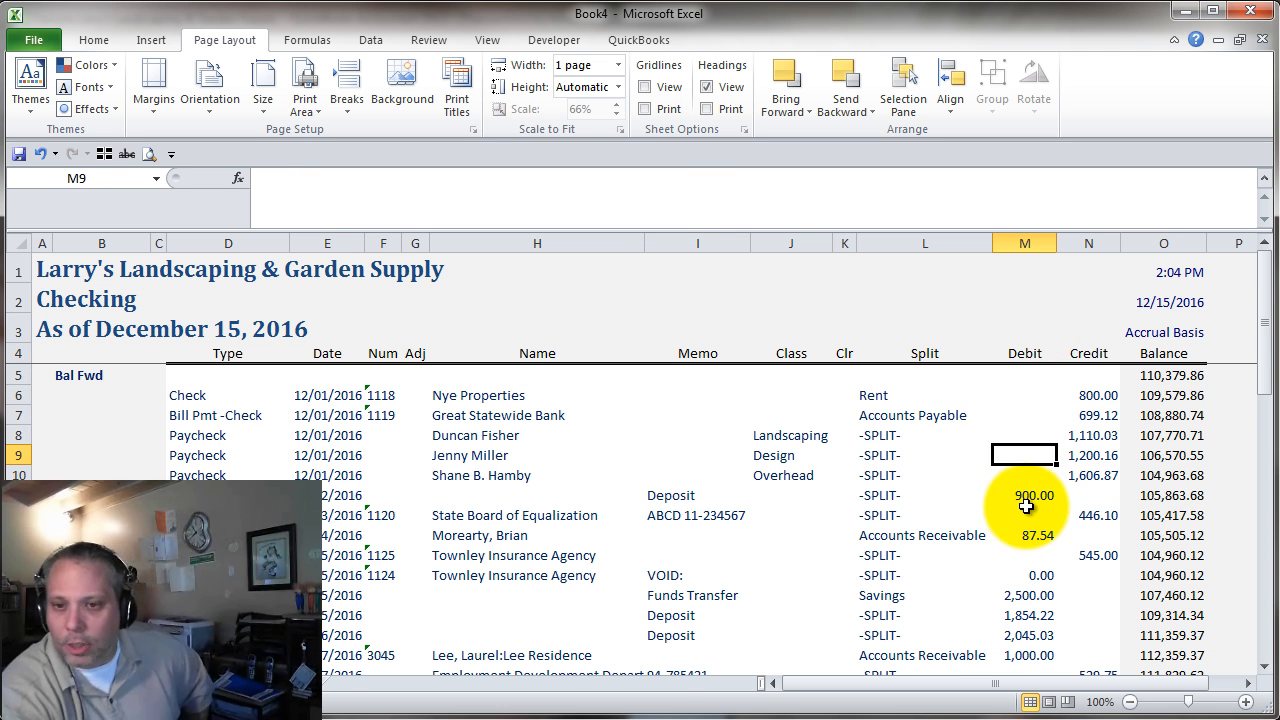
pyautogui.scroll(-3)
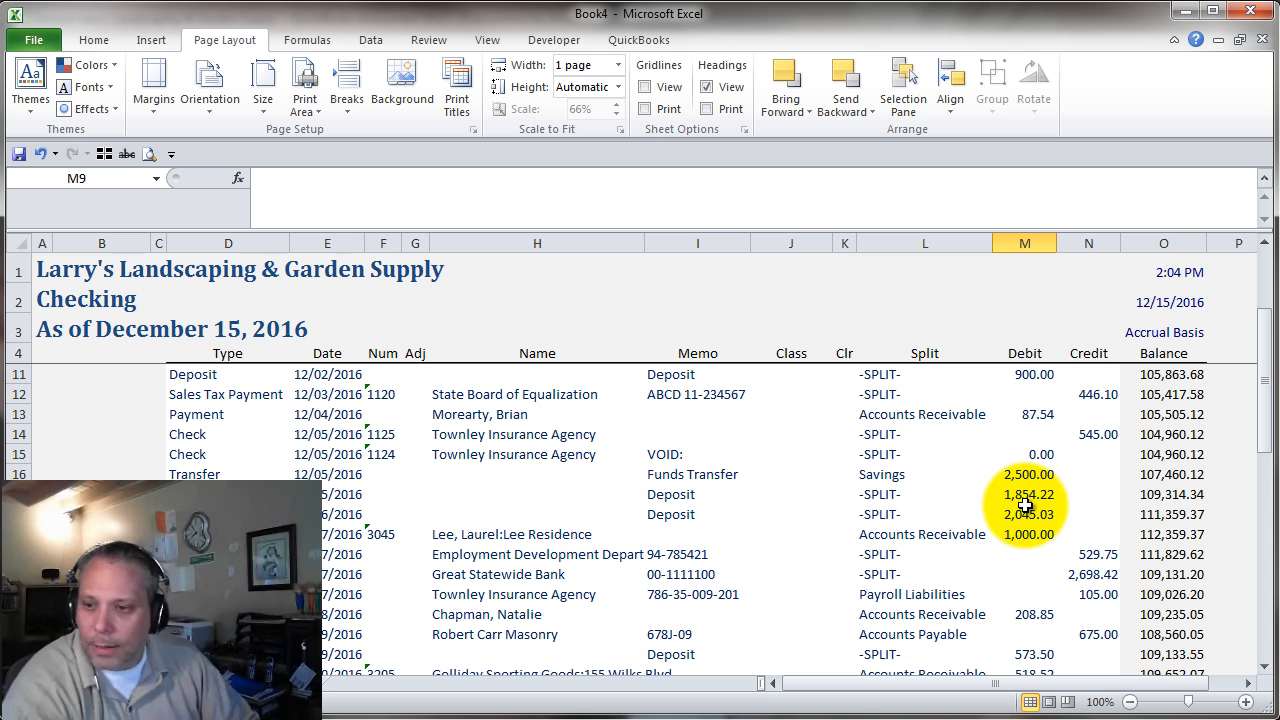